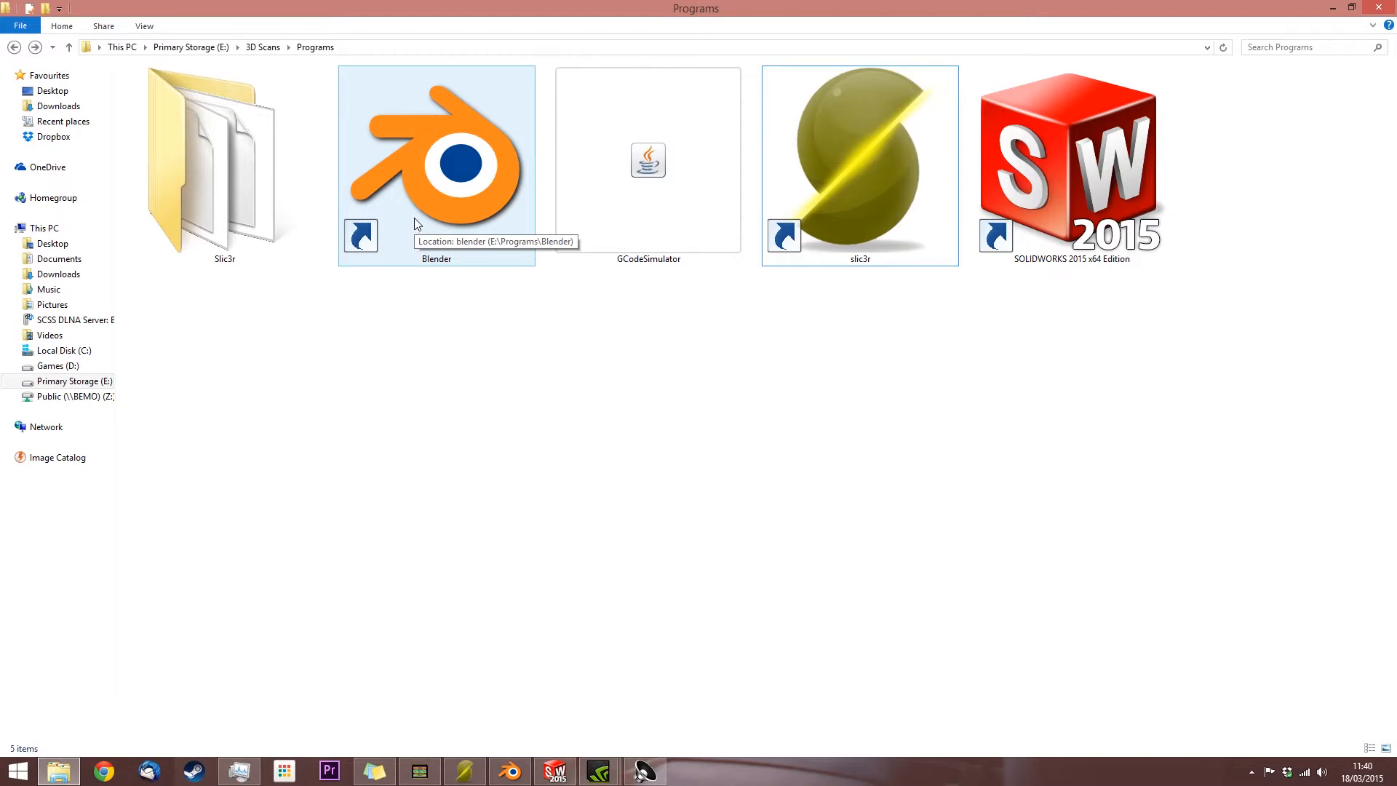
mouse_move(883, 222)
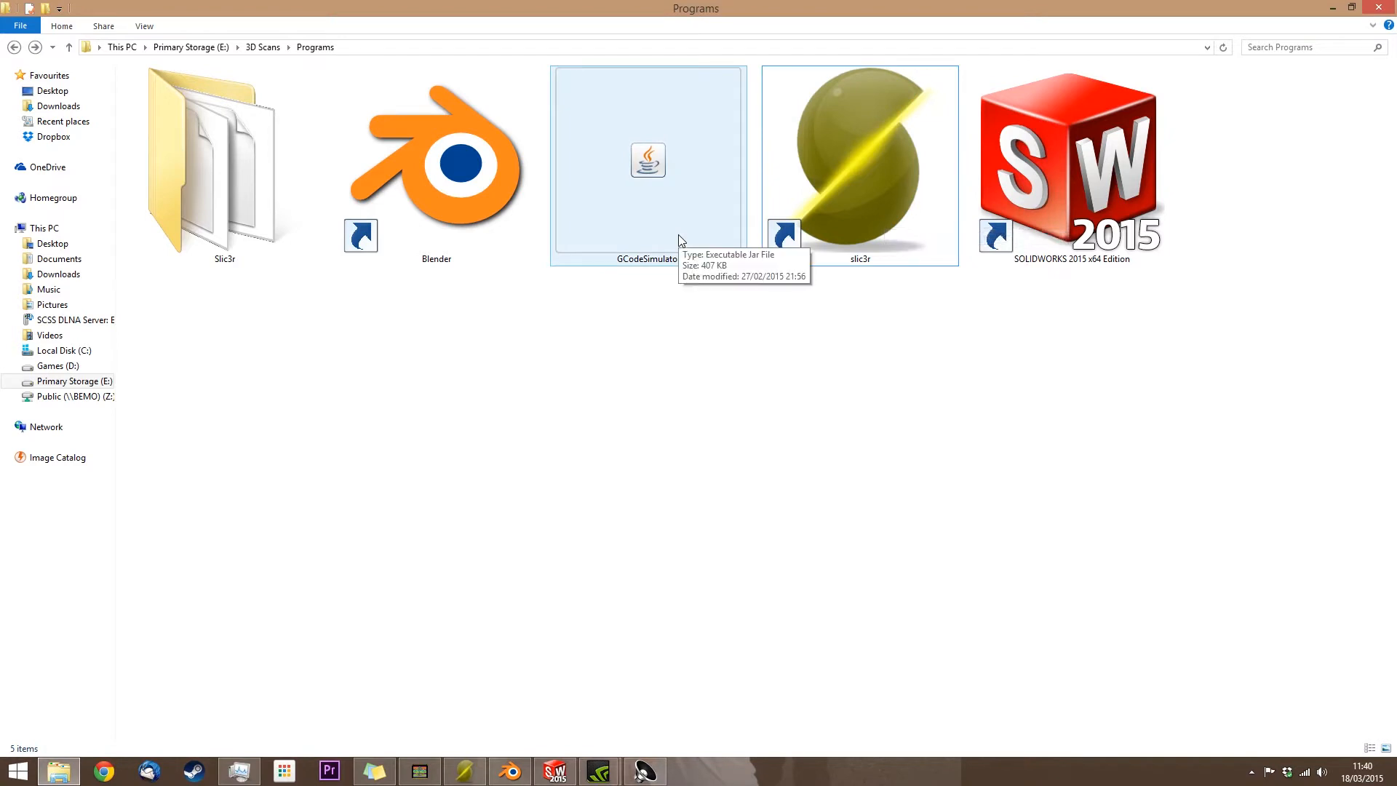
Cut a round through-hole near the block's right end
click(860, 167)
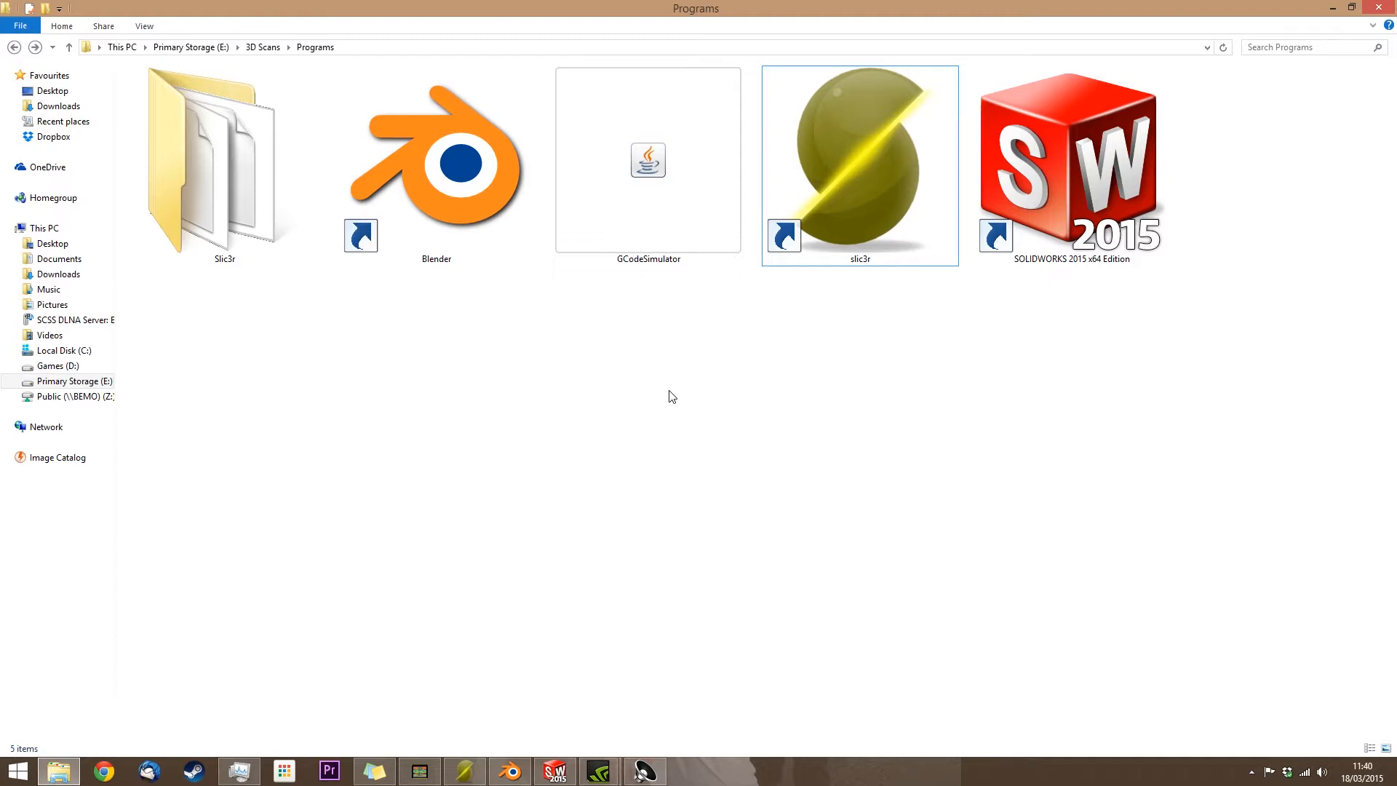
mouse_move(847, 404)
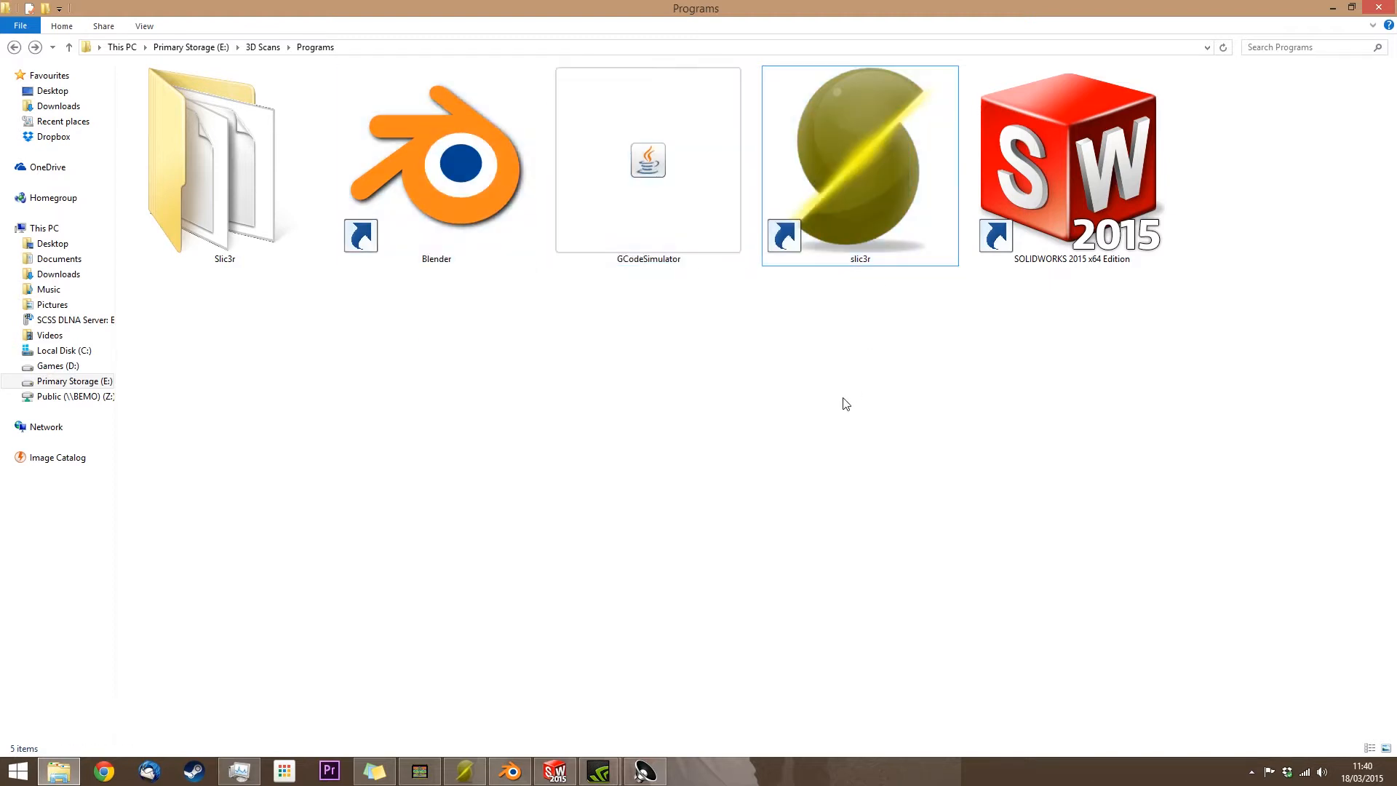
mouse_move(625, 723)
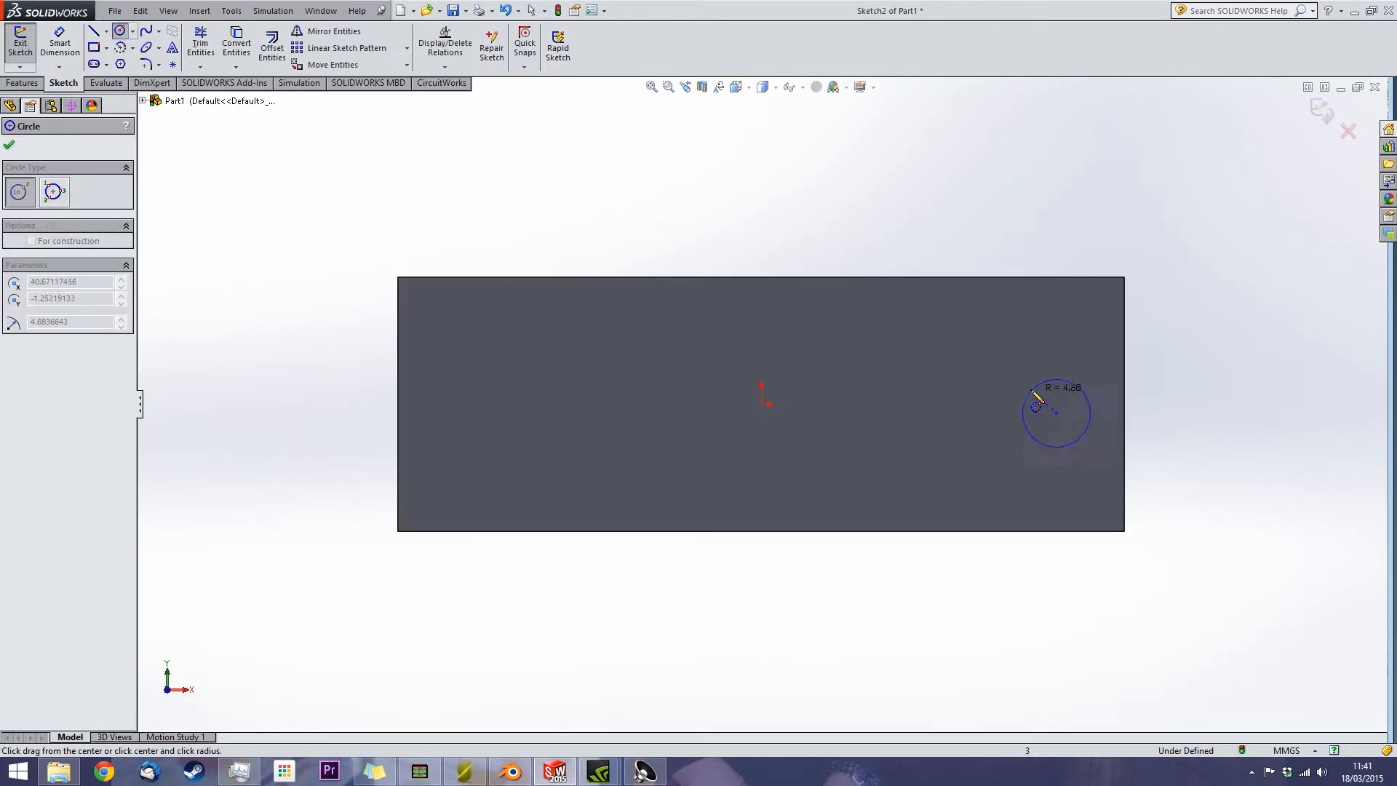
click(48, 38)
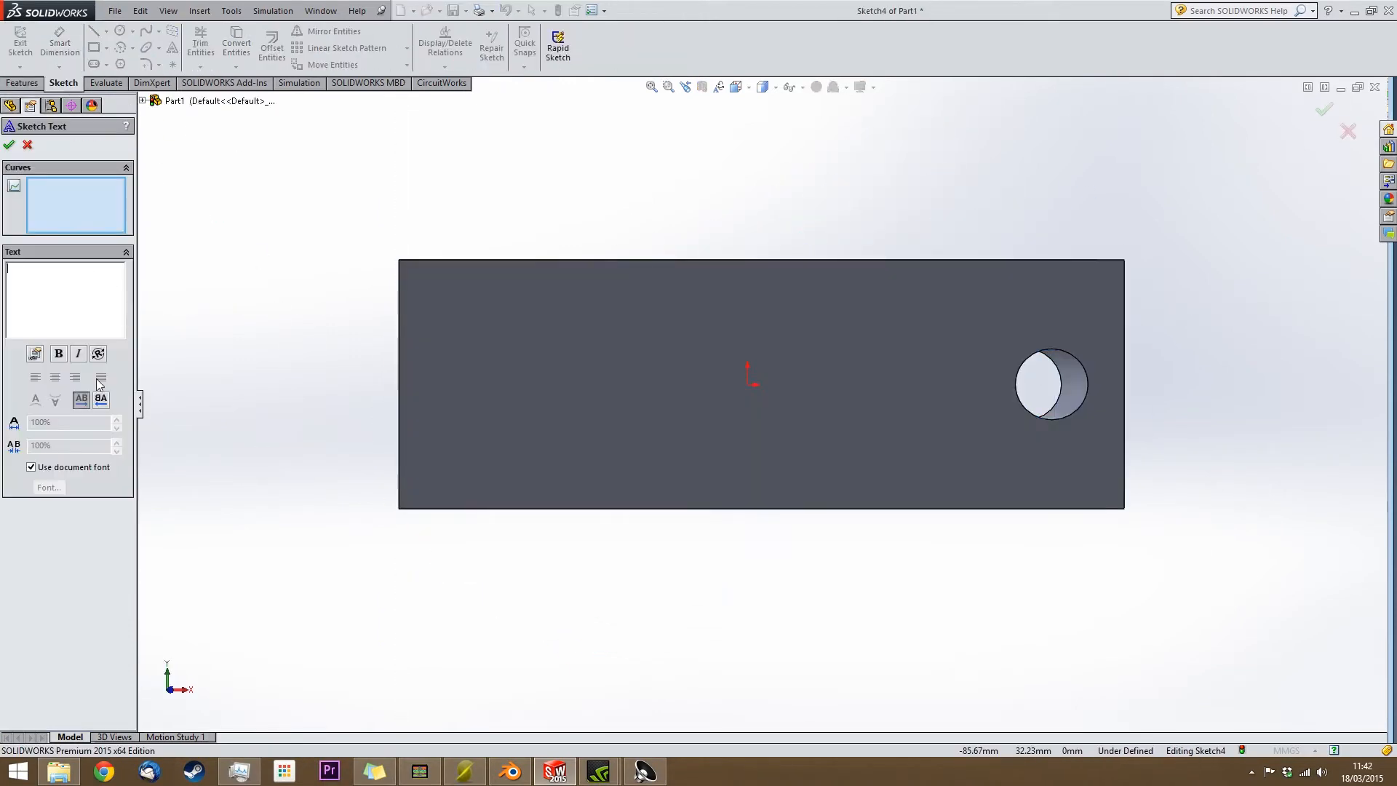
Set the sketch text to the Final Frontier font at 15 mm
click(31, 466)
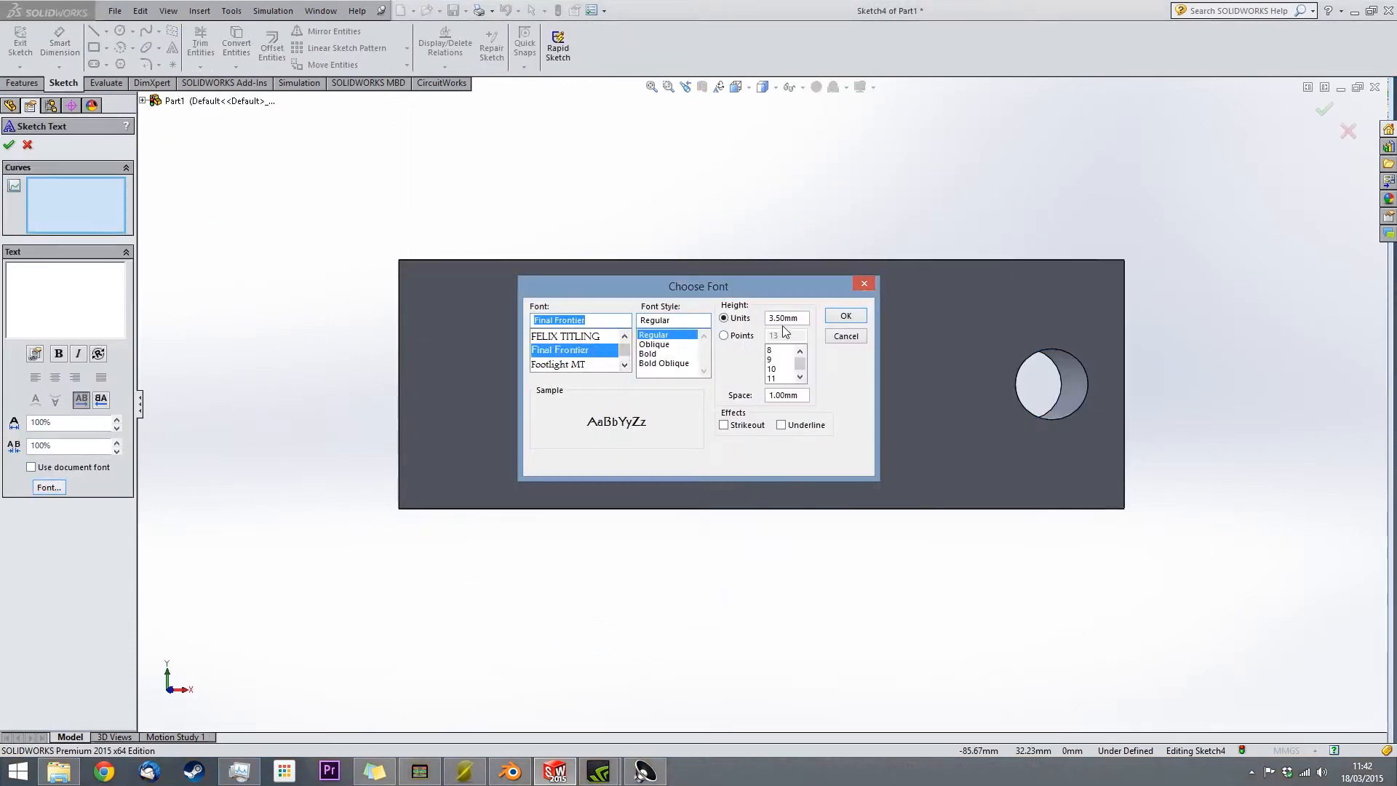
click(846, 315)
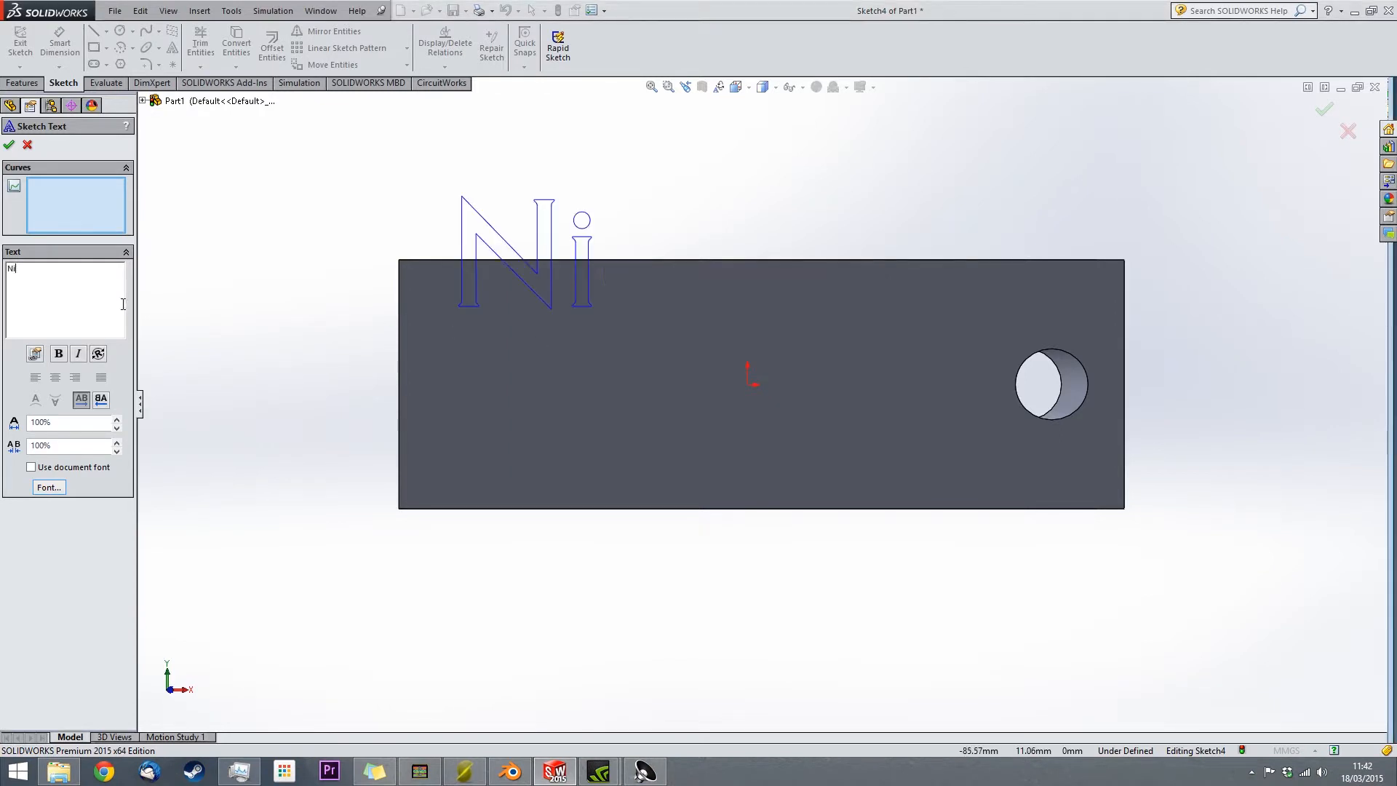
click(48, 487)
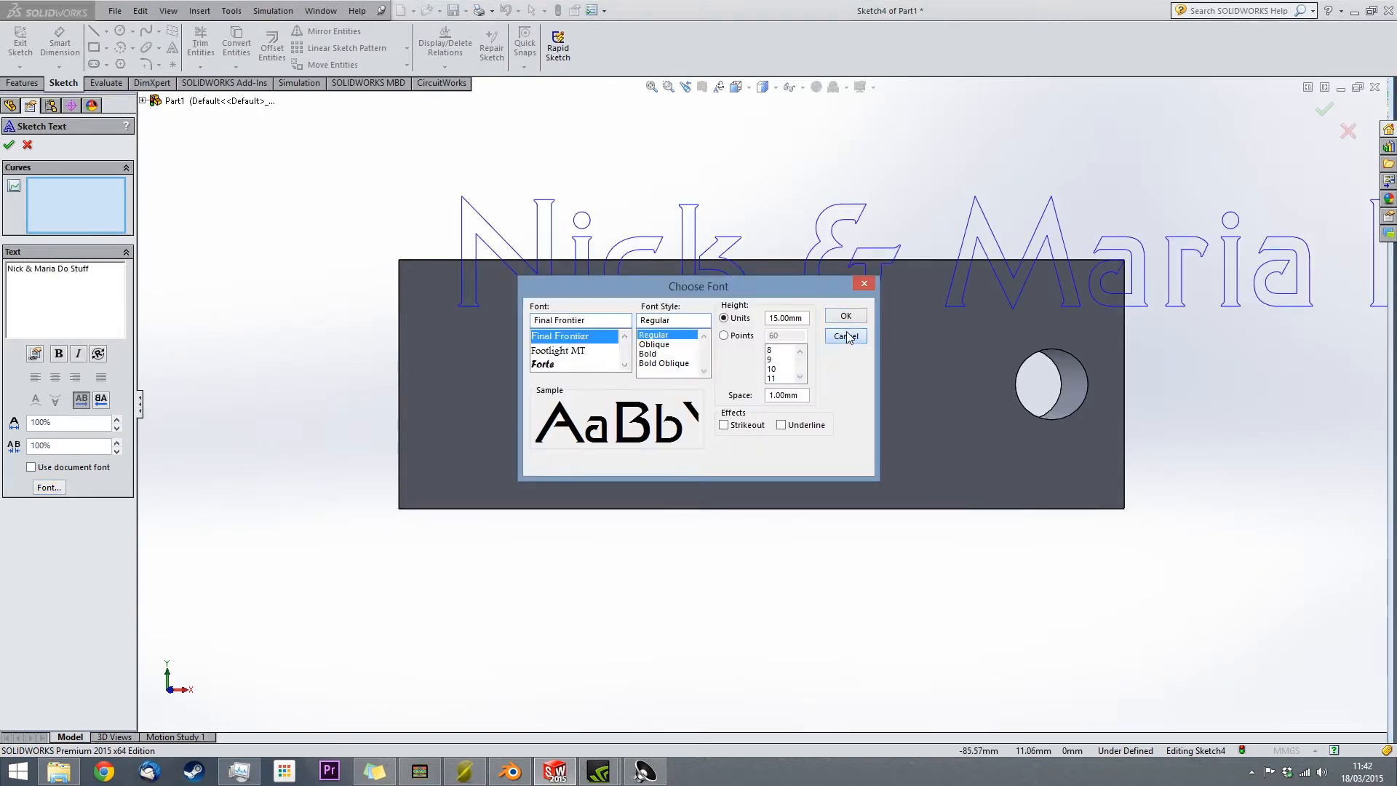
click(846, 336)
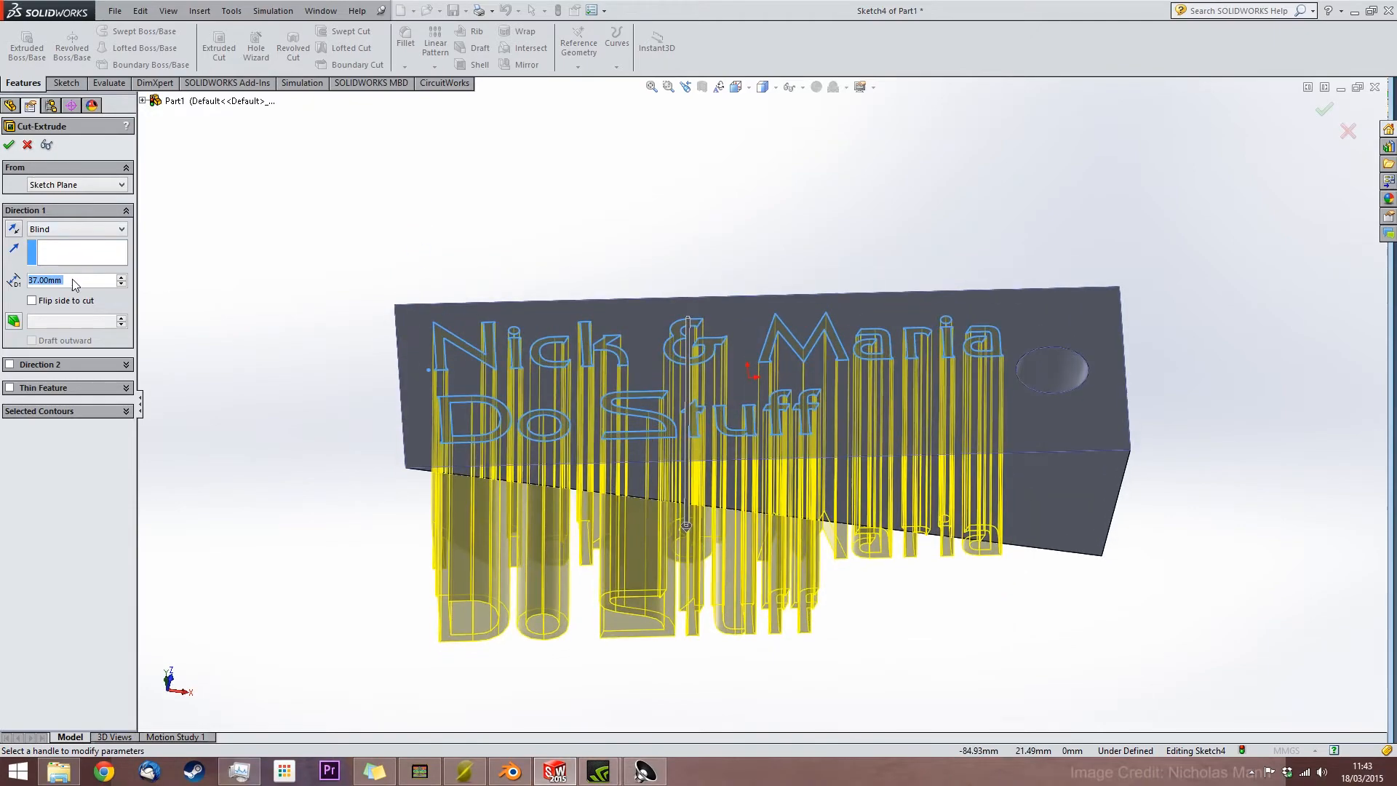
Cut-extrude the 'Nick & Maria Do Stuff' text into the face and fillet the long edges 0.5 mm
click(10, 145)
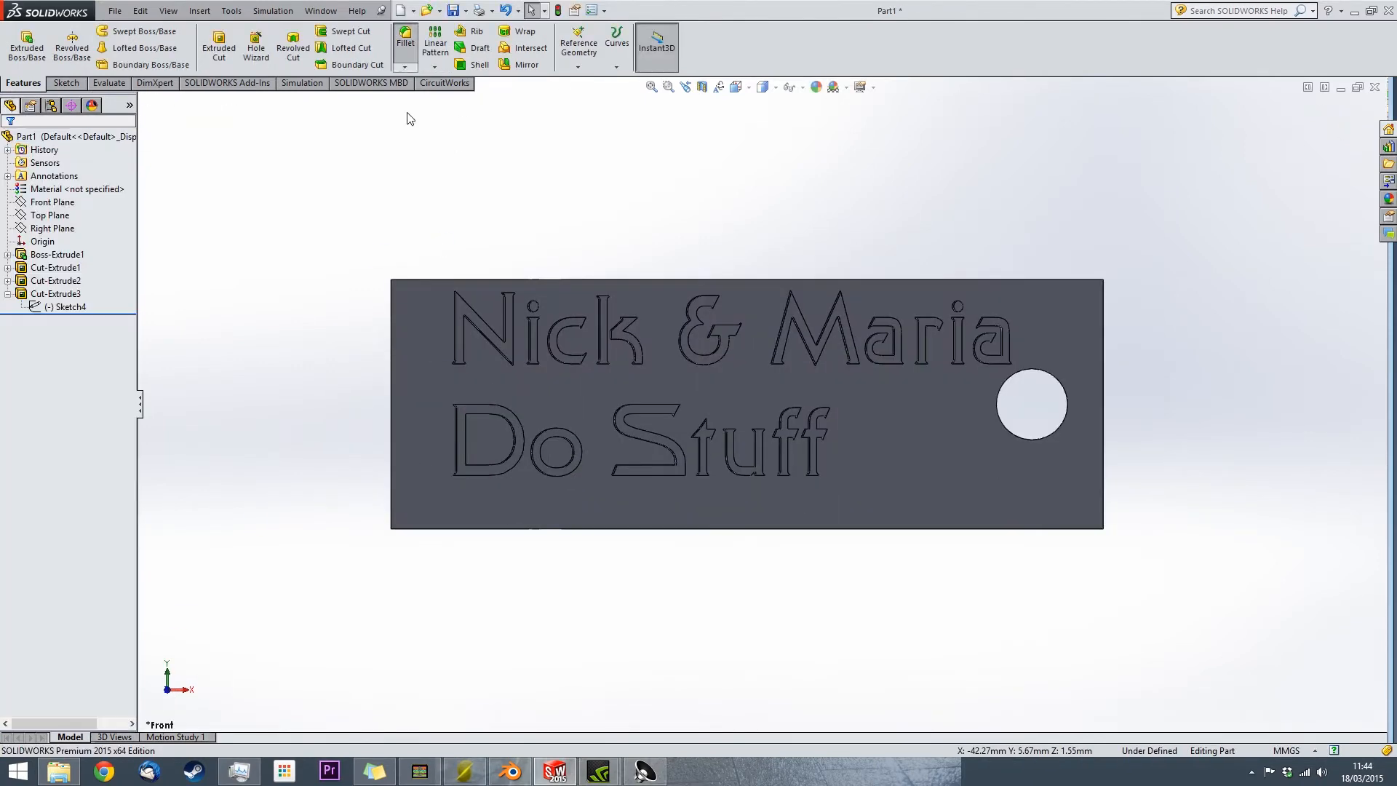
click(405, 38)
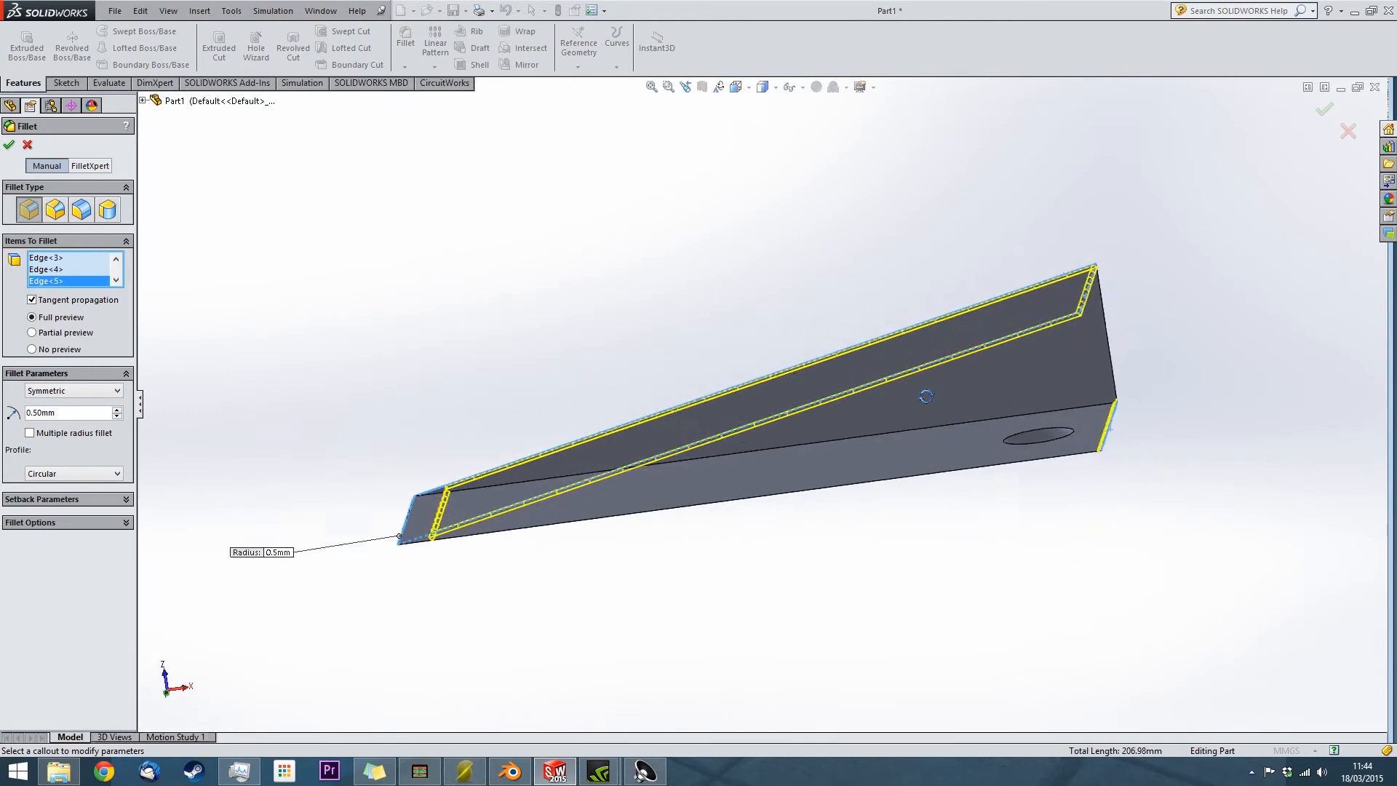
click(10, 145)
text(Door)
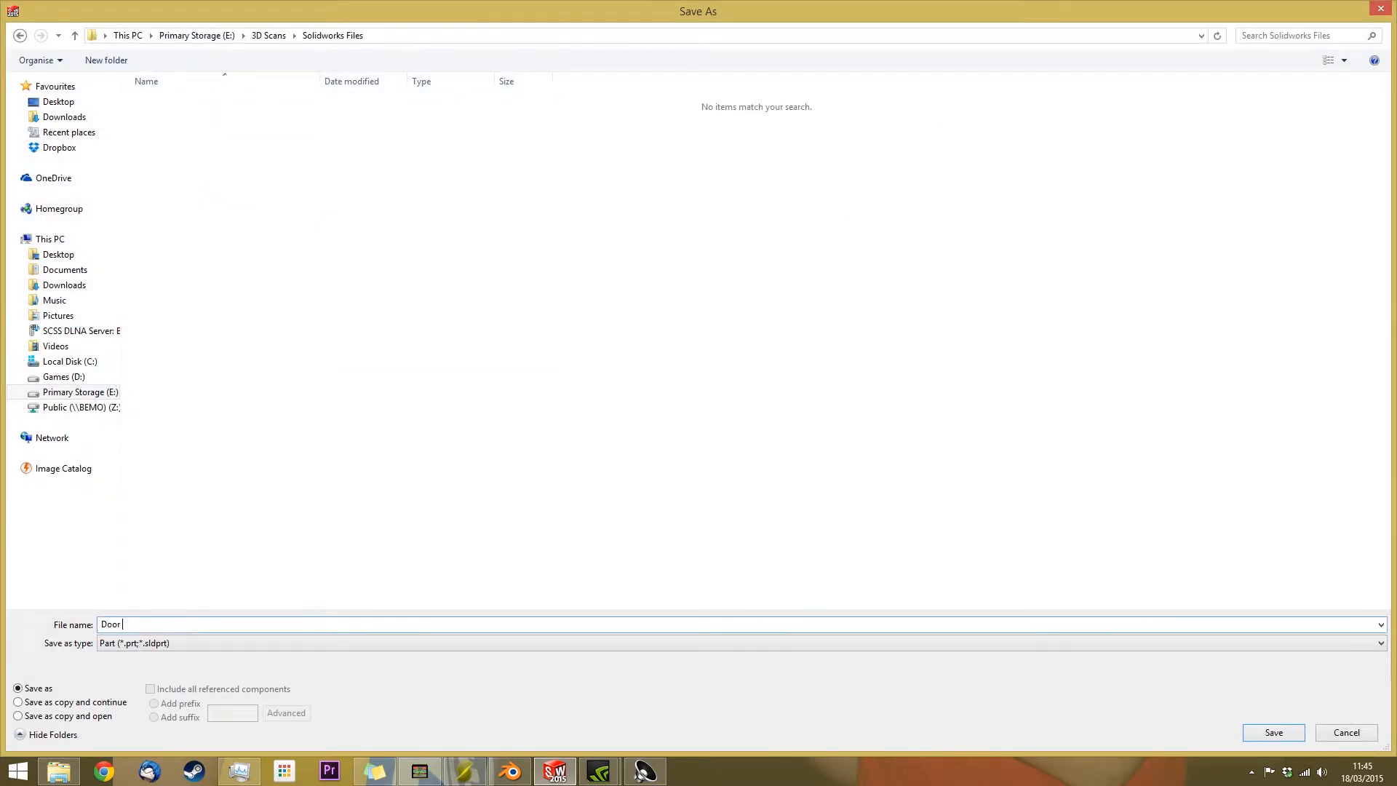
Choose STL output with binary format, fine resolution and preview enabled
click(1372, 641)
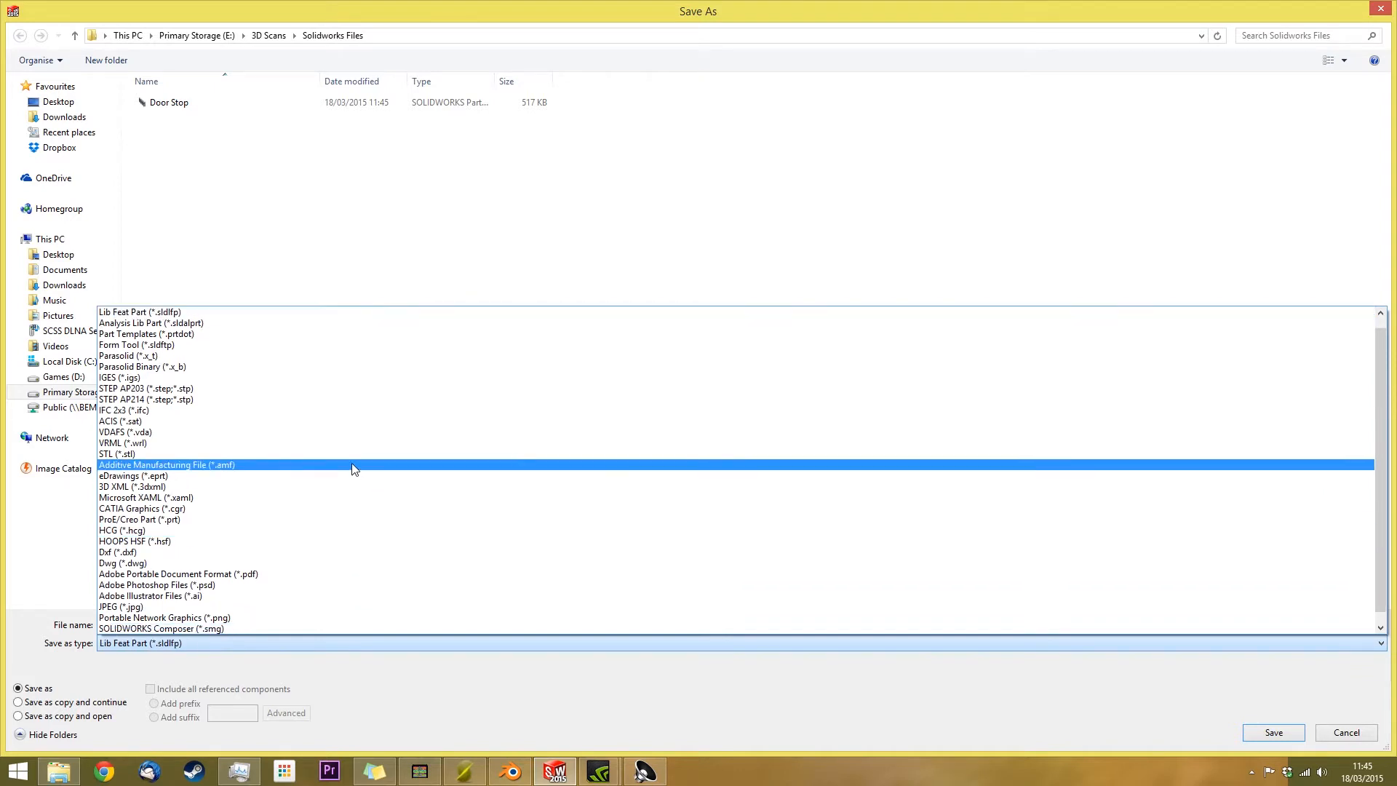
click(106, 453)
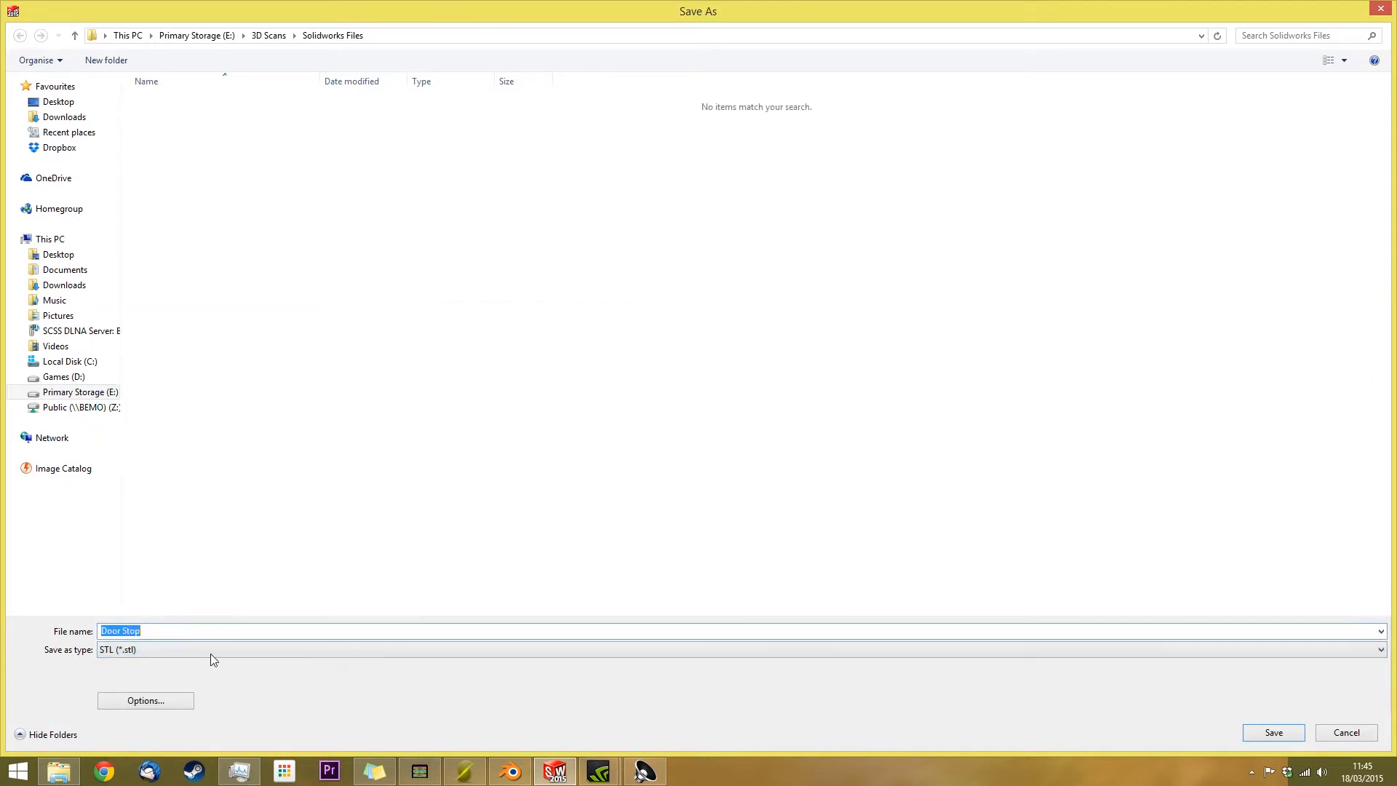
click(145, 701)
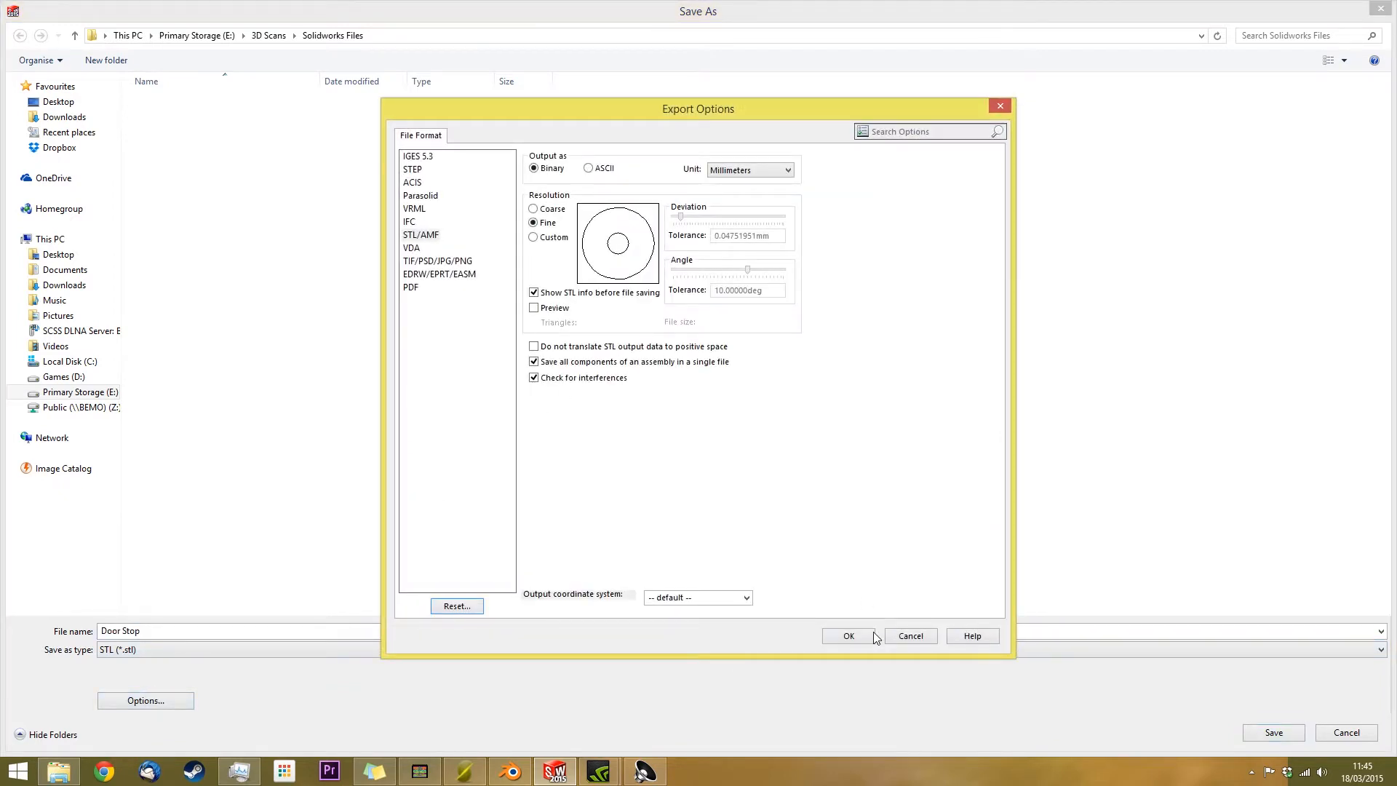
click(533, 307)
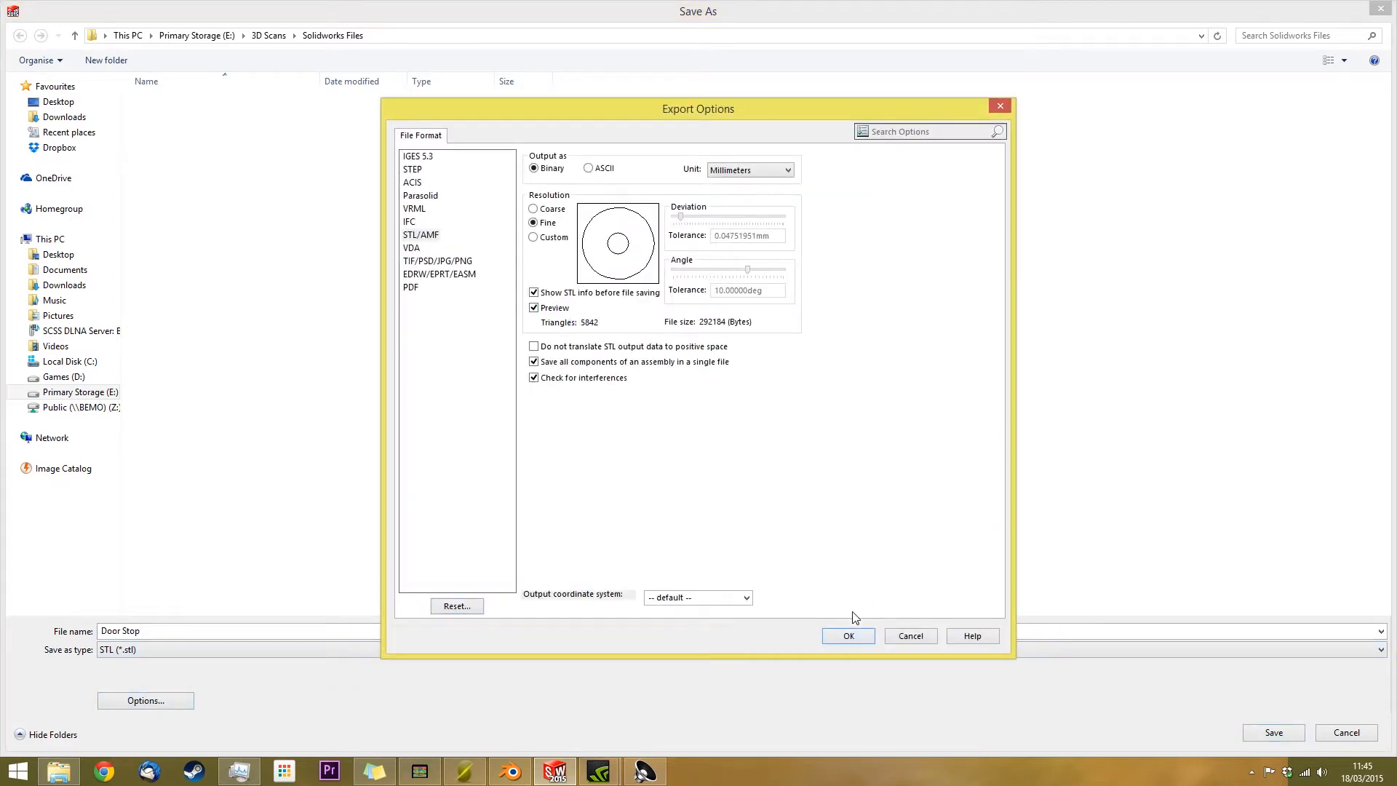
click(848, 635)
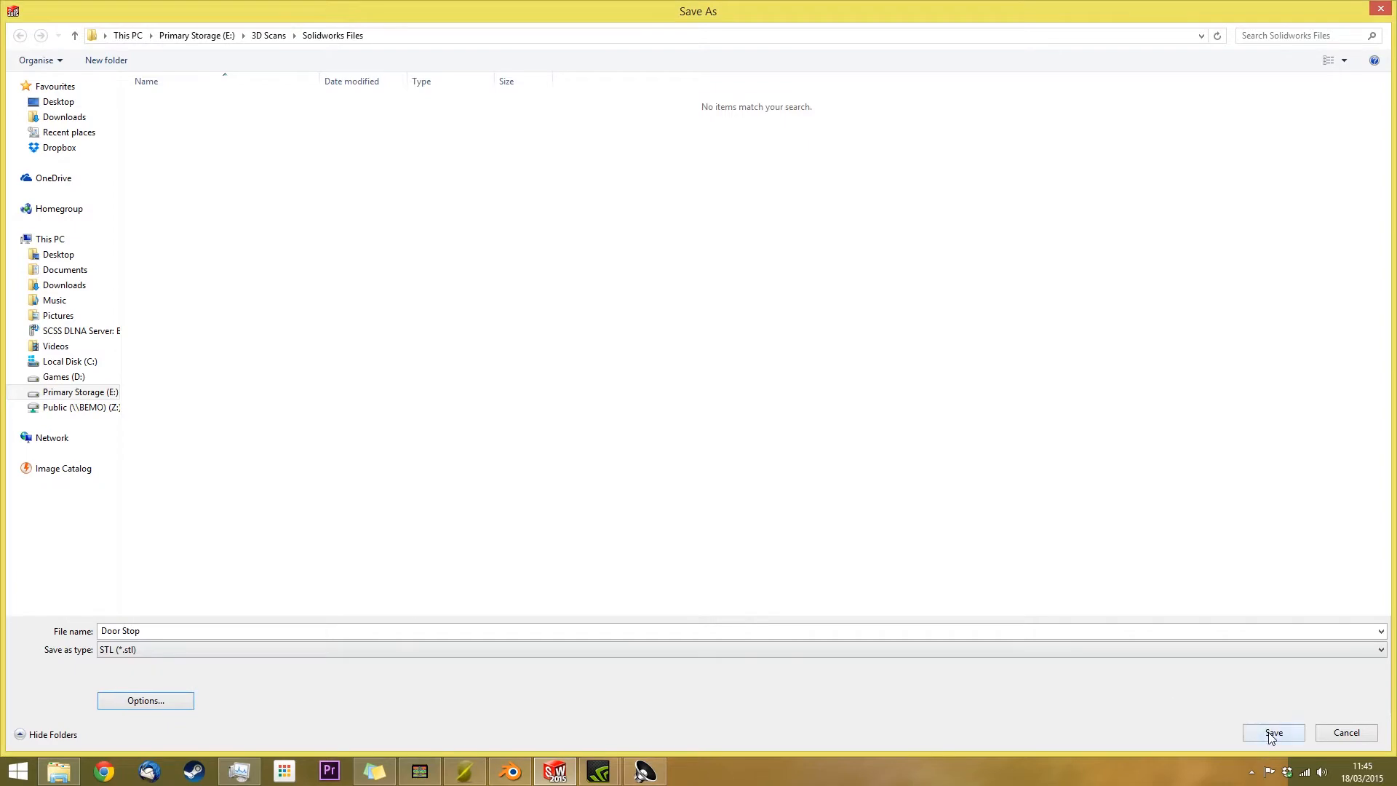
Save Door Stop.STL to the Solidworks Files folder, exporting all bodies
click(1274, 733)
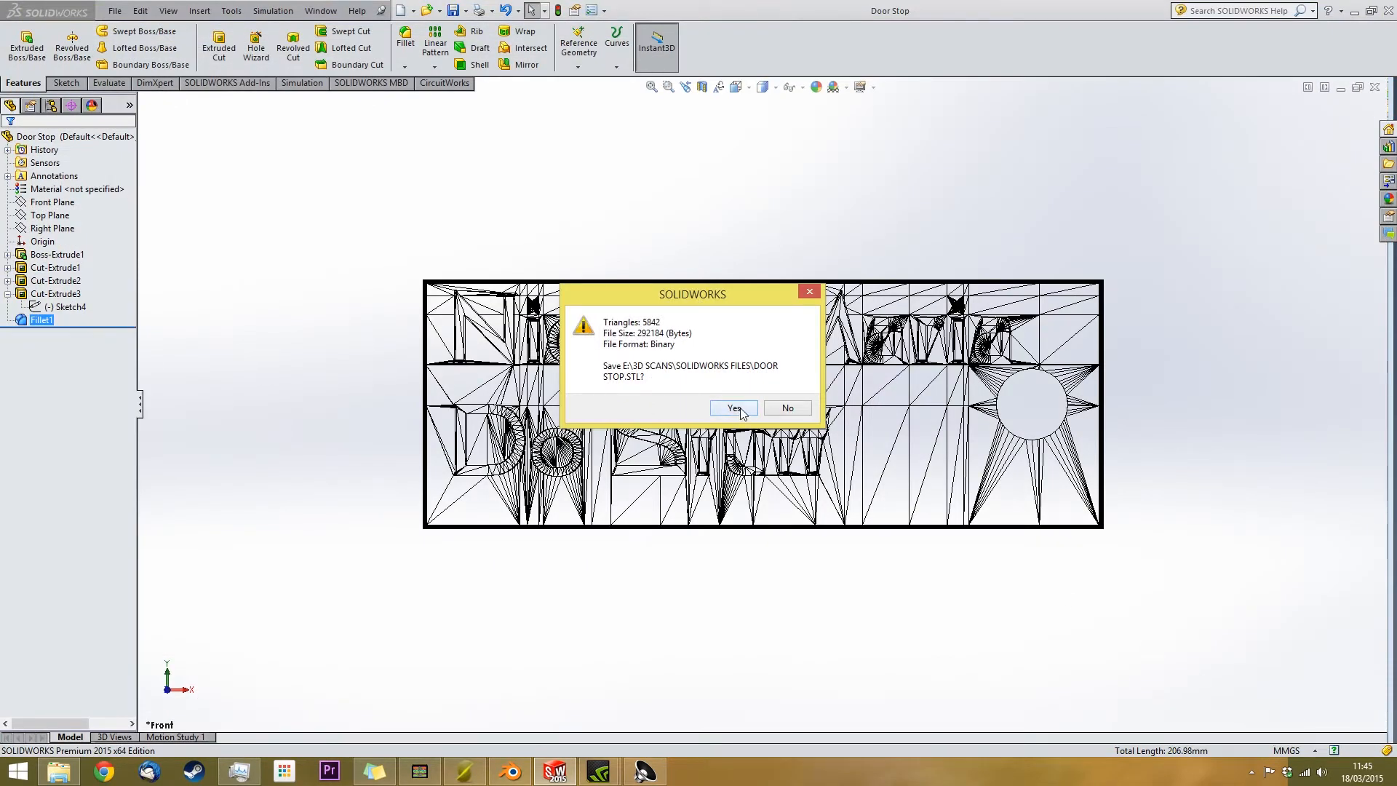
click(734, 407)
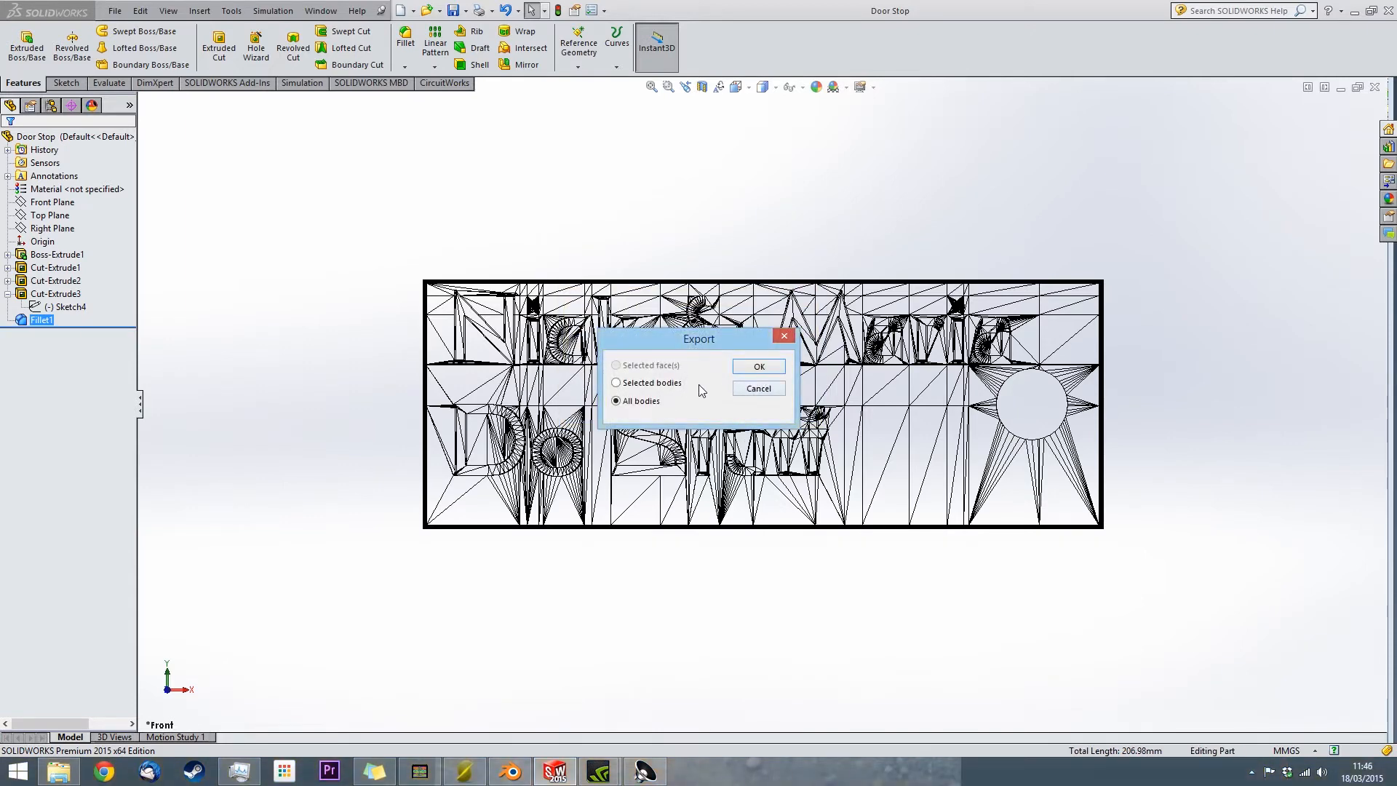
click(758, 366)
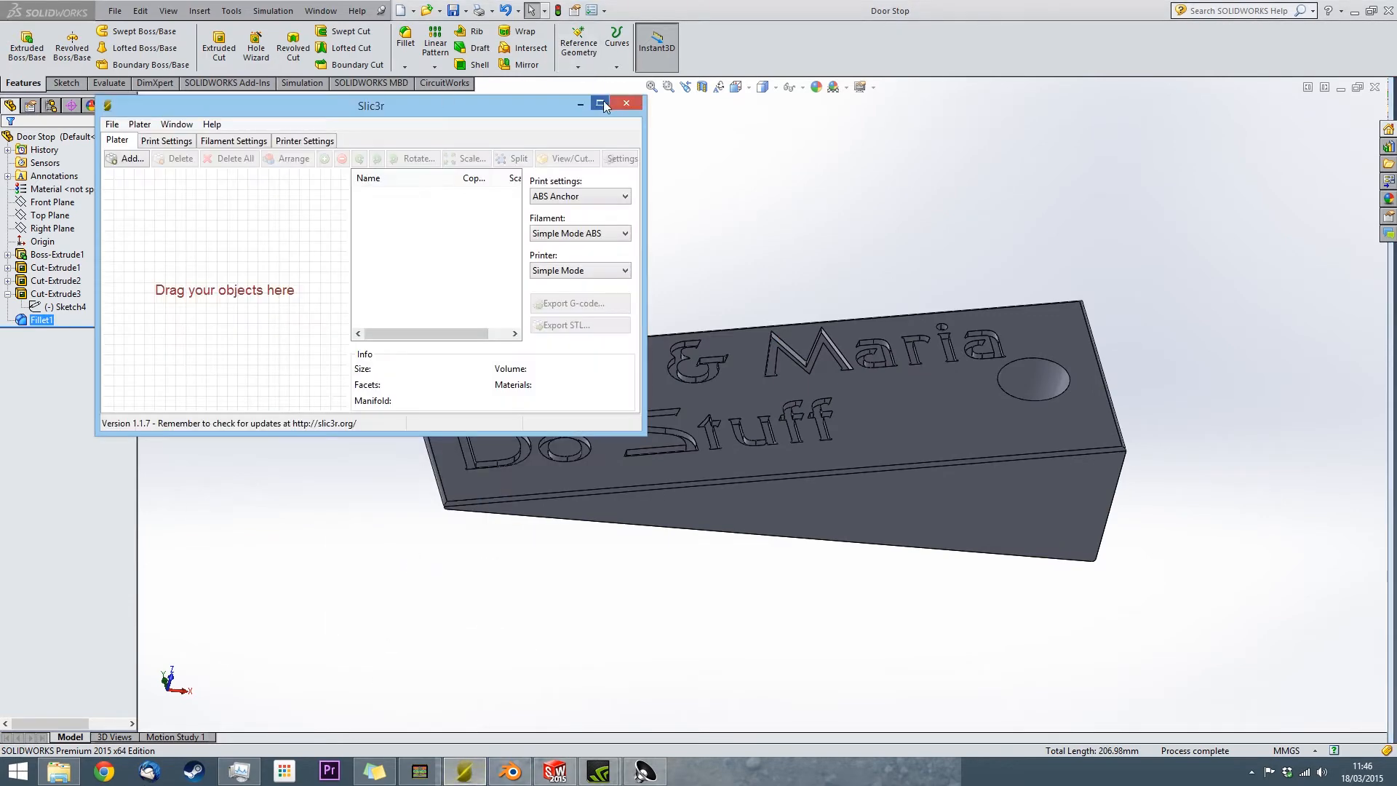
Maximize Slic3r and inspect the loaded Door Stop.STL in the 3D view
click(126, 159)
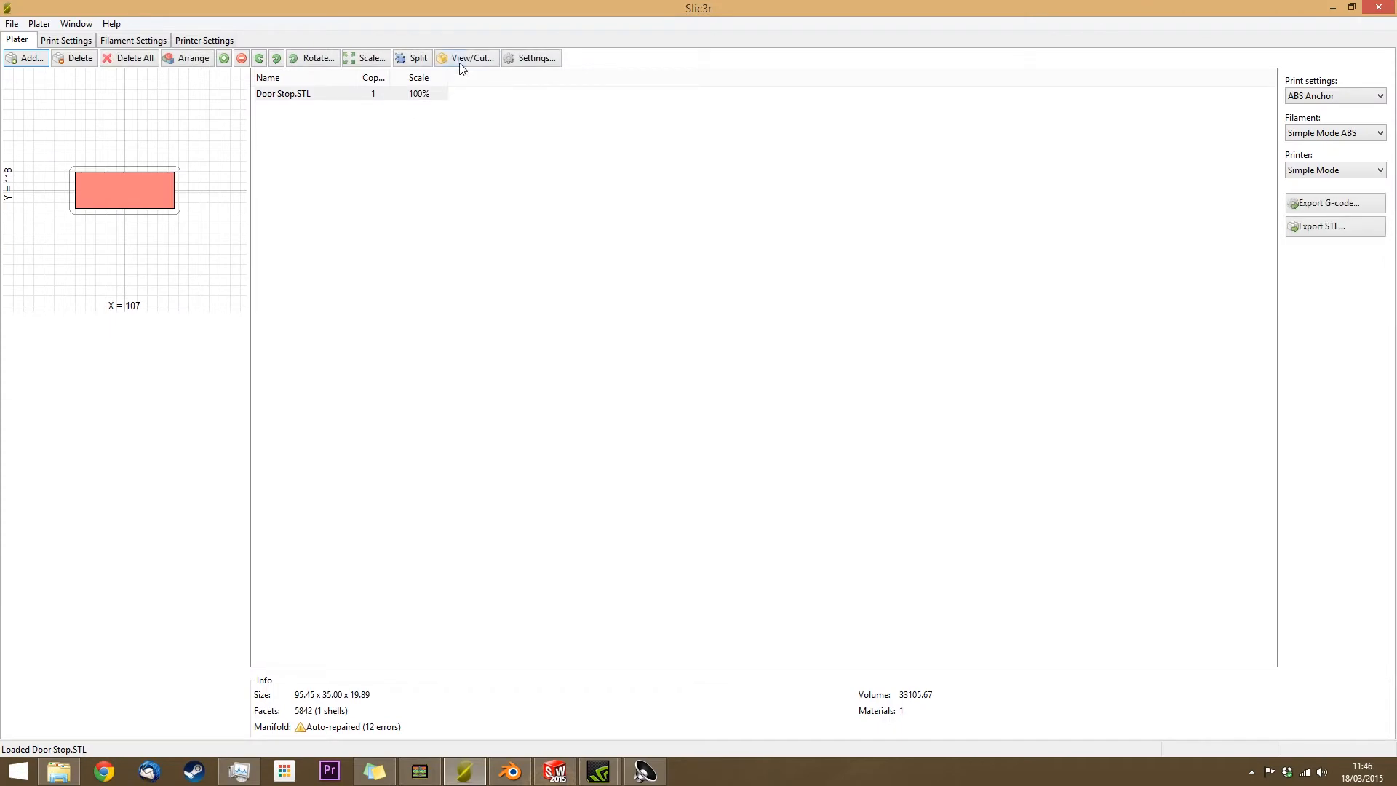
click(472, 57)
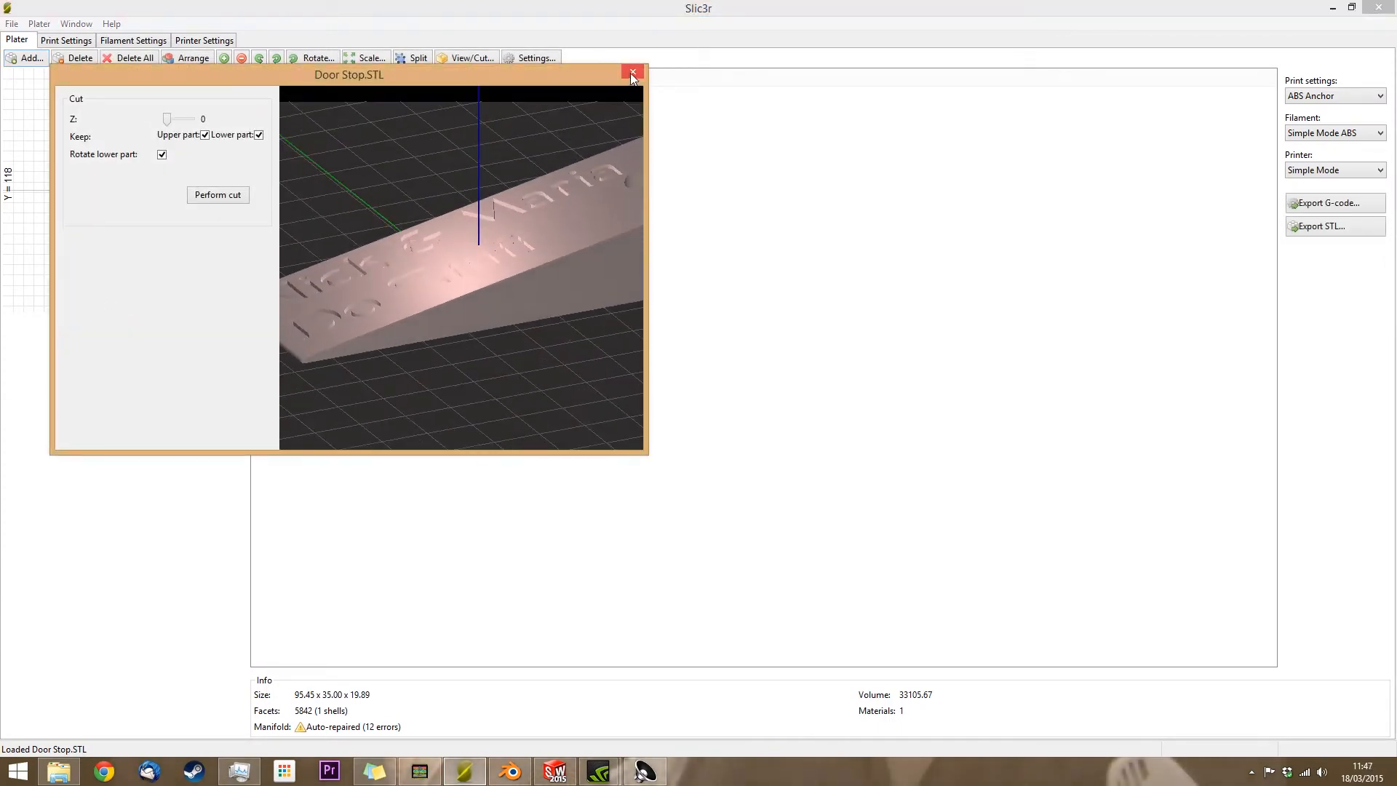
click(631, 70)
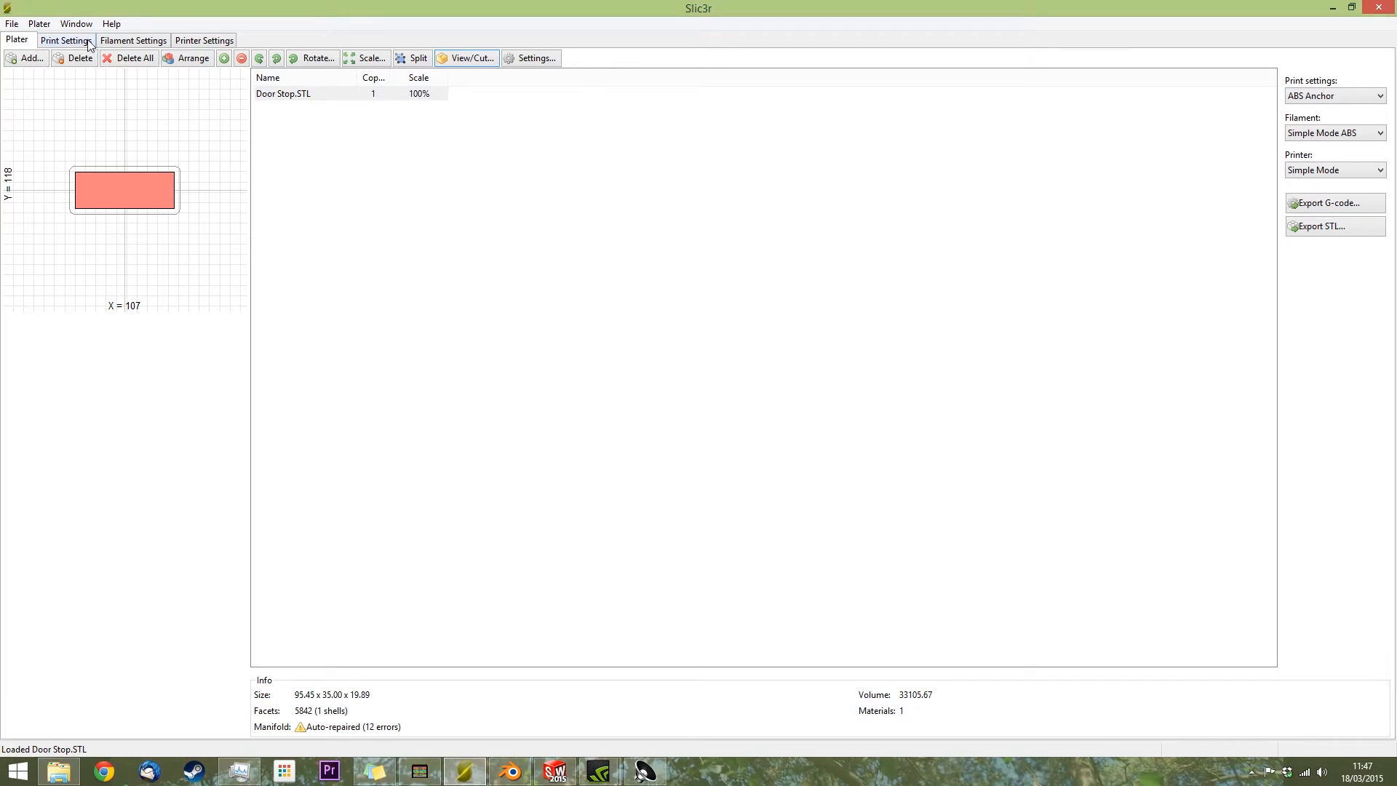
Review the print profile's speed, infill and skirt/brim pages with a 5 mm brim
click(67, 40)
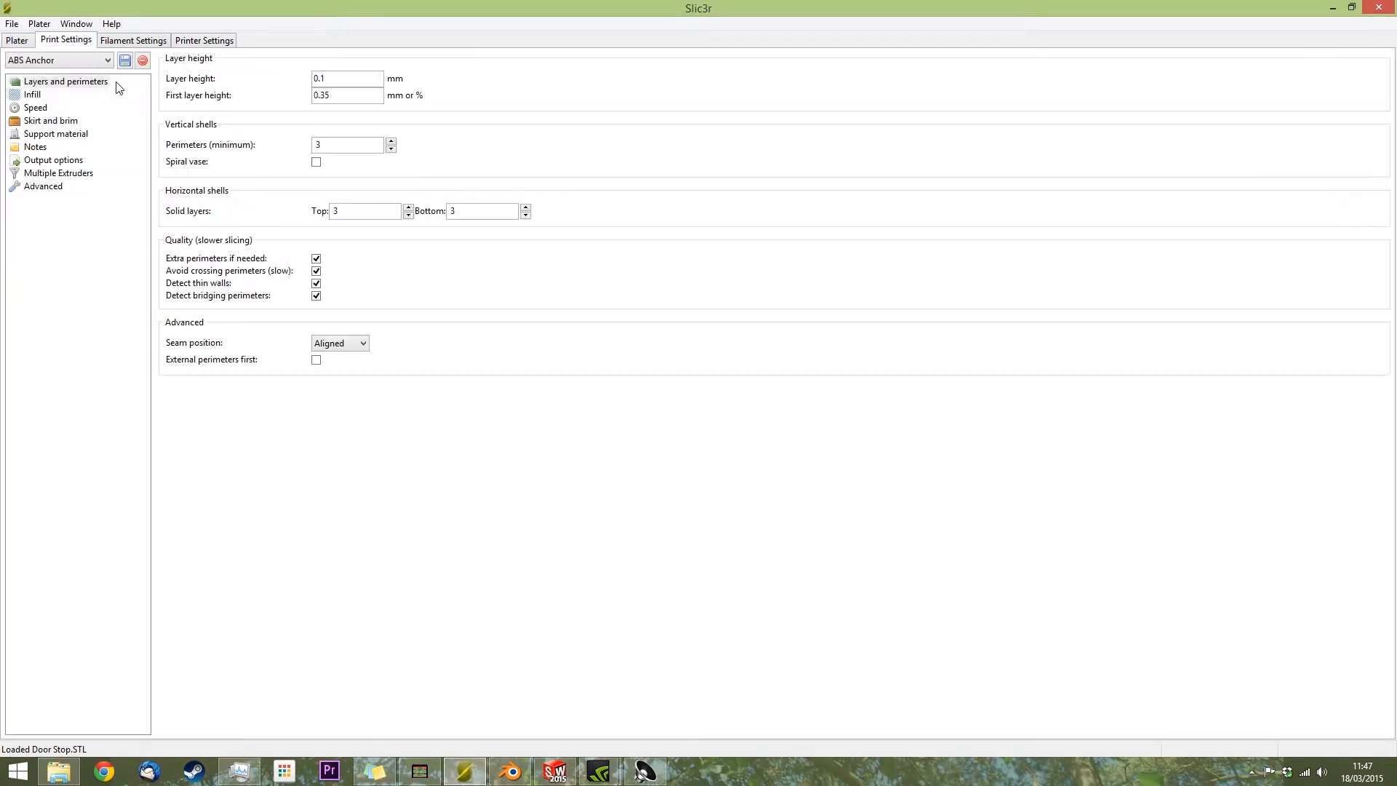
mouse_move(163, 113)
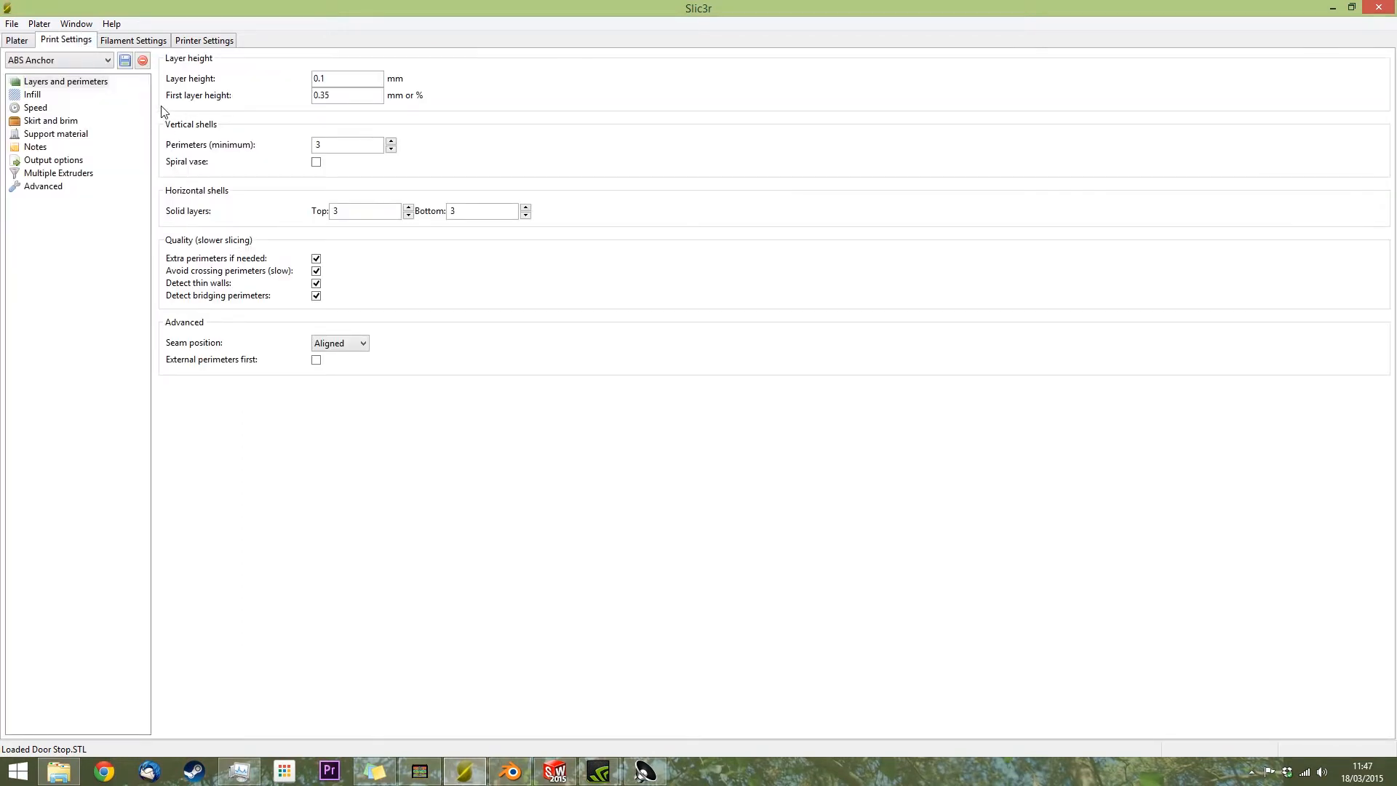
mouse_move(289, 136)
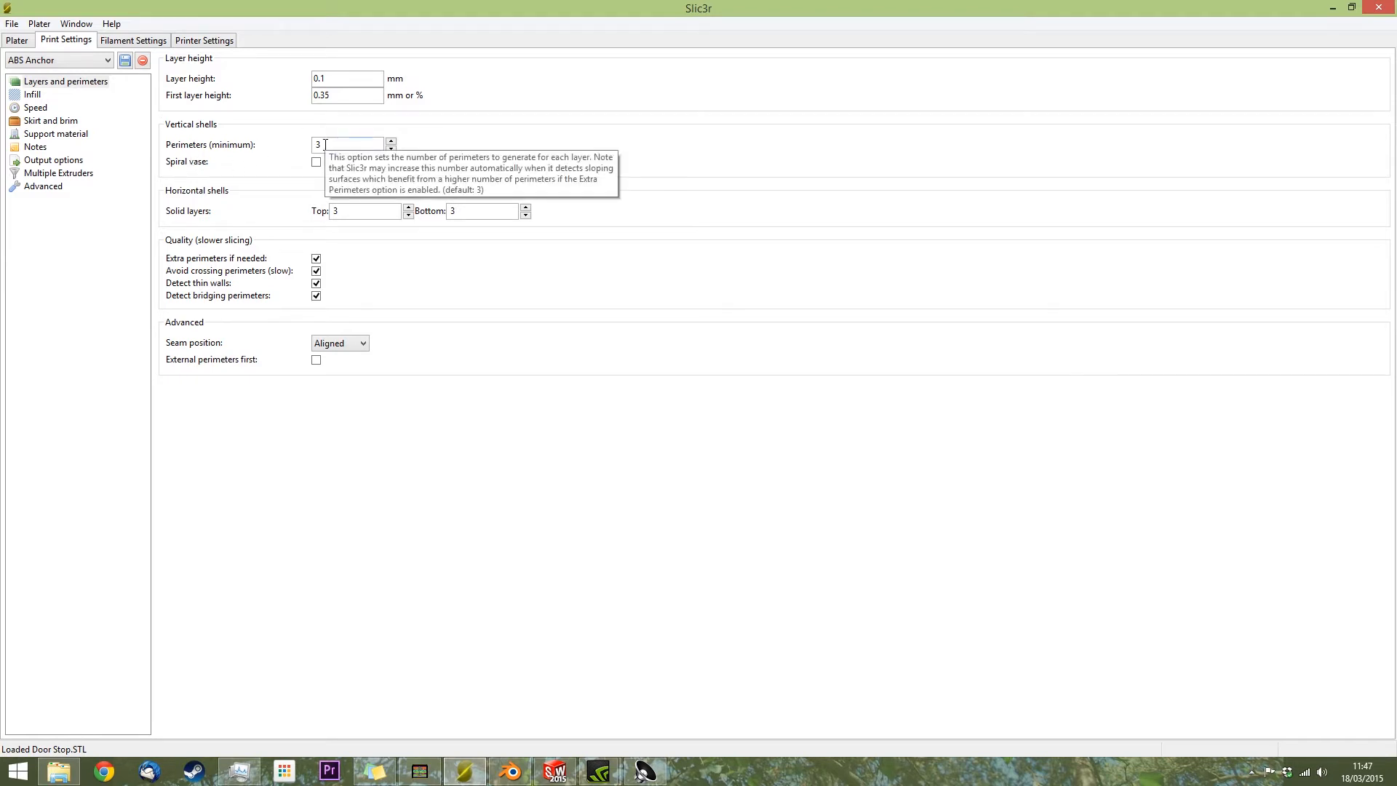
mouse_move(104, 108)
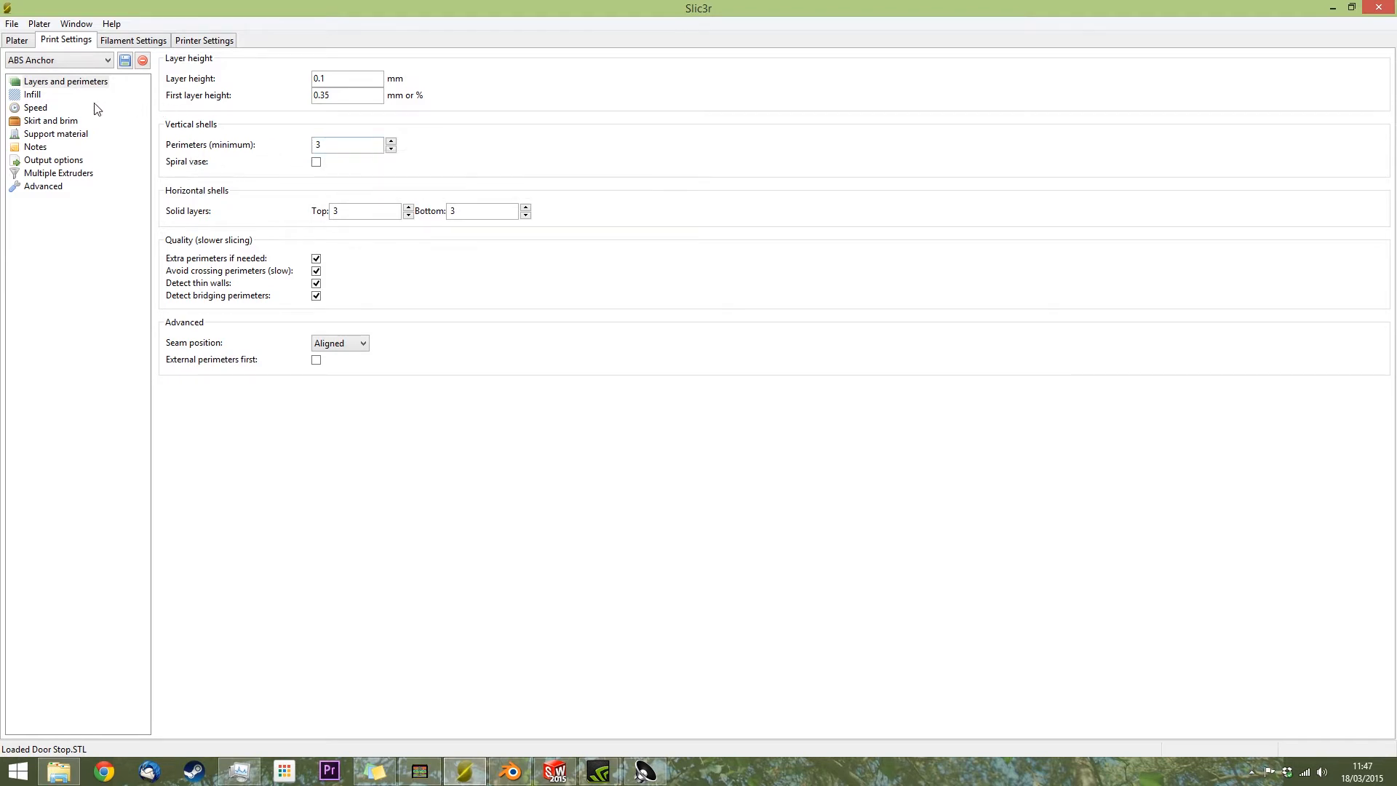
click(33, 95)
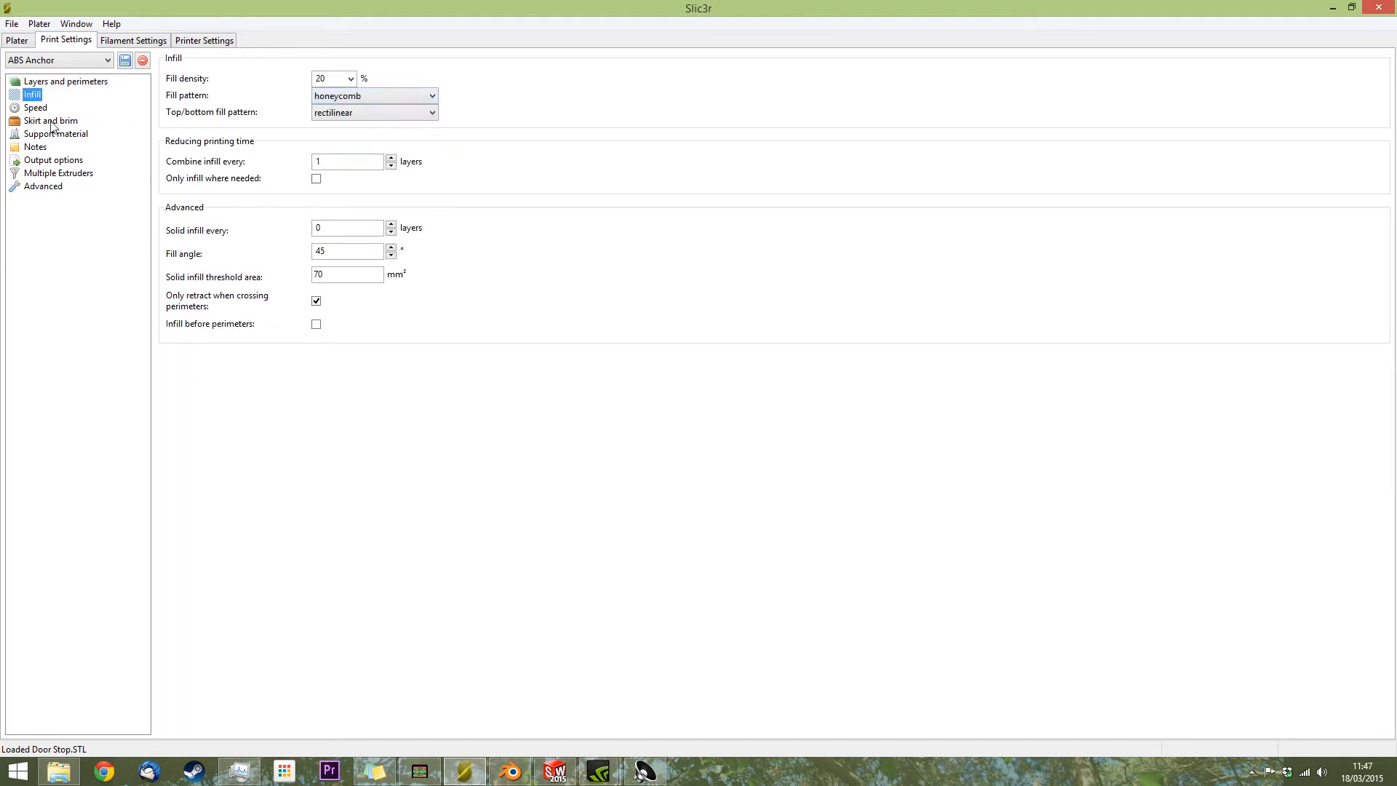
click(33, 106)
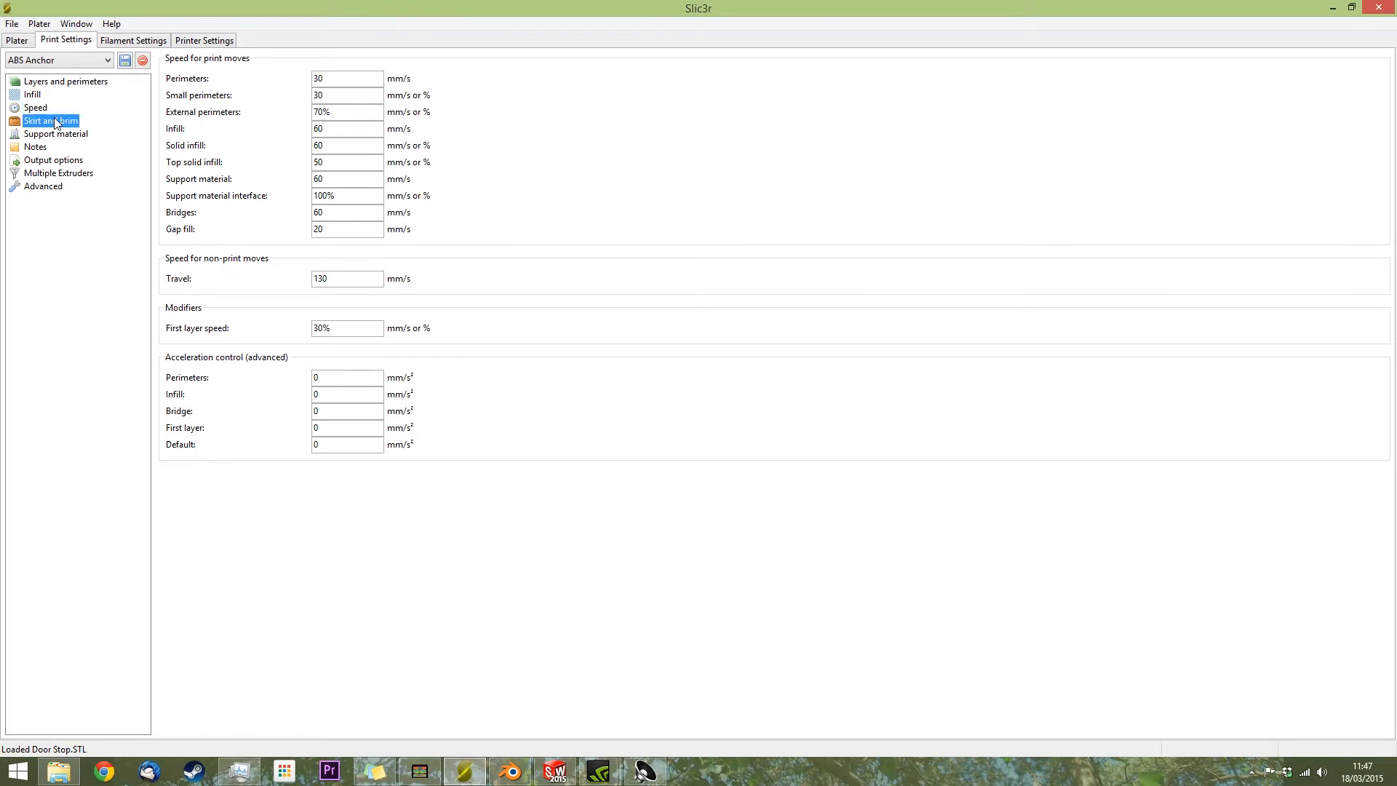
click(52, 121)
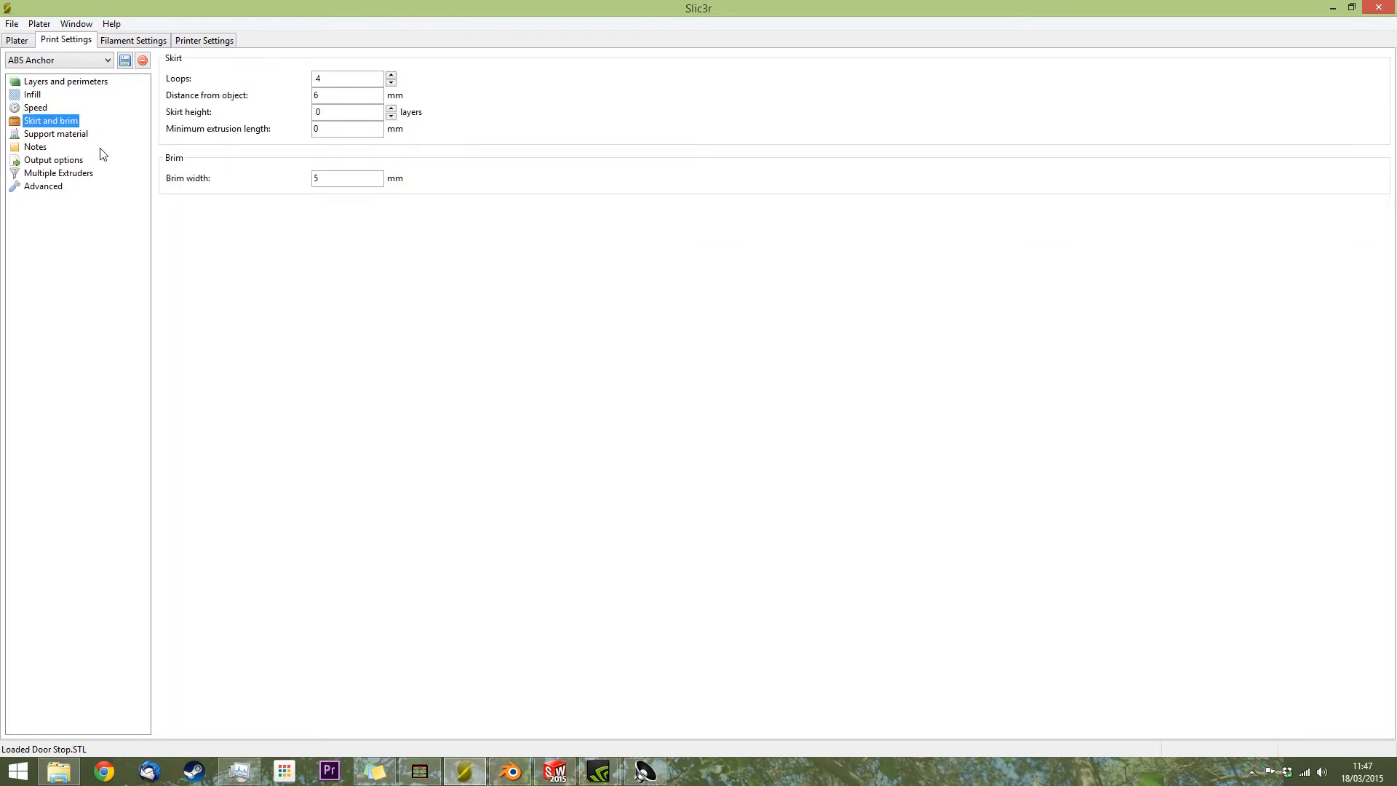
mouse_move(348, 178)
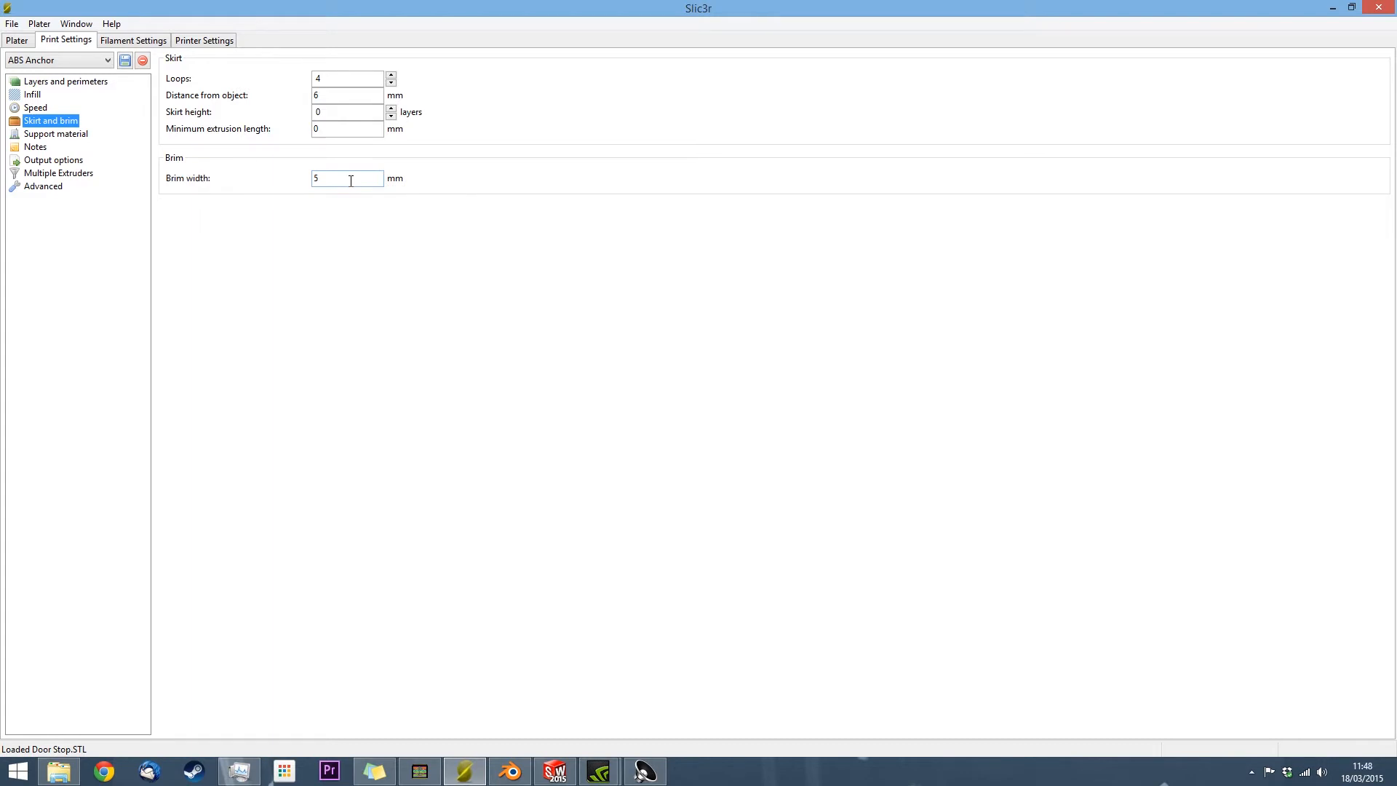
Set the support material to 3 raft layers, marking the ABS Anchor profile modified
click(347, 178)
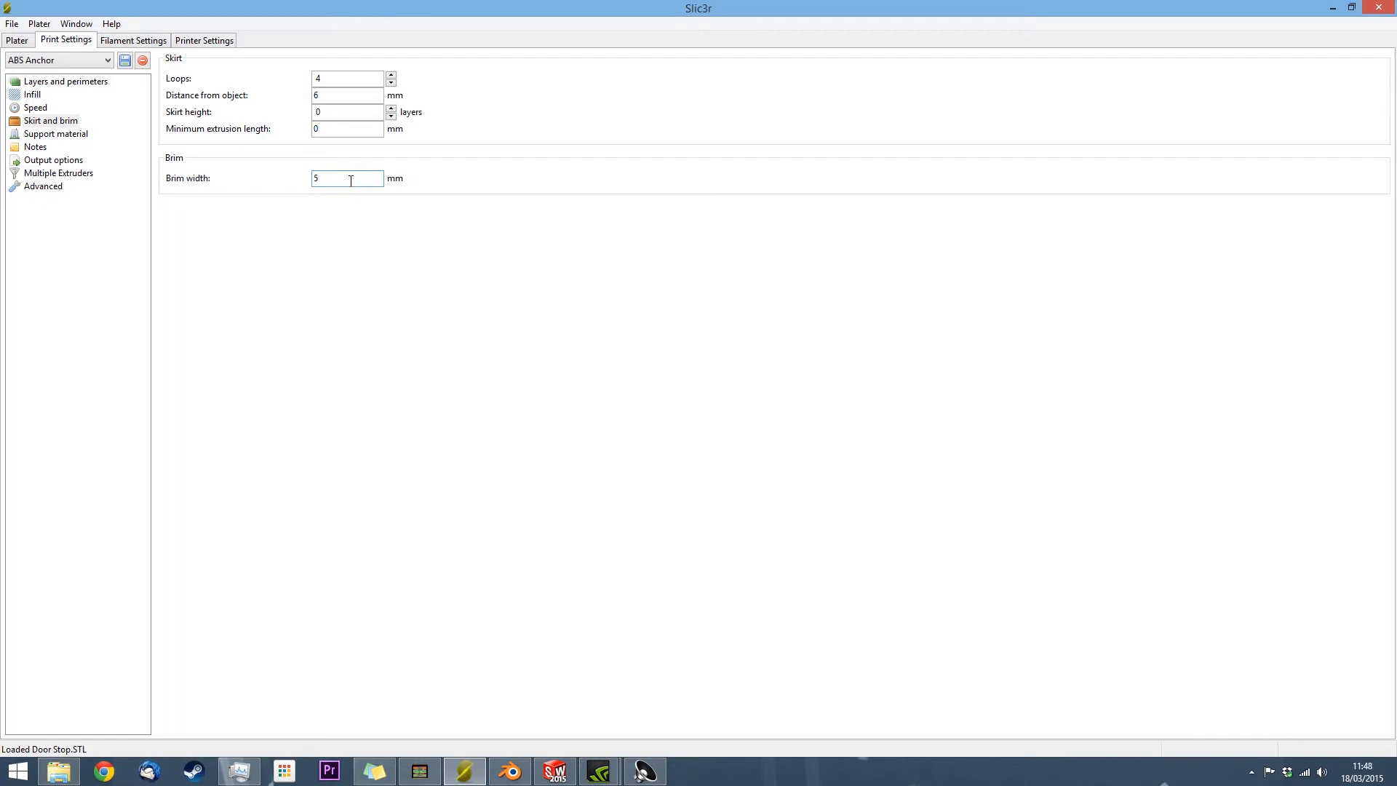
click(56, 133)
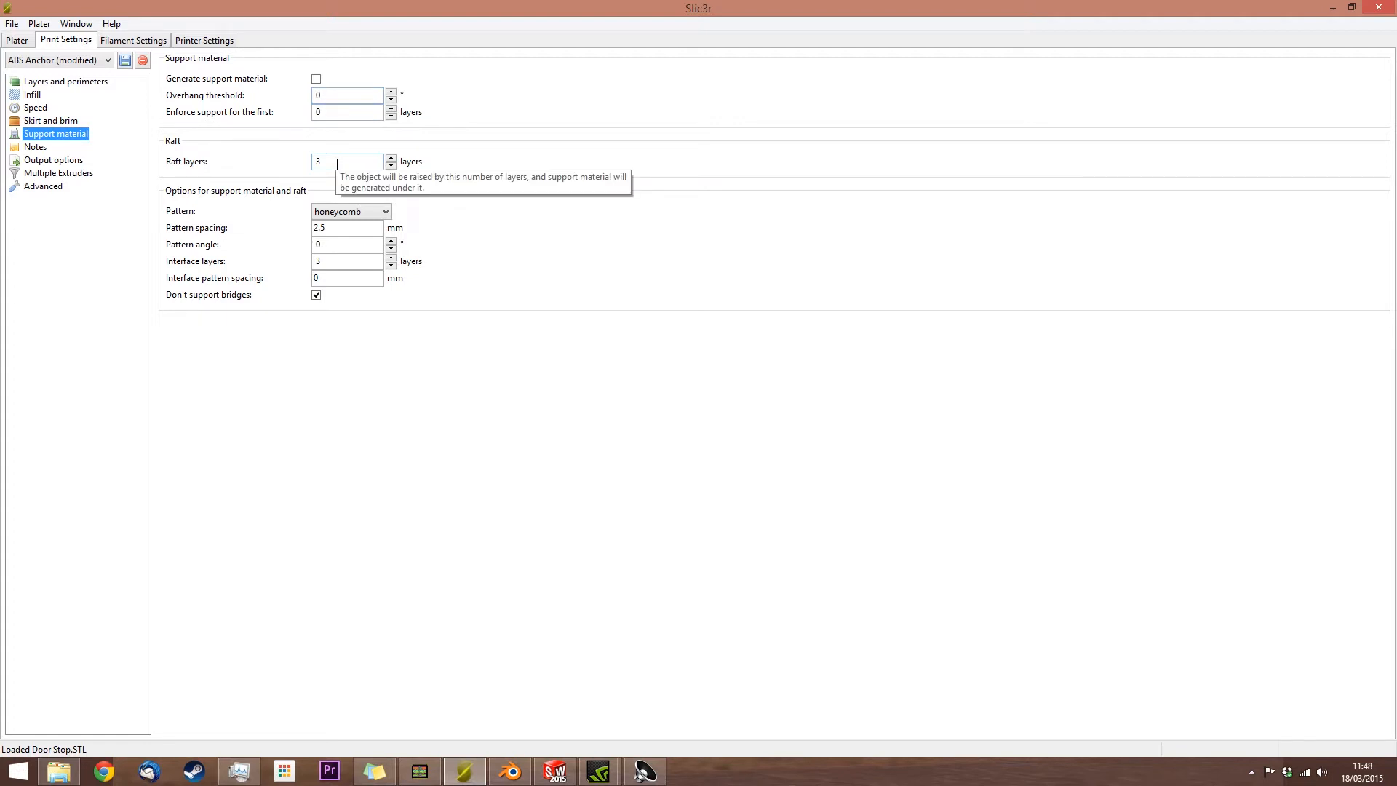
mouse_move(127, 167)
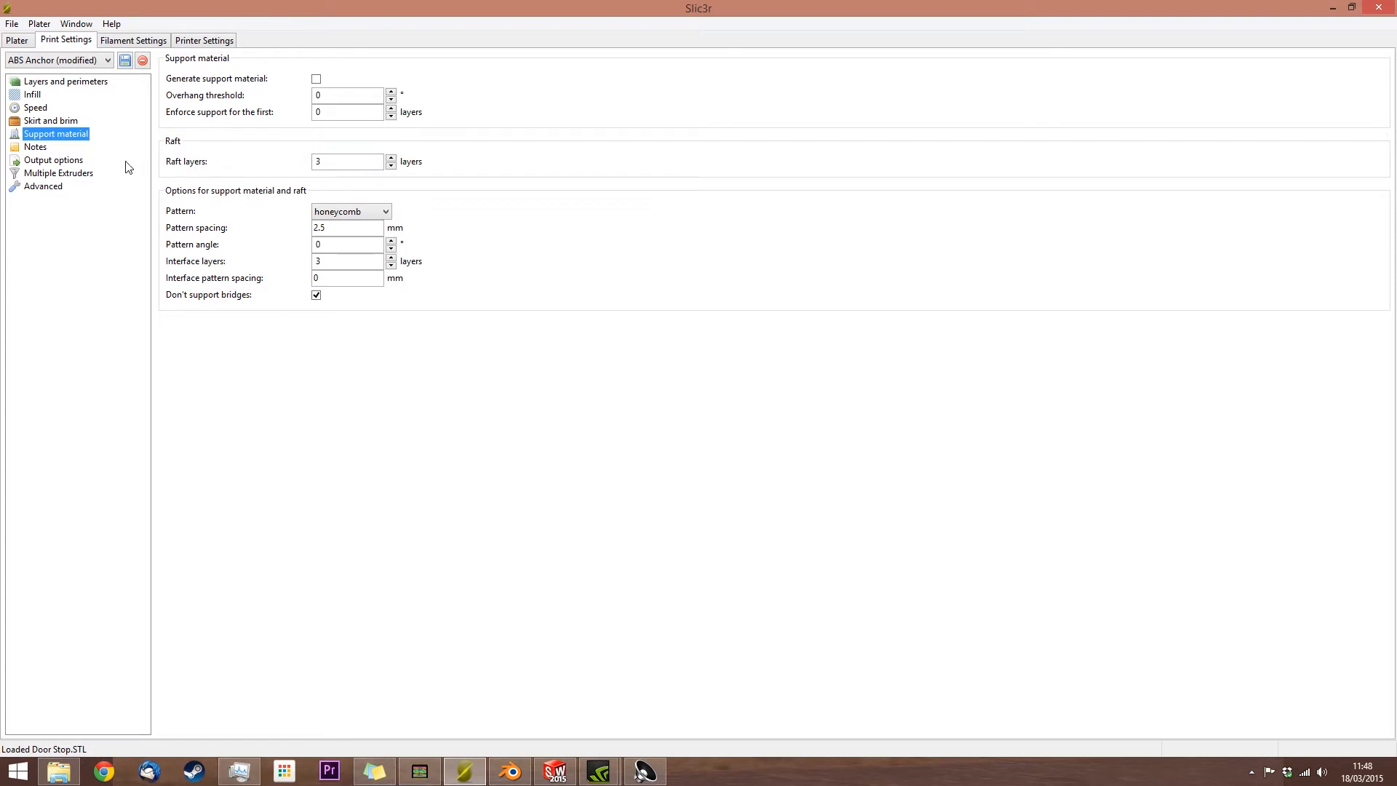
Give the ABS filament a 1.1 extrusion multiplier at 230°/100° and review its cooling
click(133, 40)
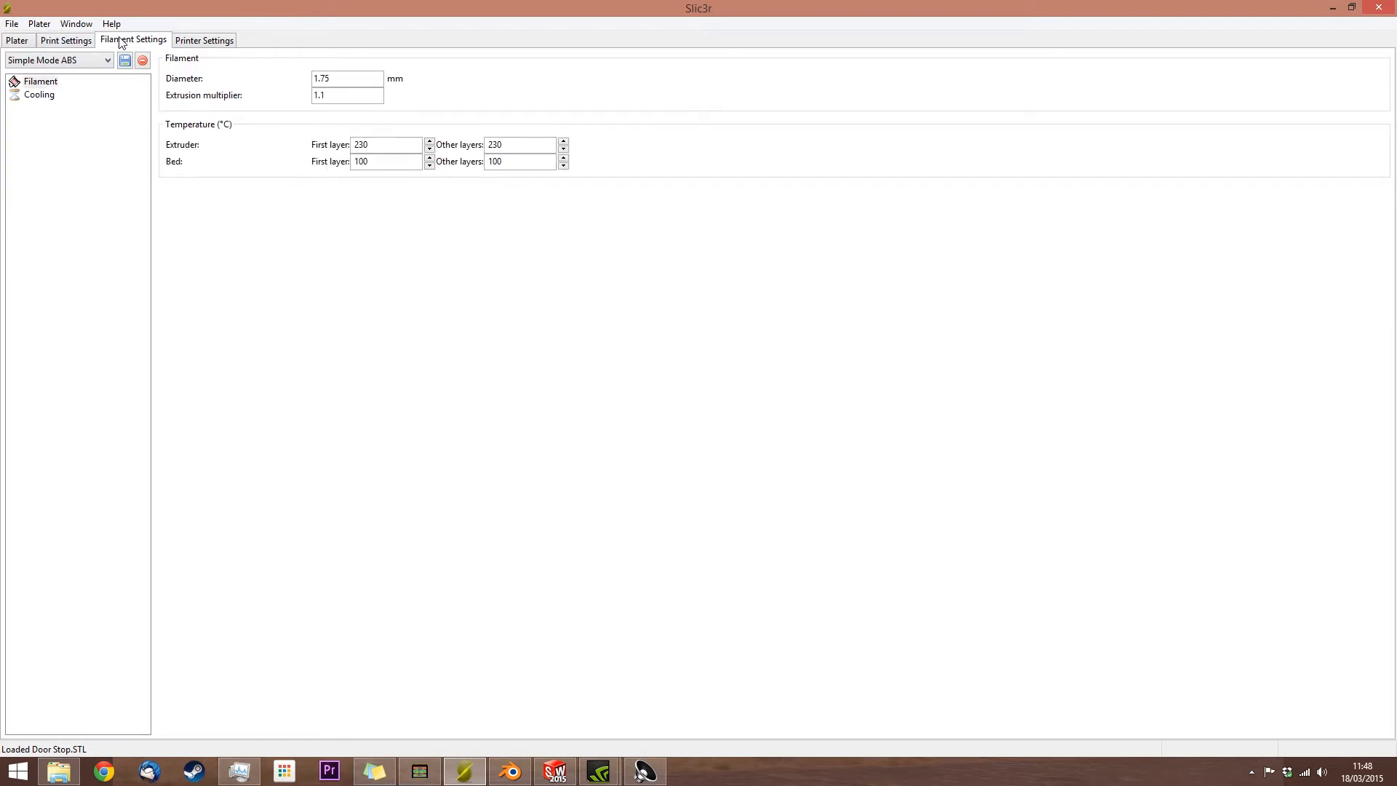
mouse_move(340, 96)
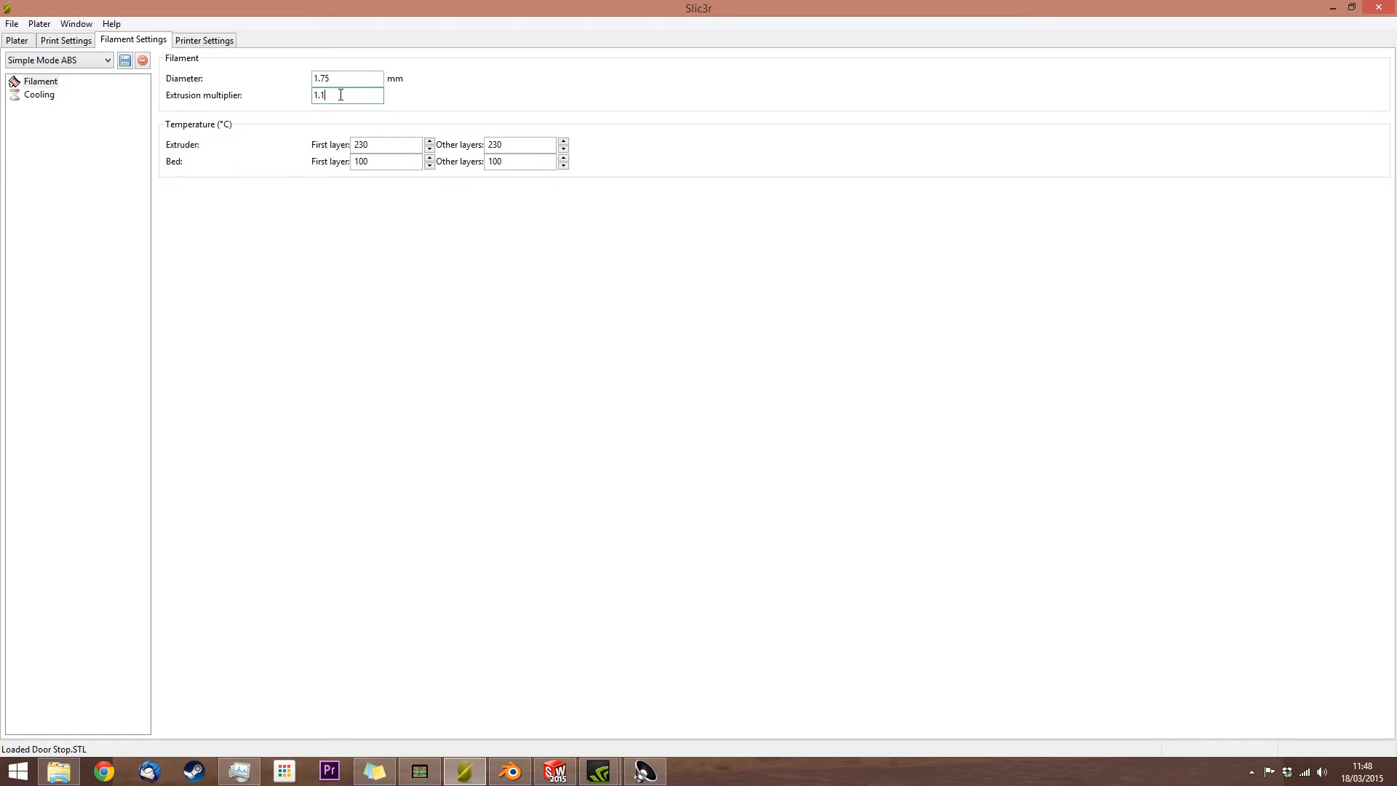
mouse_move(371, 96)
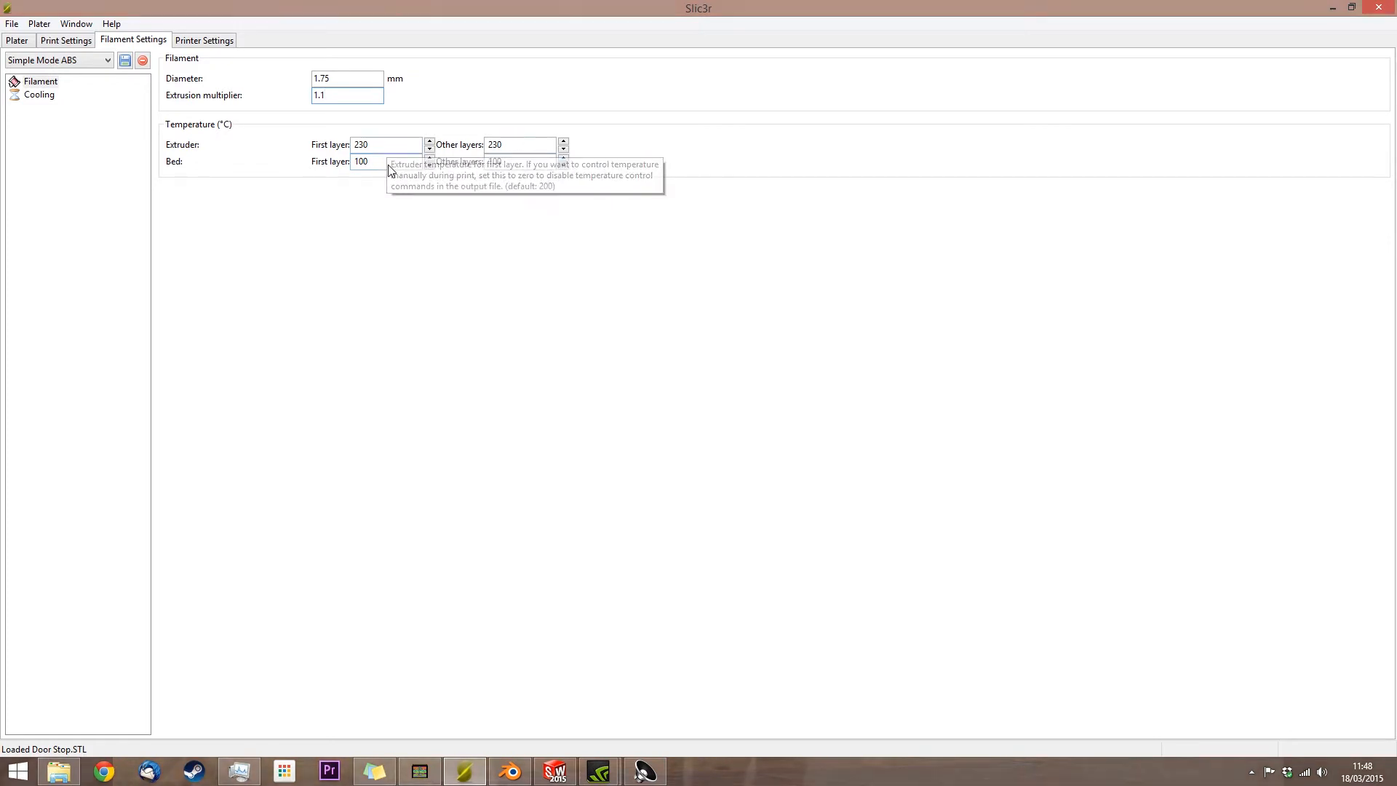
click(37, 93)
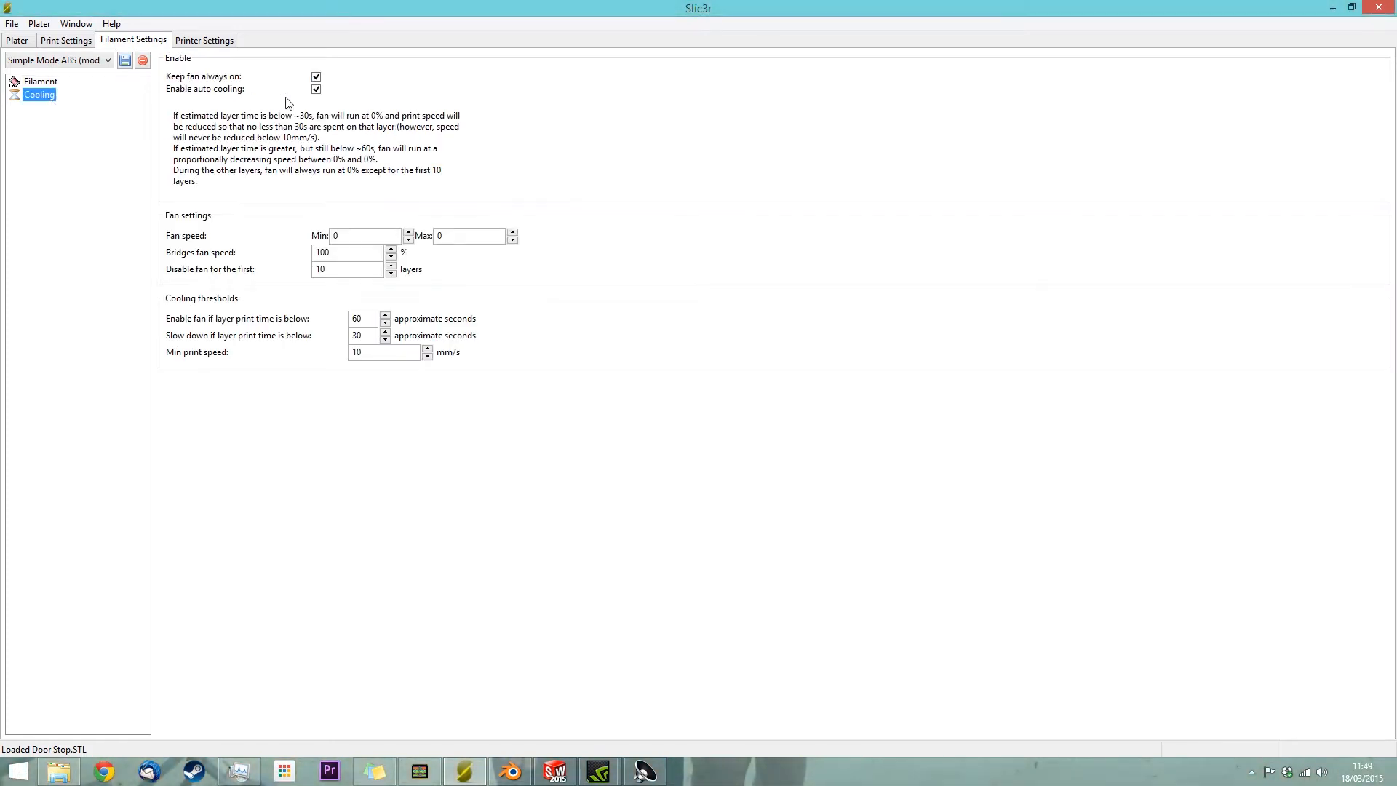
mouse_move(316, 78)
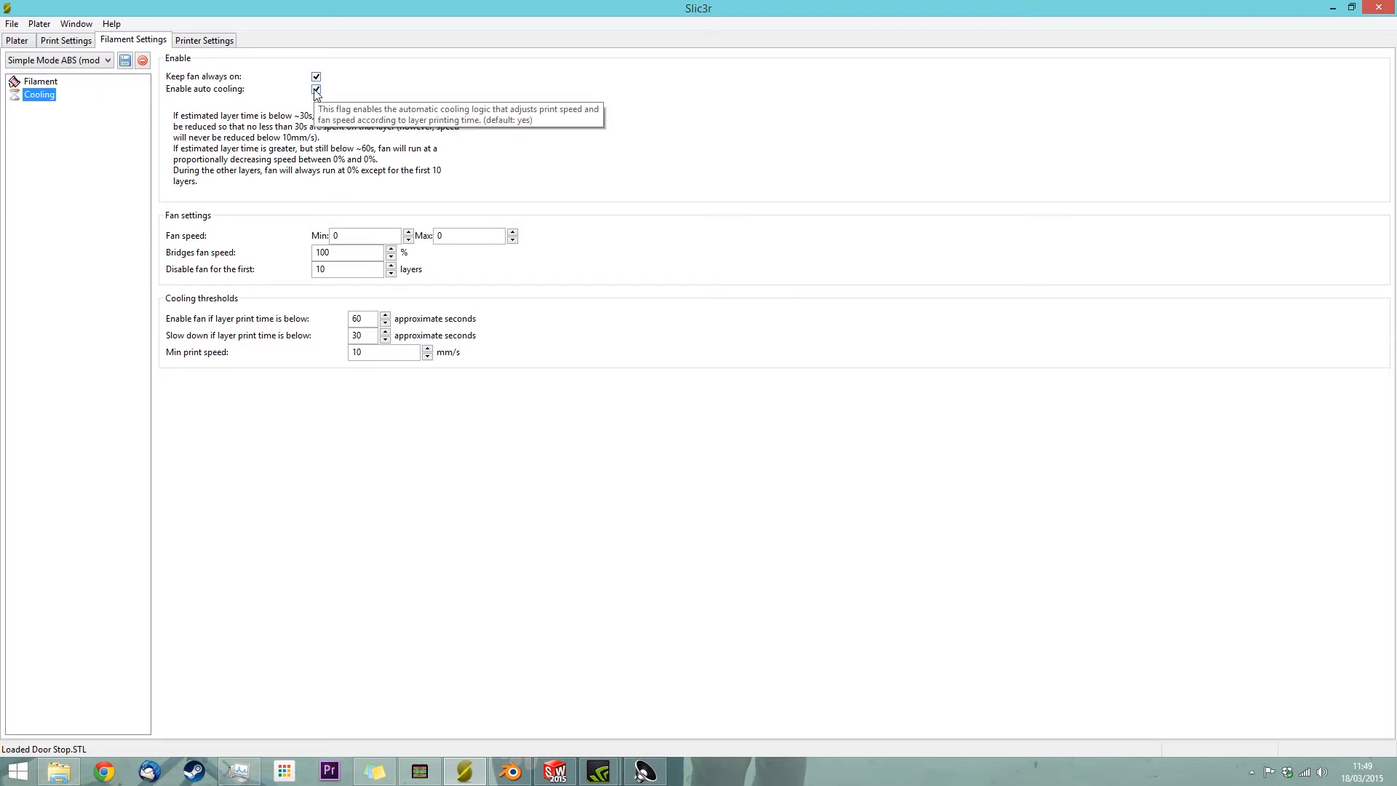
mouse_move(374, 264)
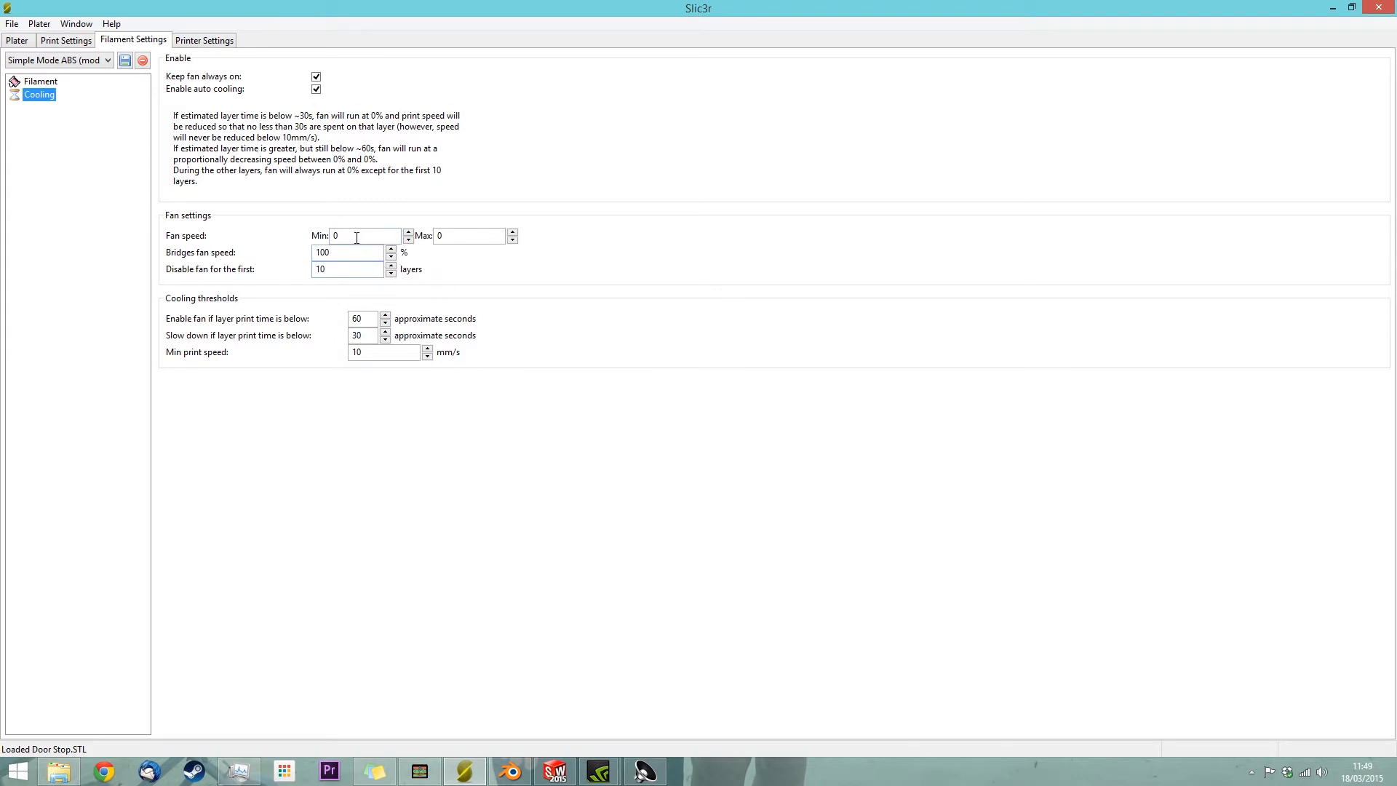
mouse_move(387, 237)
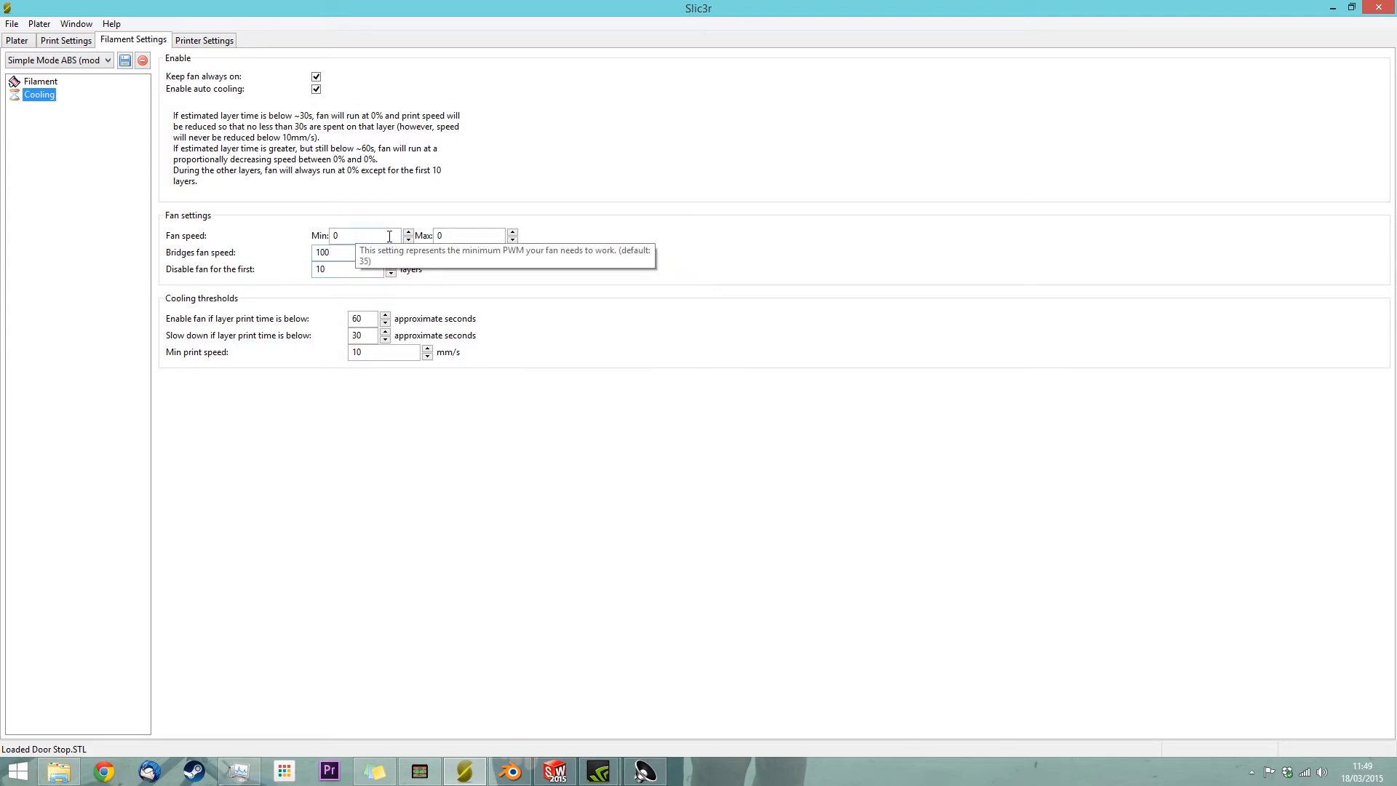
mouse_move(207, 45)
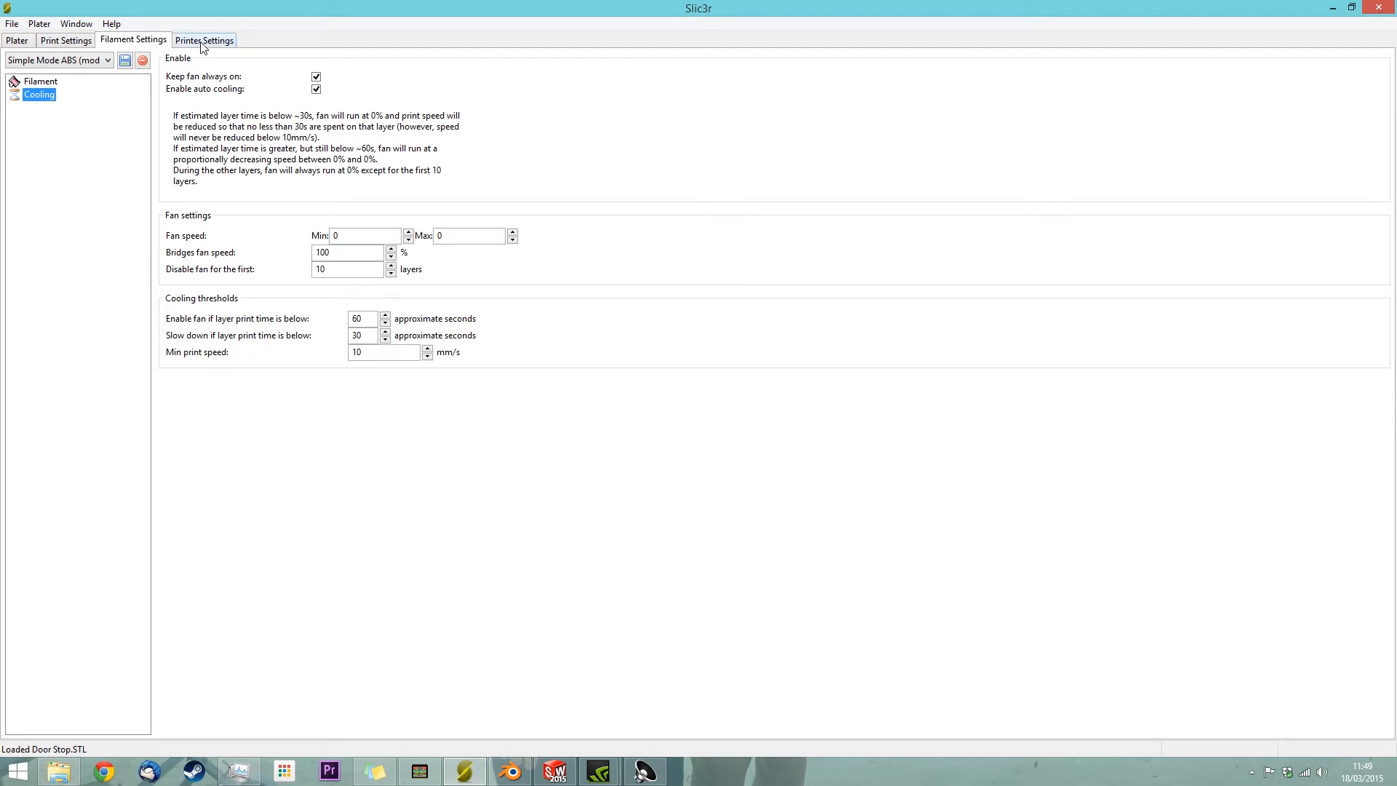
click(206, 40)
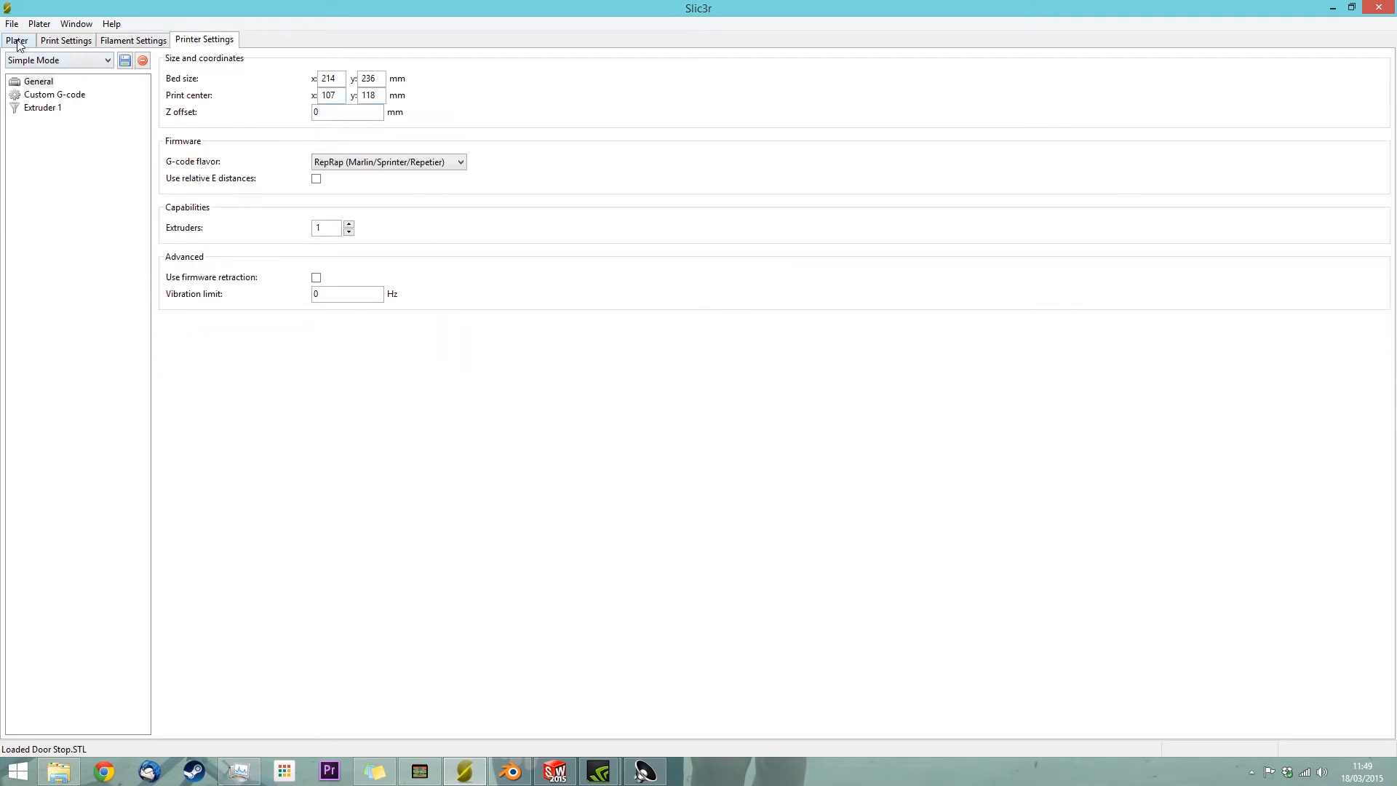
Export Door Stop.gcode from the Plater into the Ggode folder under 3D Scans
click(15, 39)
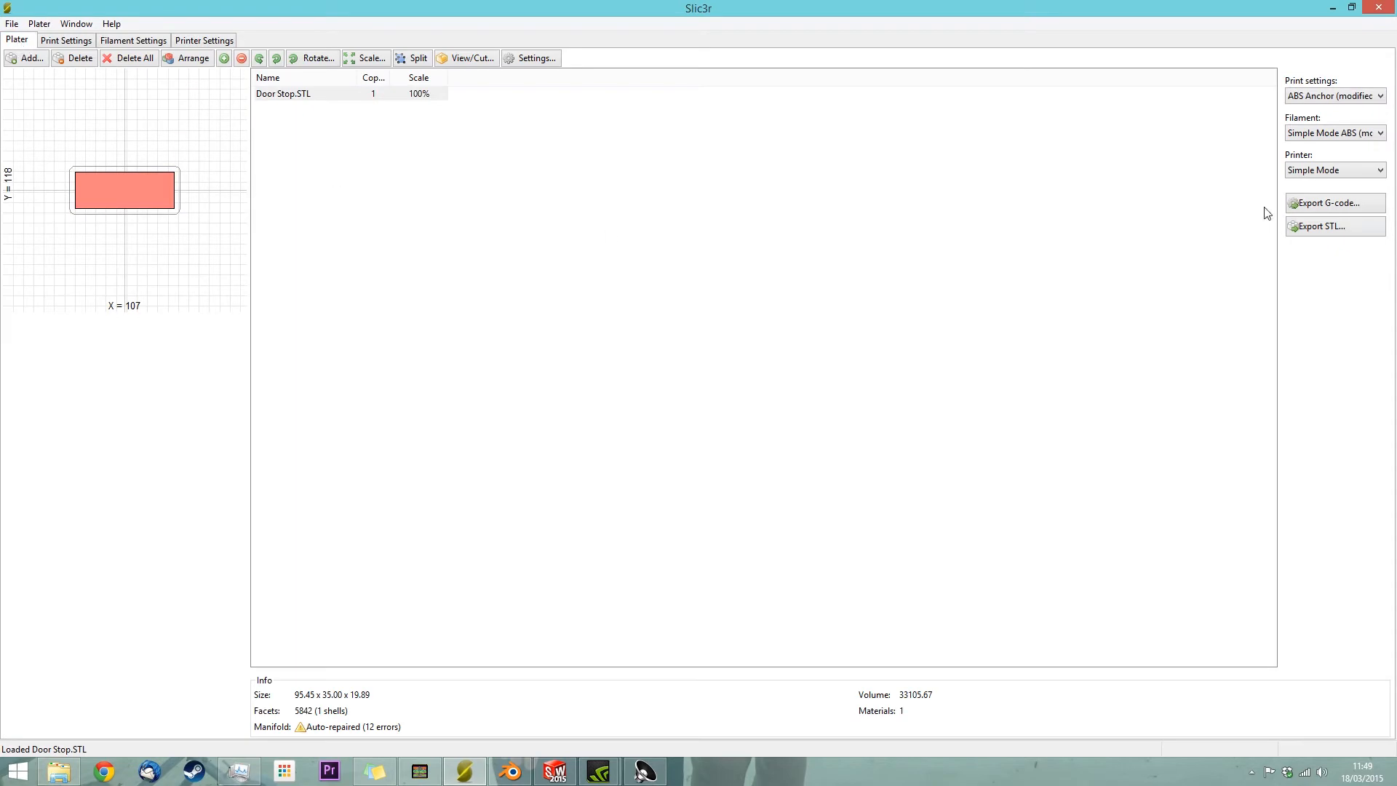
click(1334, 202)
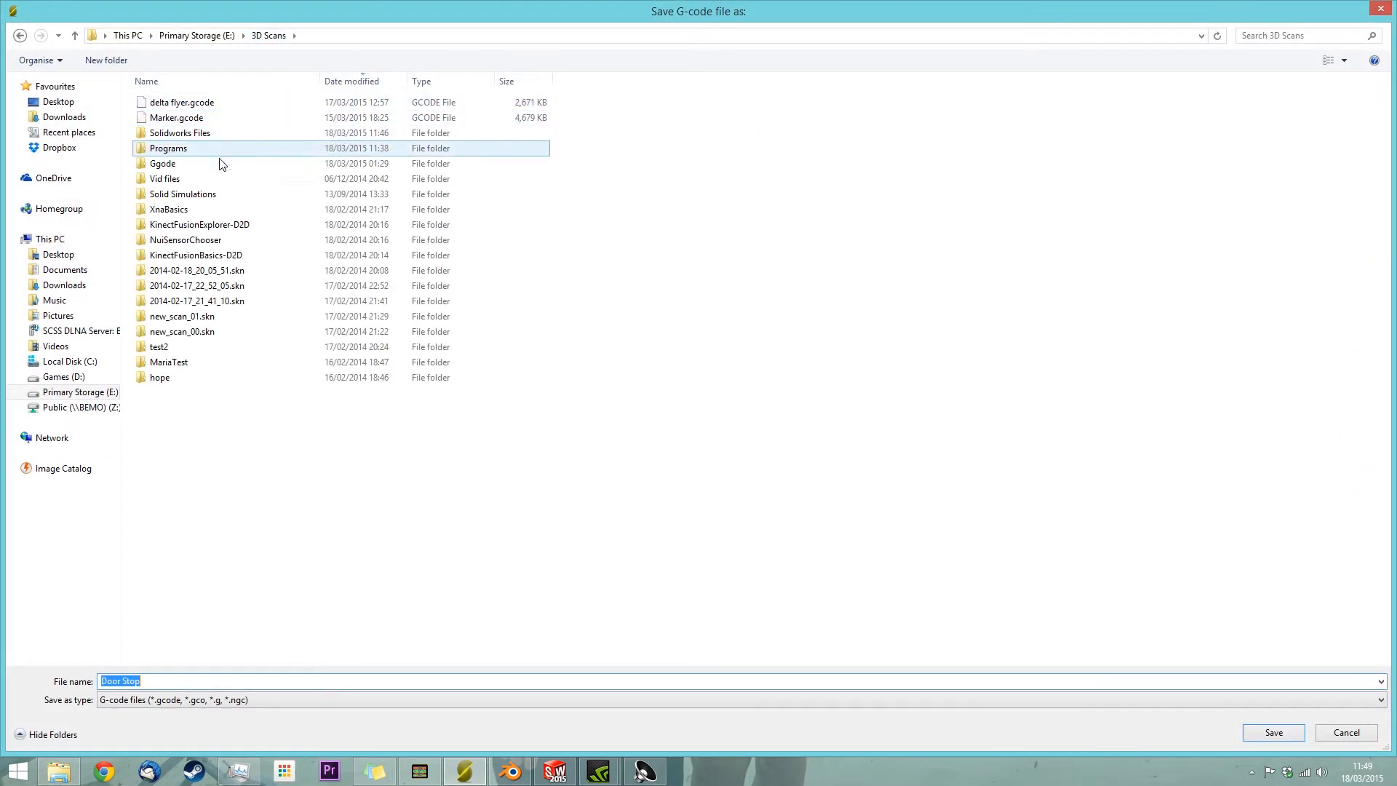
double_click(163, 163)
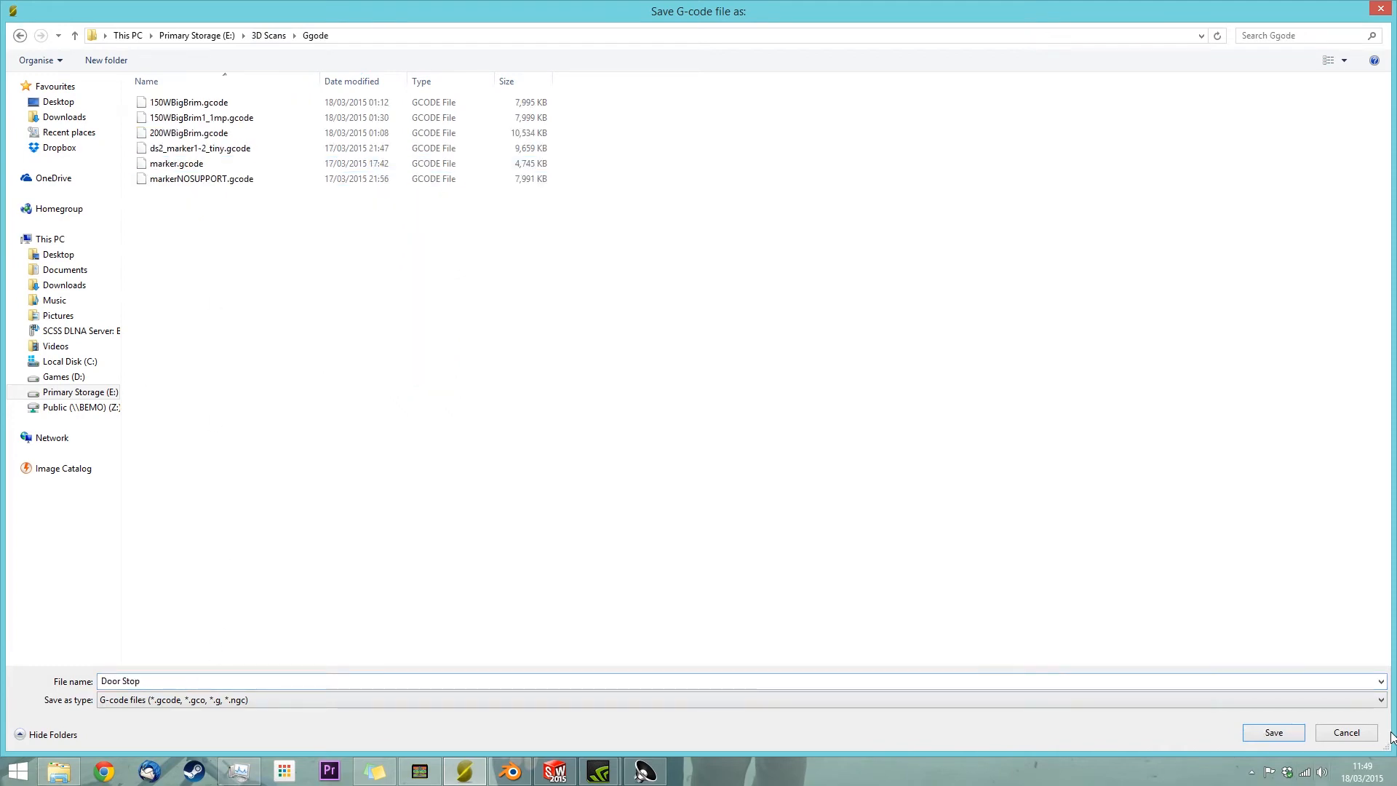
click(1274, 732)
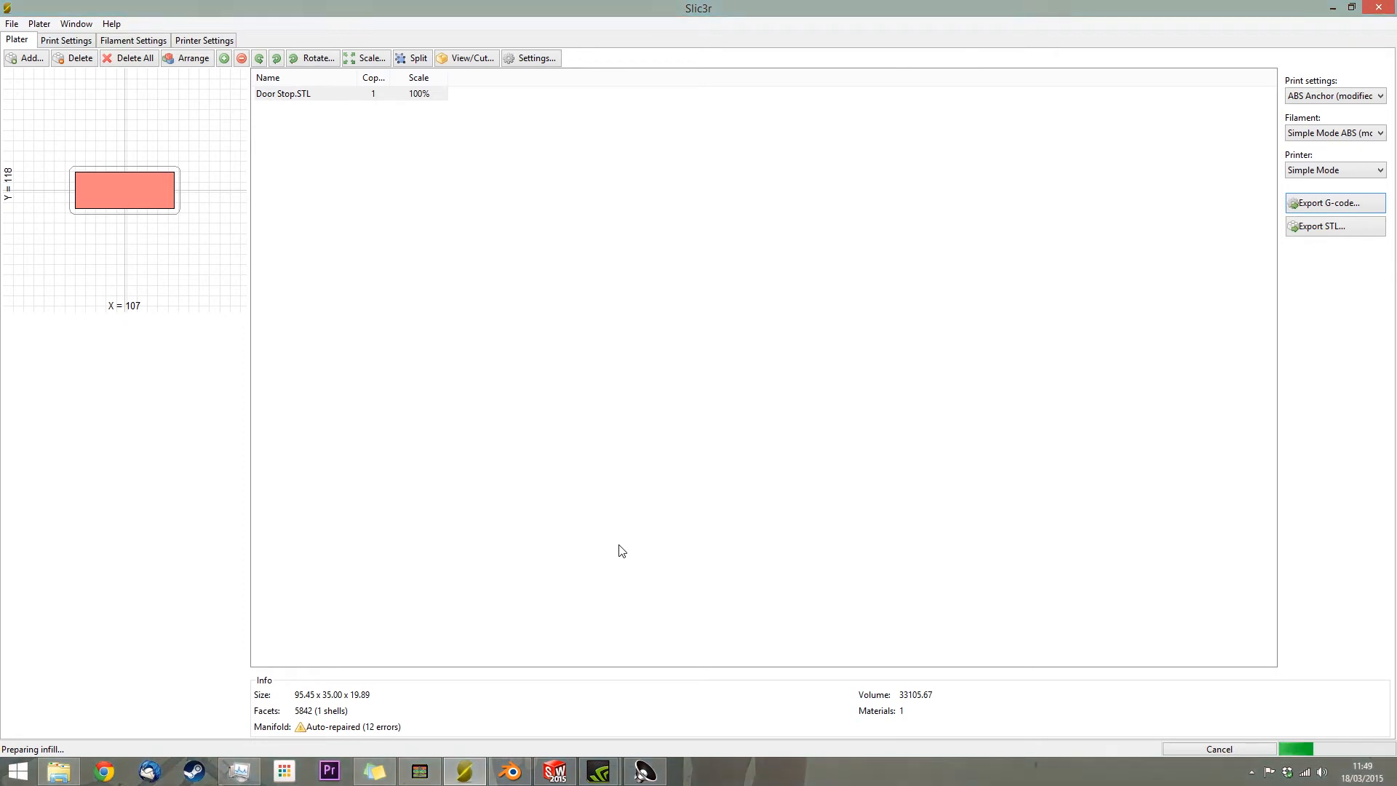
click(1333, 202)
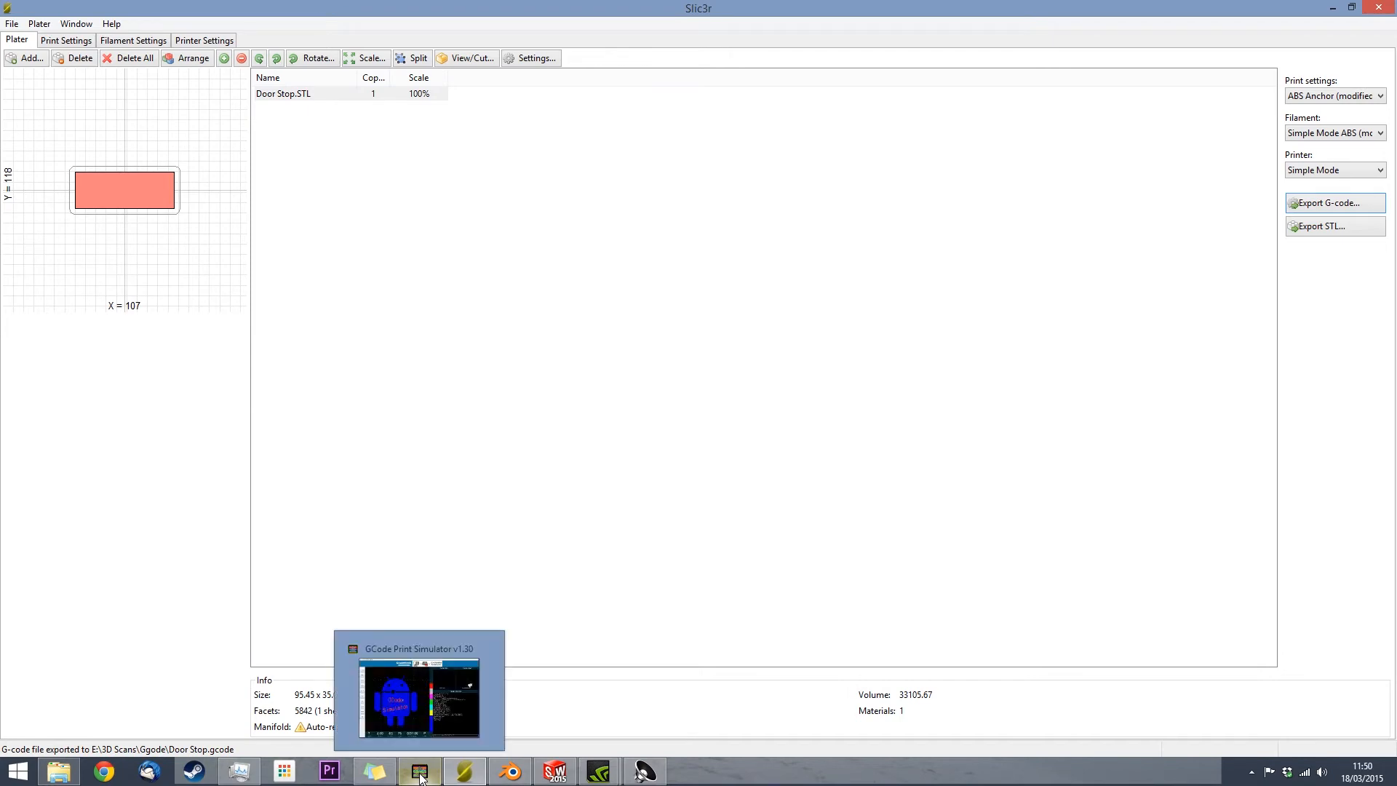
Load Door Stop.gcode into GCode Print Simulator and start its first layer
click(419, 770)
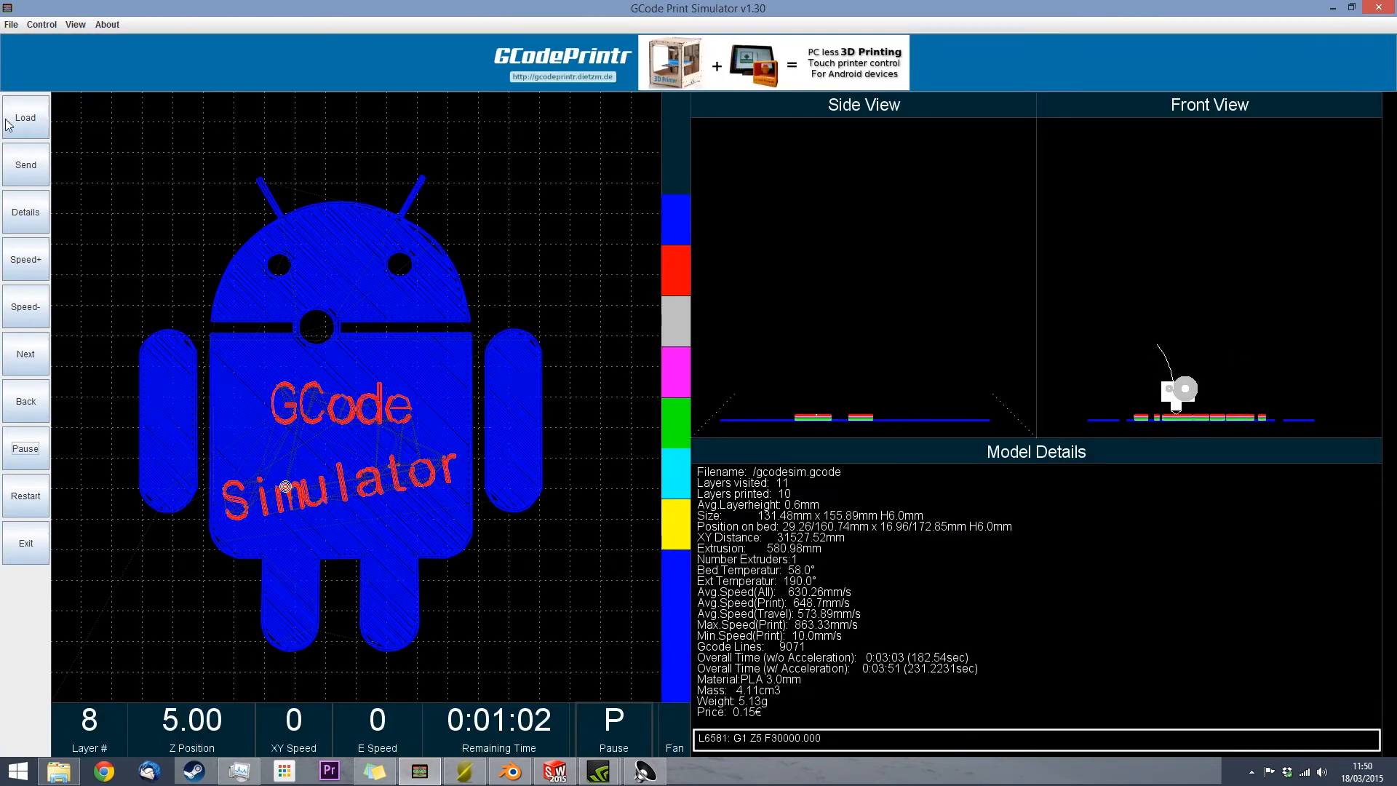
click(26, 118)
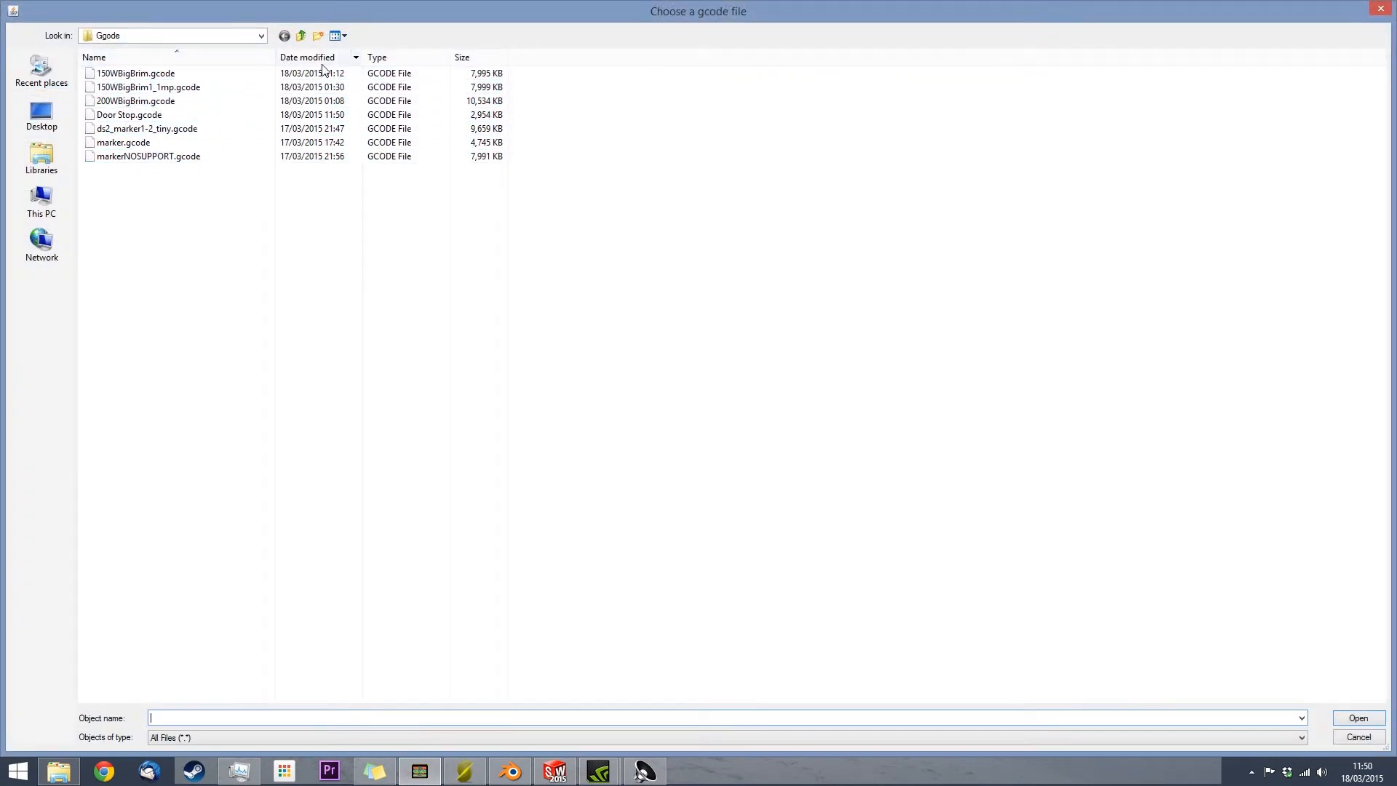
double_click(129, 115)
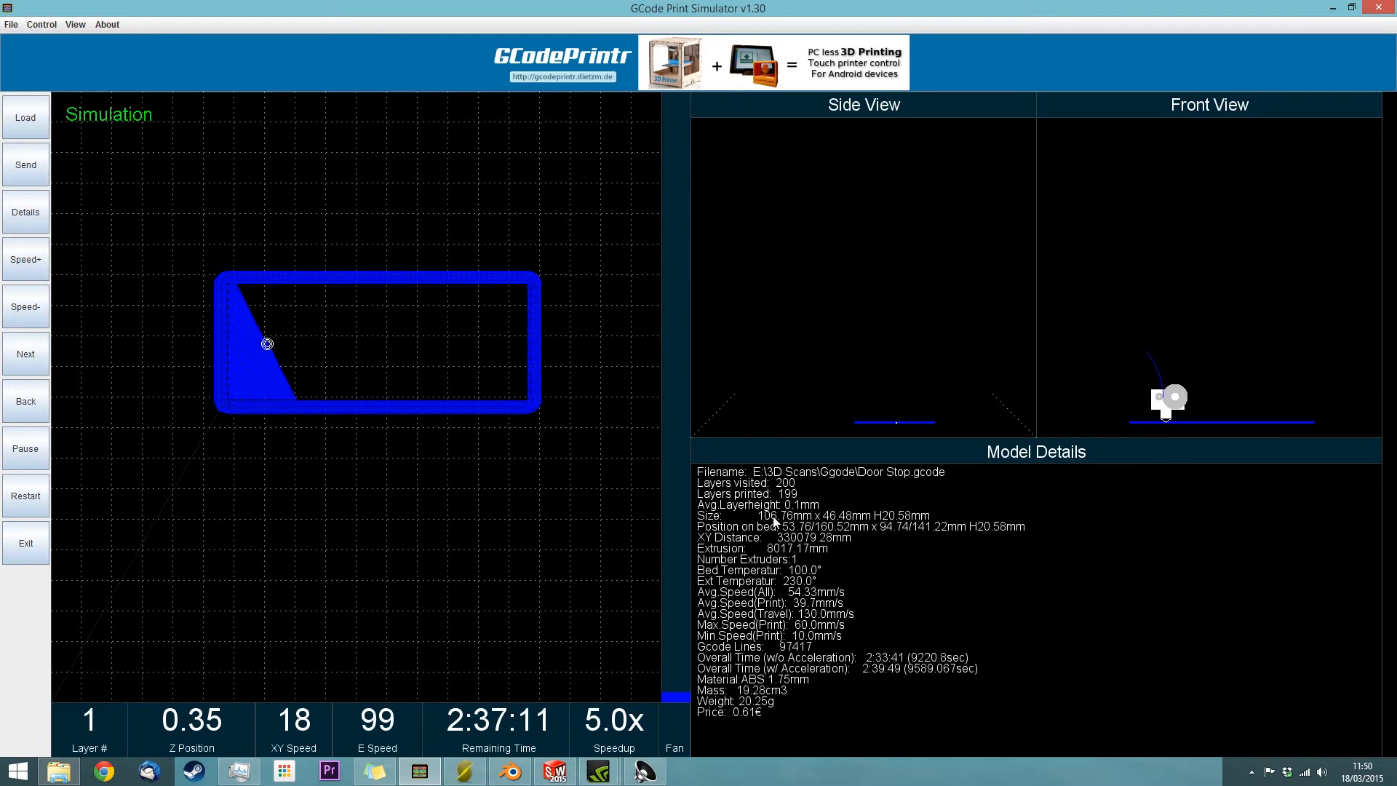
Speed the simulation through, skip to layer 198 of 199 and pause it
click(26, 259)
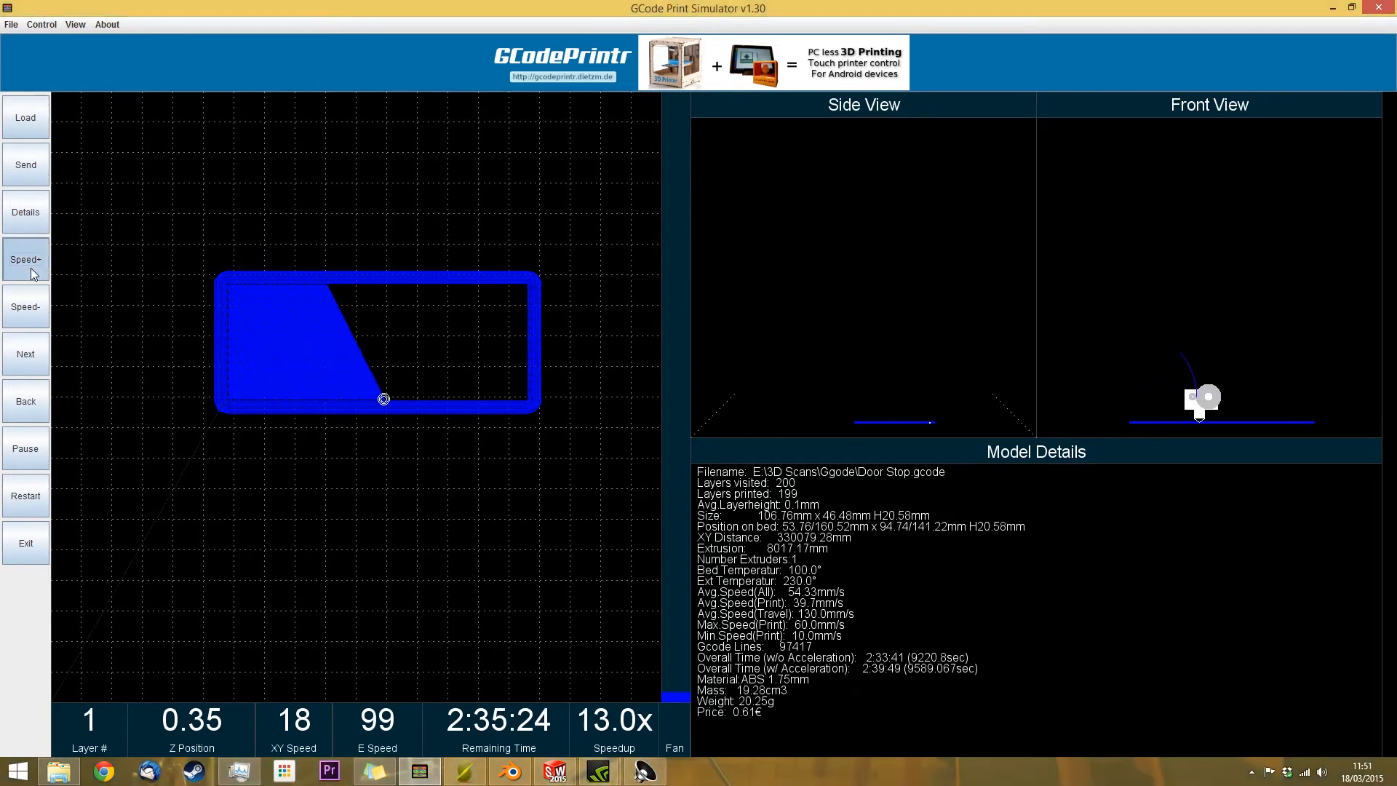
click(25, 259)
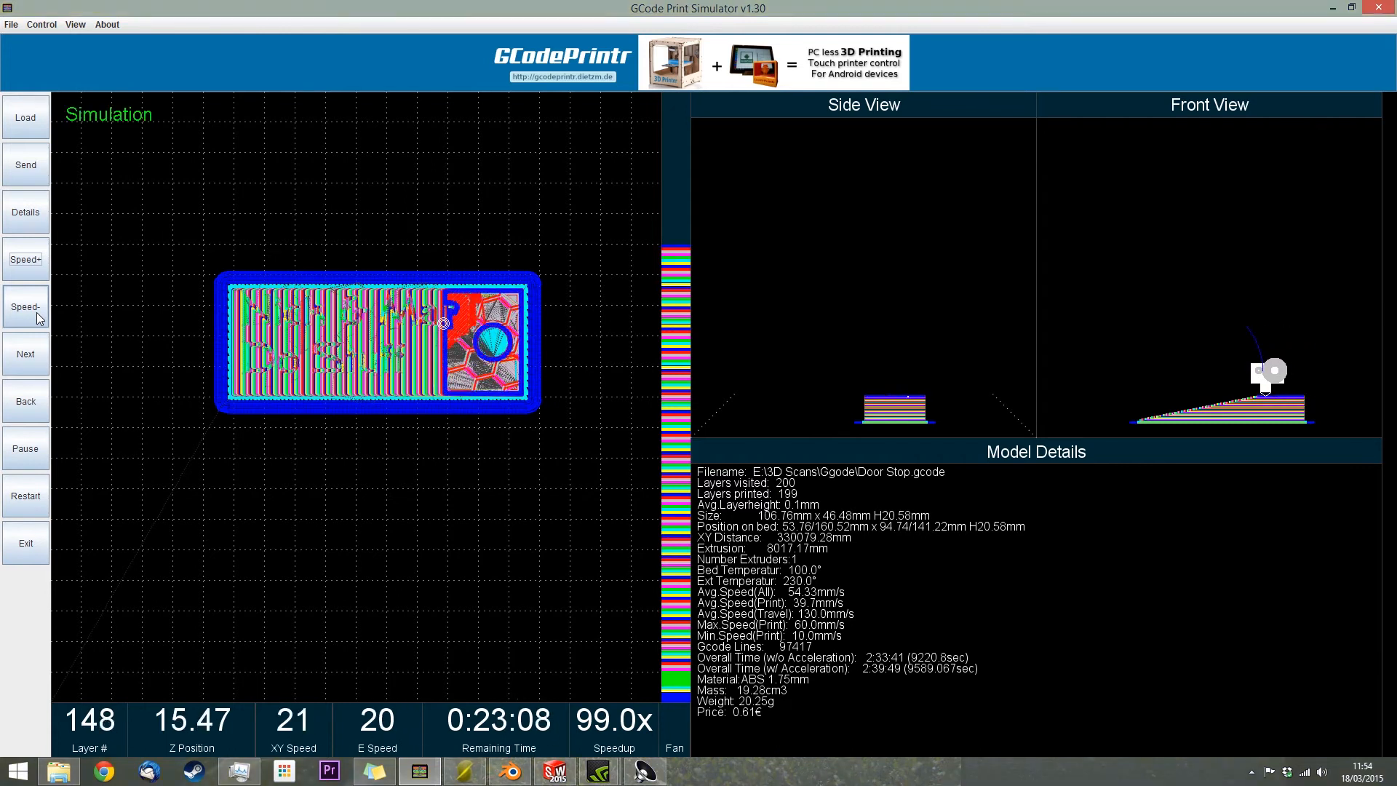
click(26, 306)
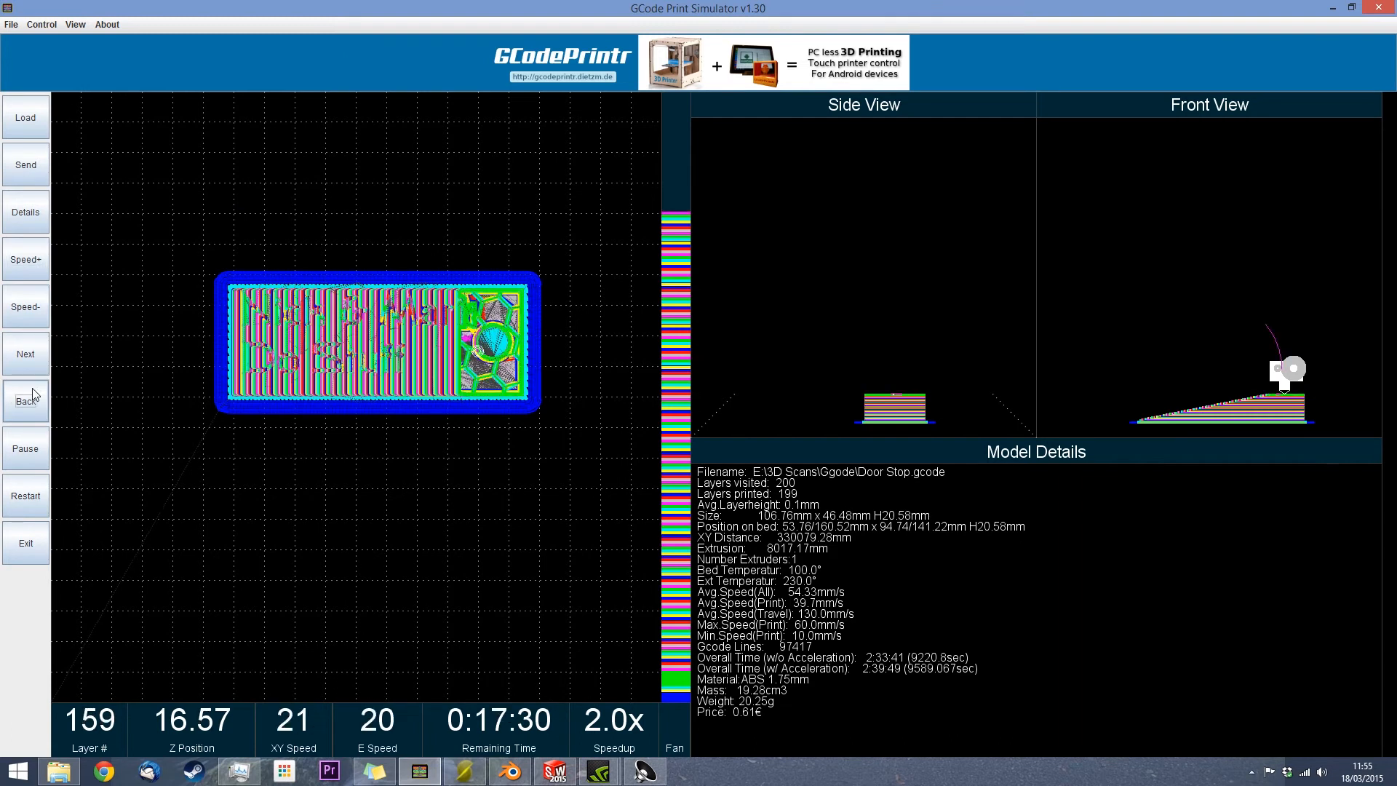
click(26, 354)
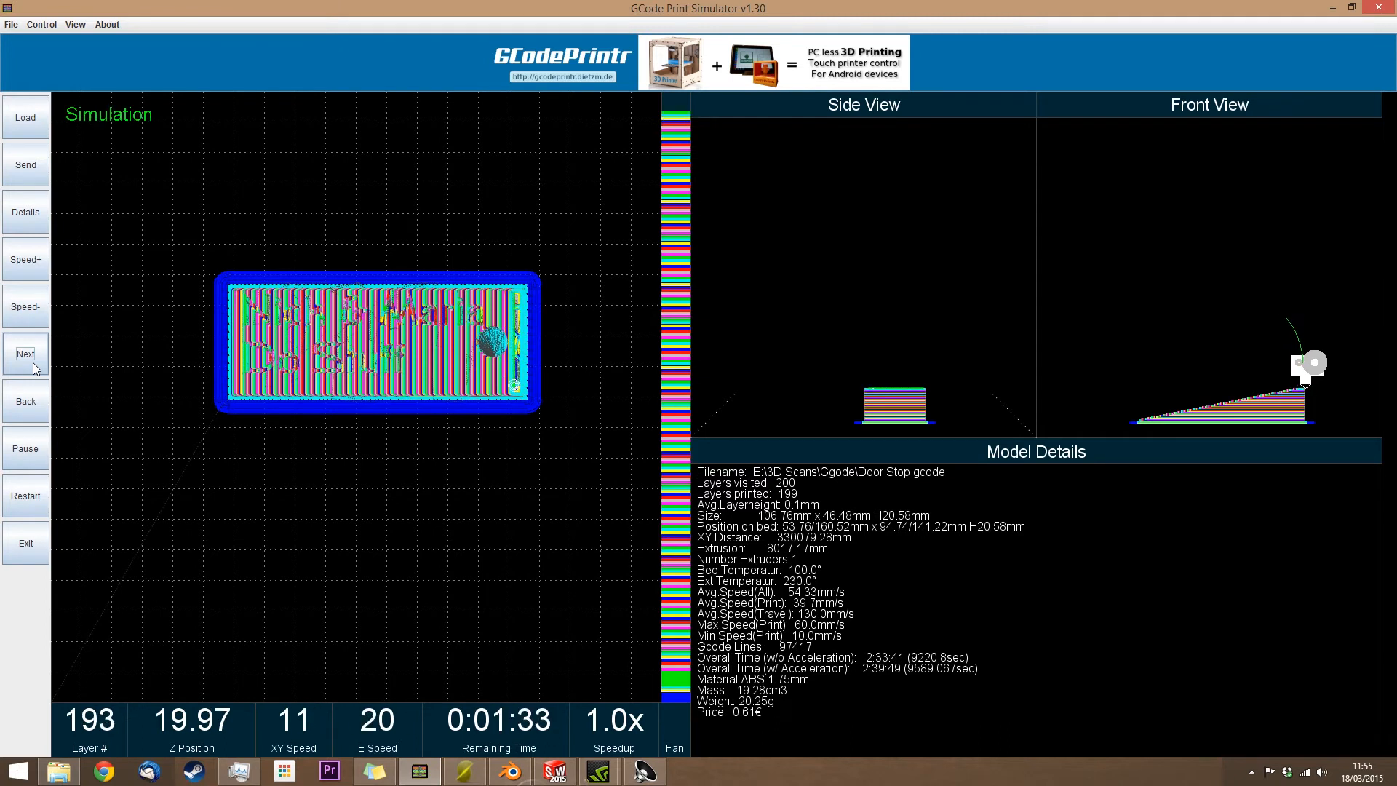
click(26, 354)
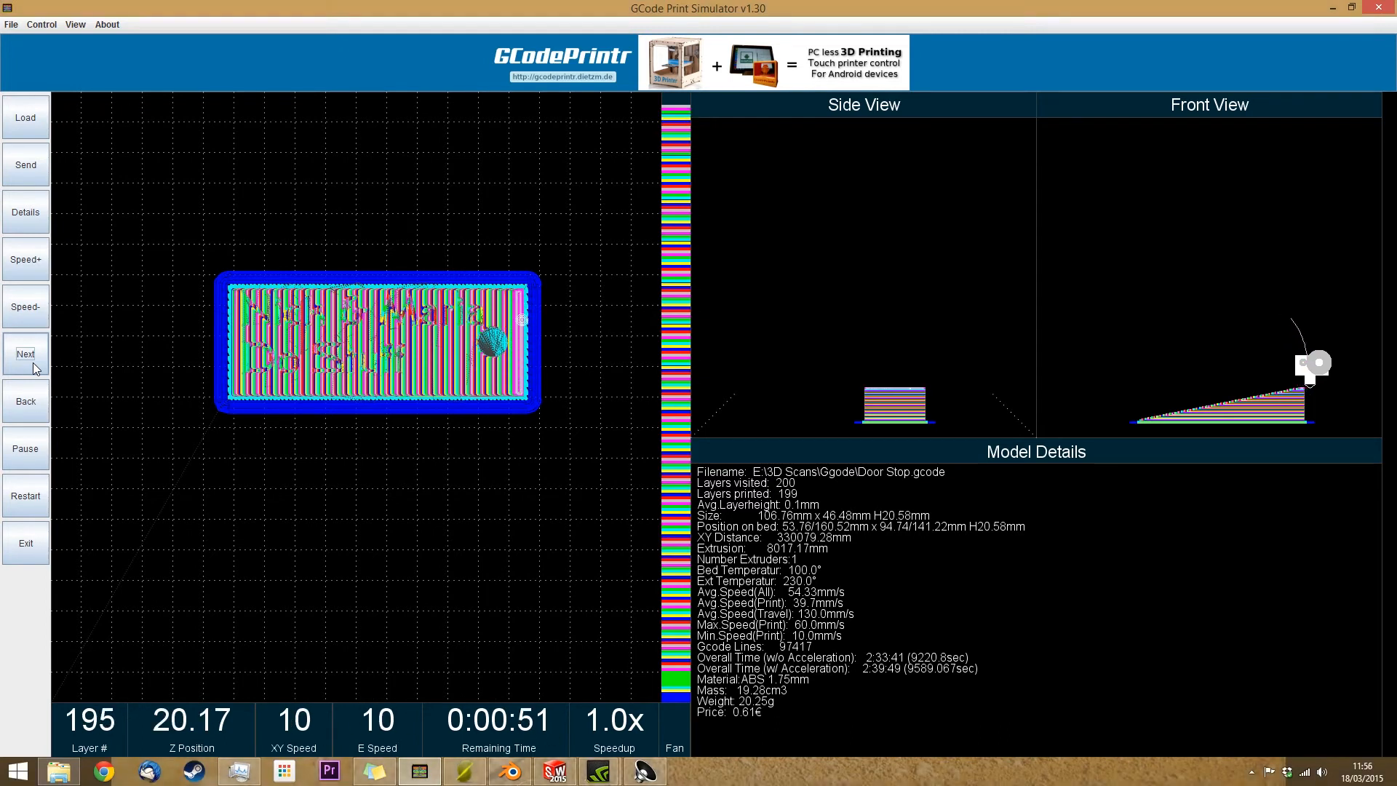
click(25, 353)
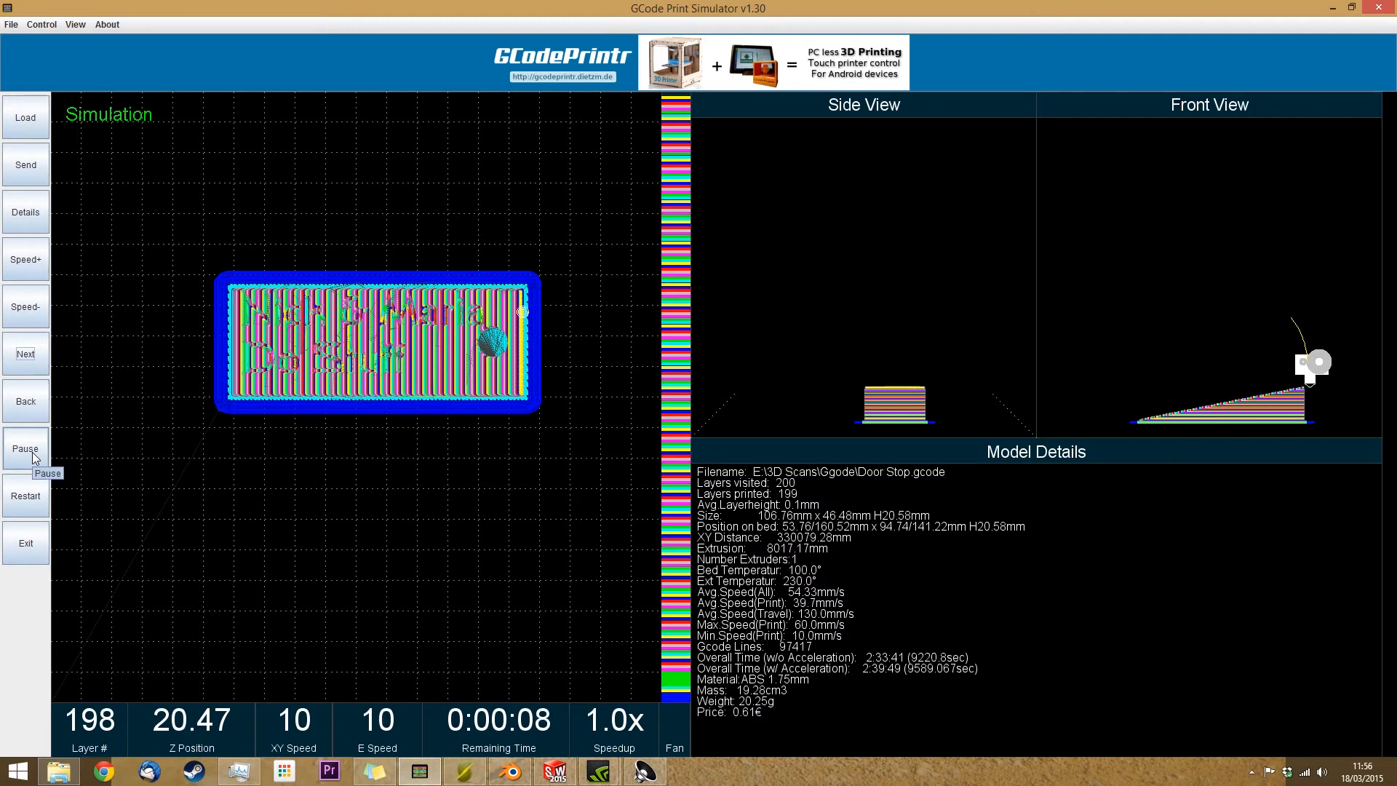
click(26, 447)
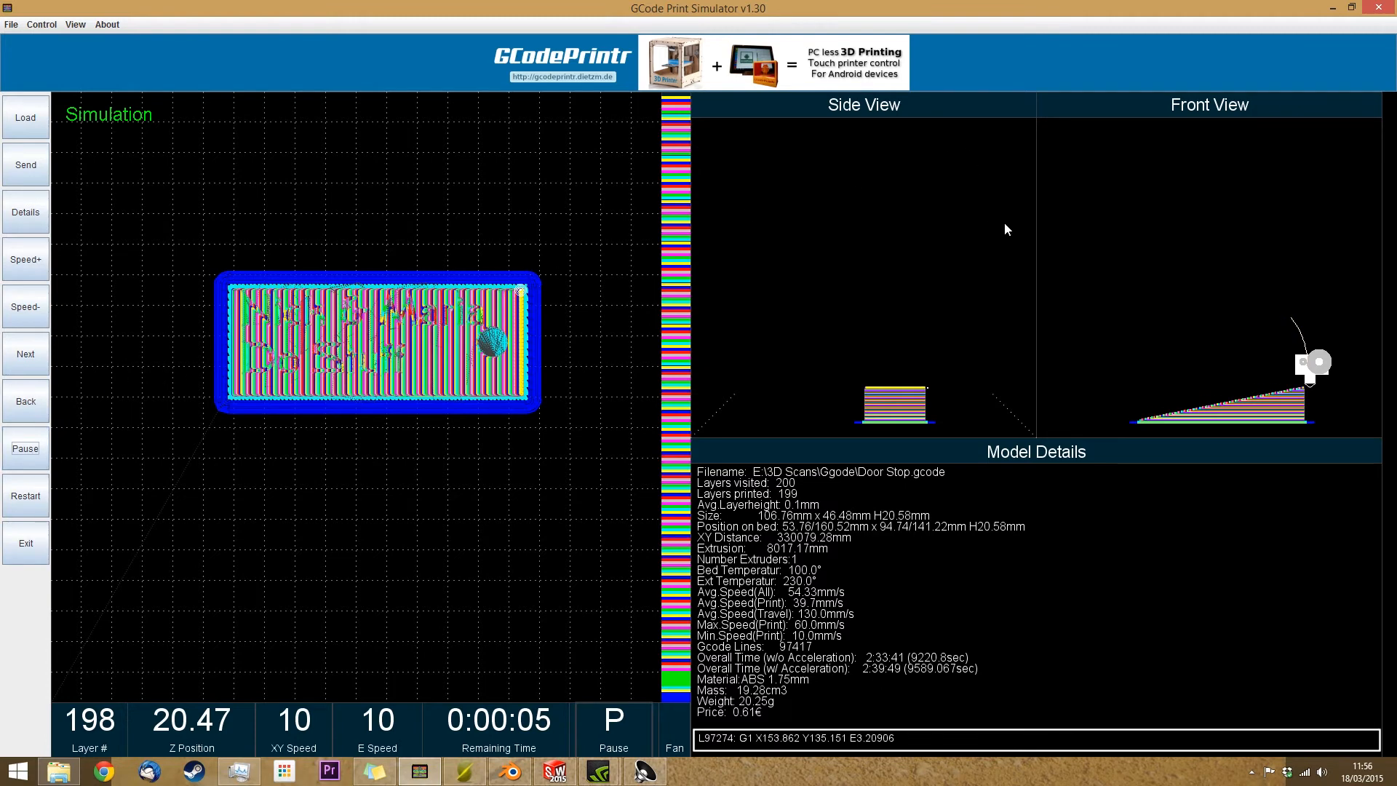
mouse_move(450, 410)
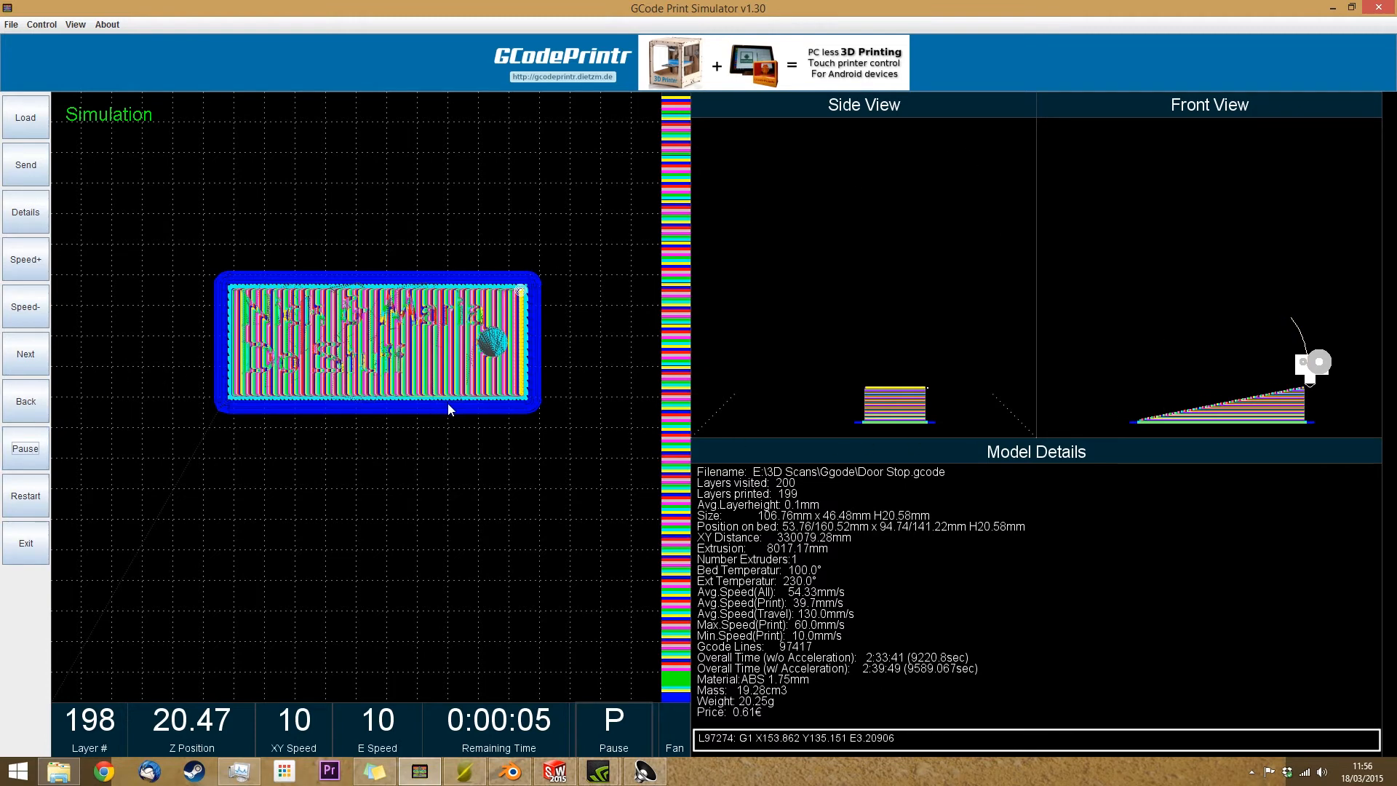
mouse_move(64, 589)
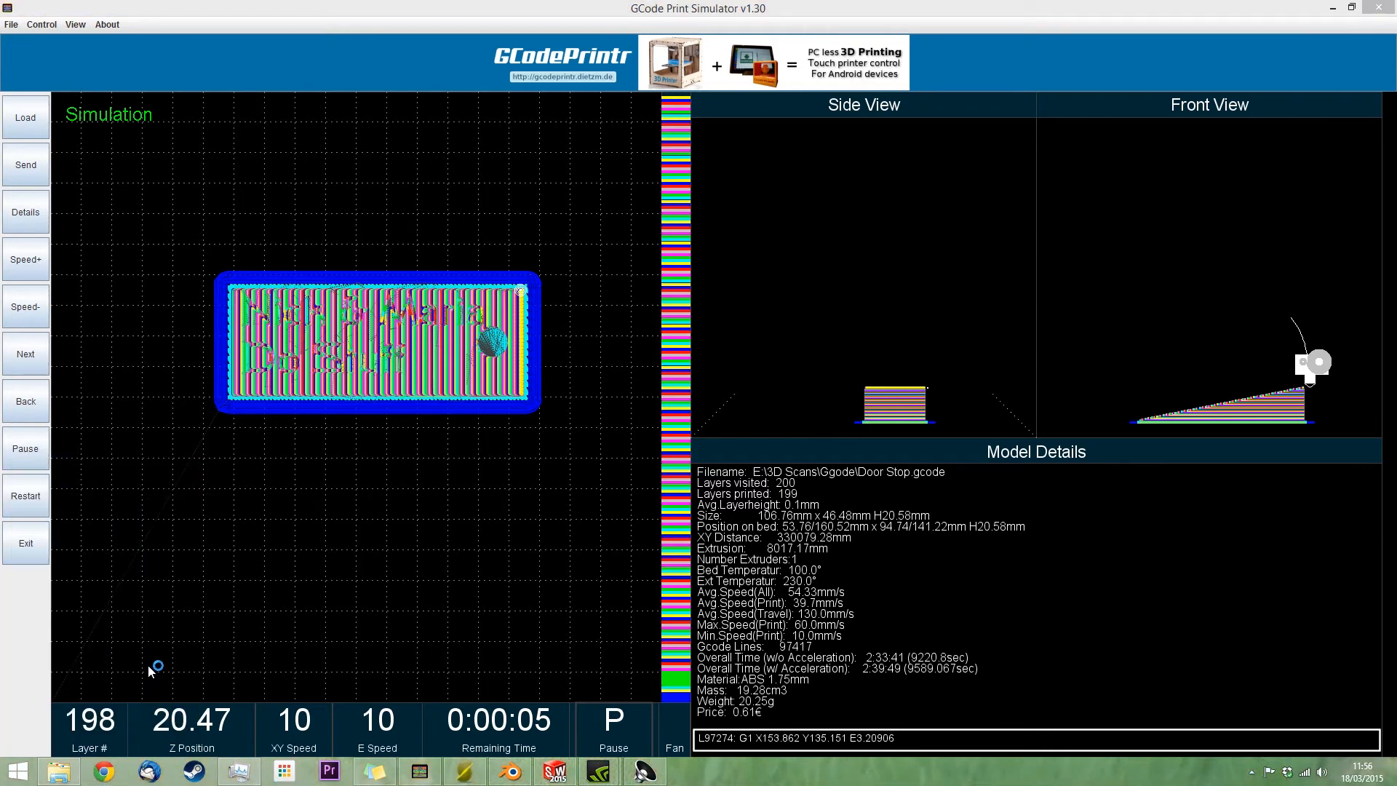
Sign in to the FAB UI in Chrome and view the dashboard's past print jobs
click(102, 771)
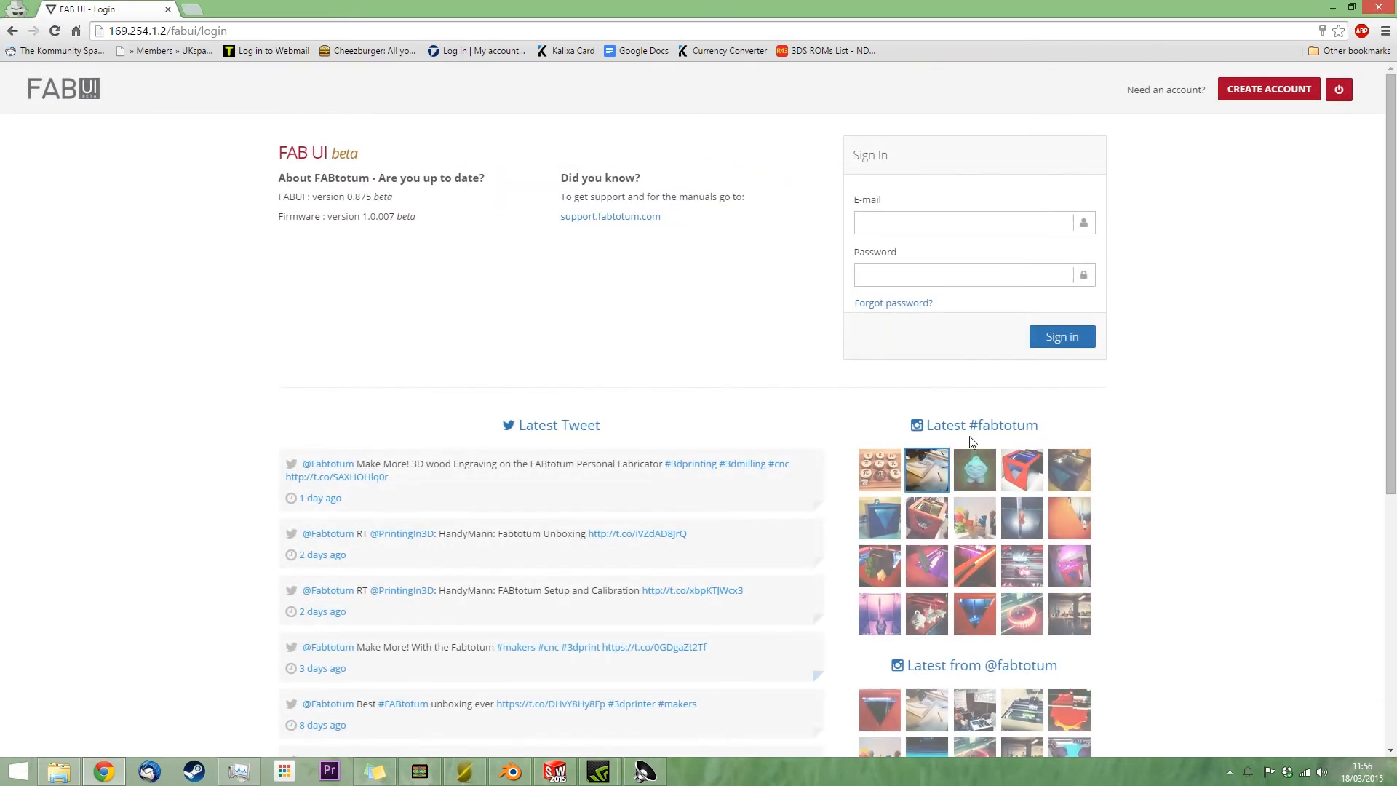
click(1063, 336)
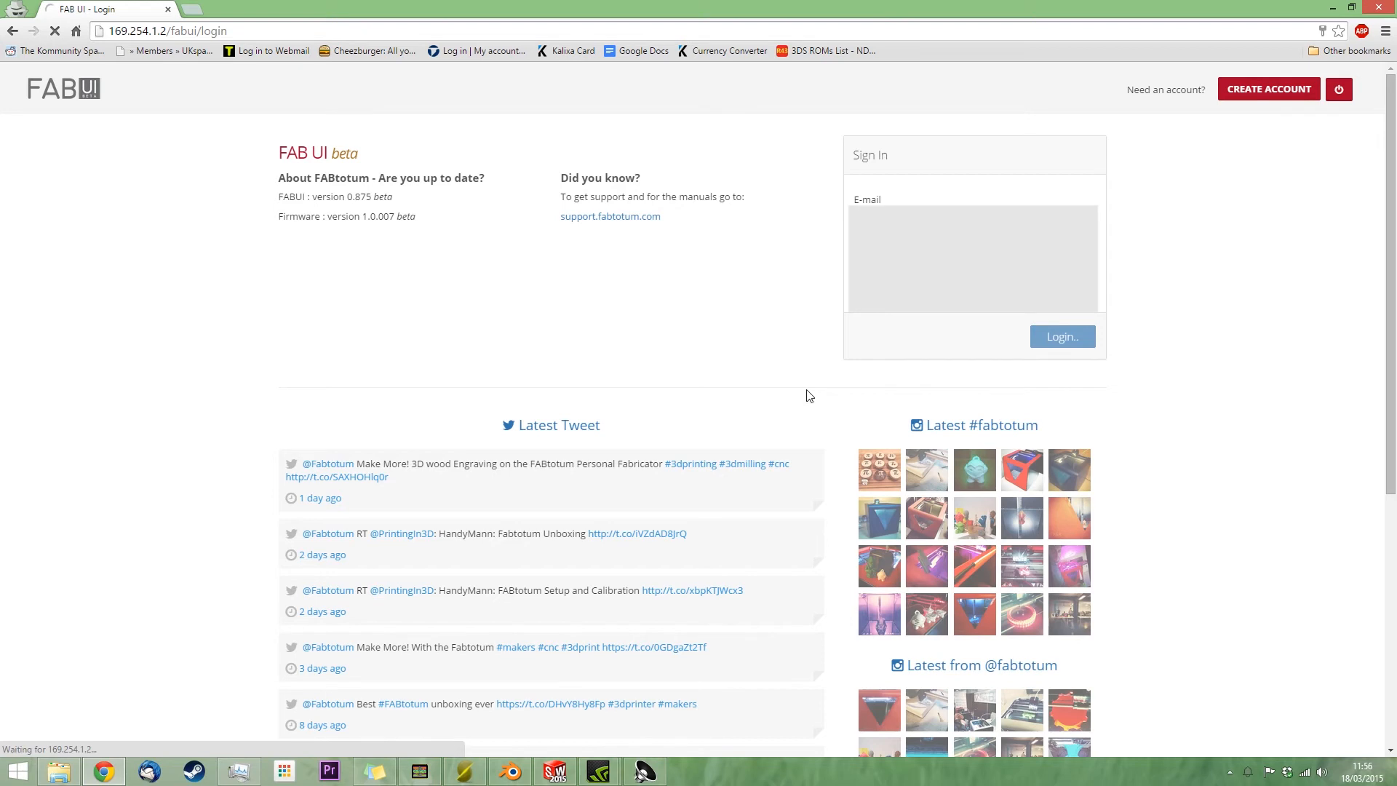
click(1062, 337)
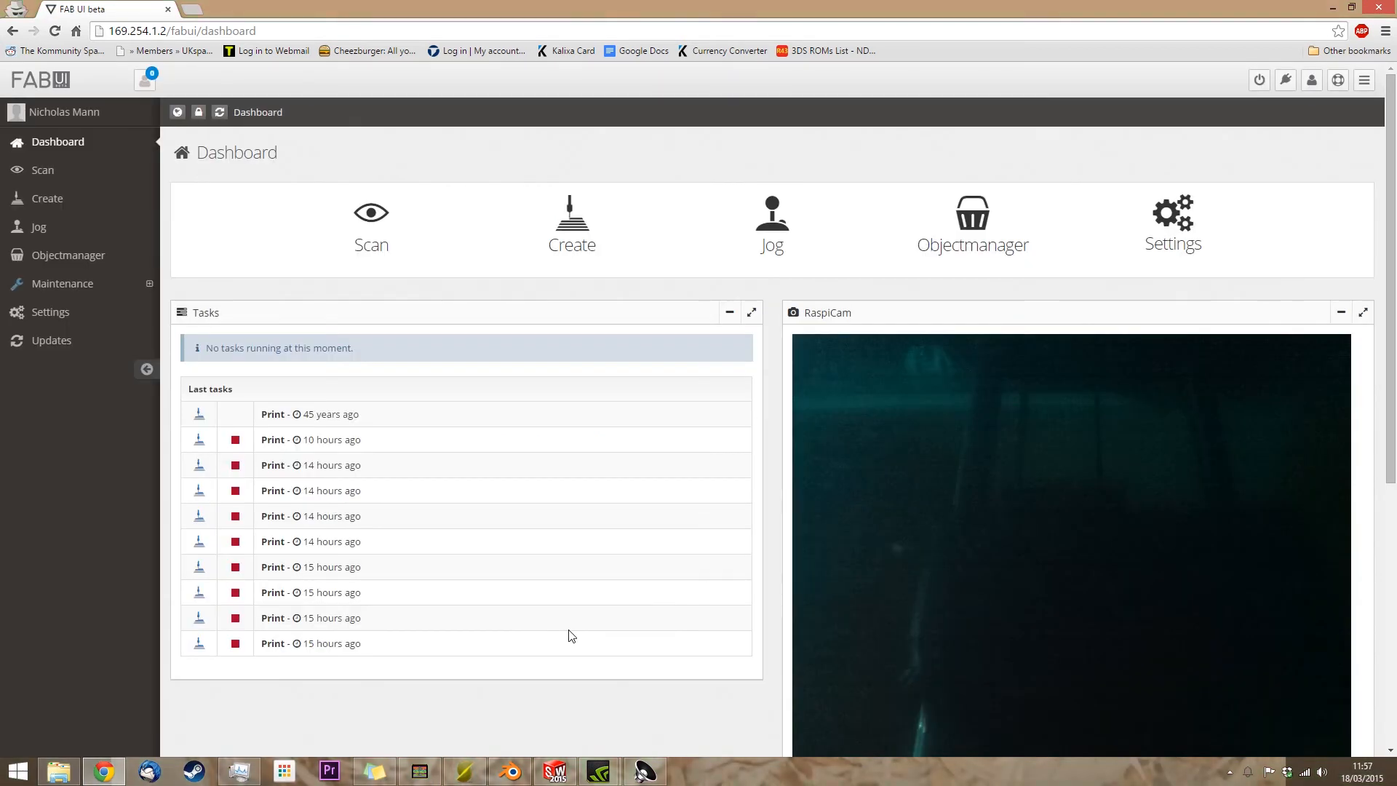
mouse_move(392, 431)
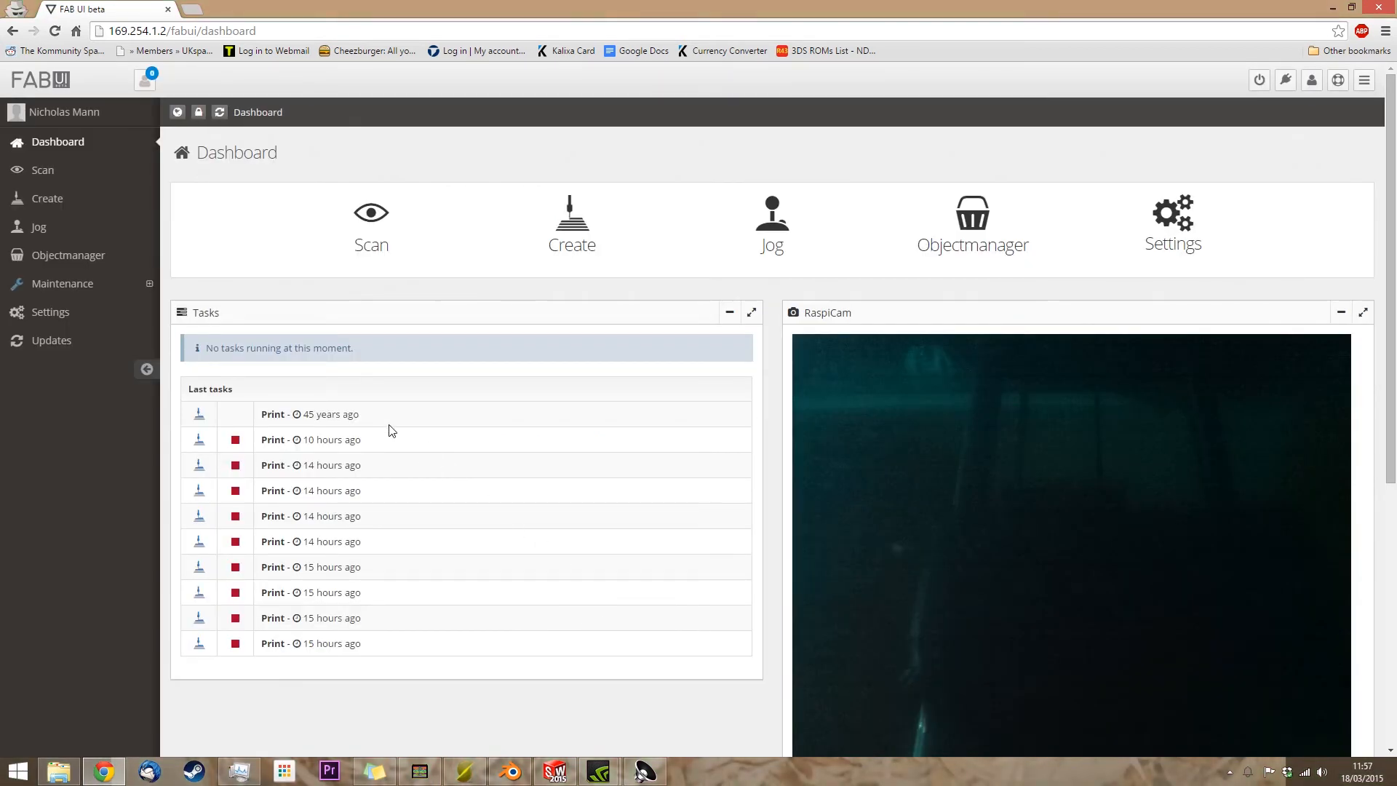
mouse_move(228, 680)
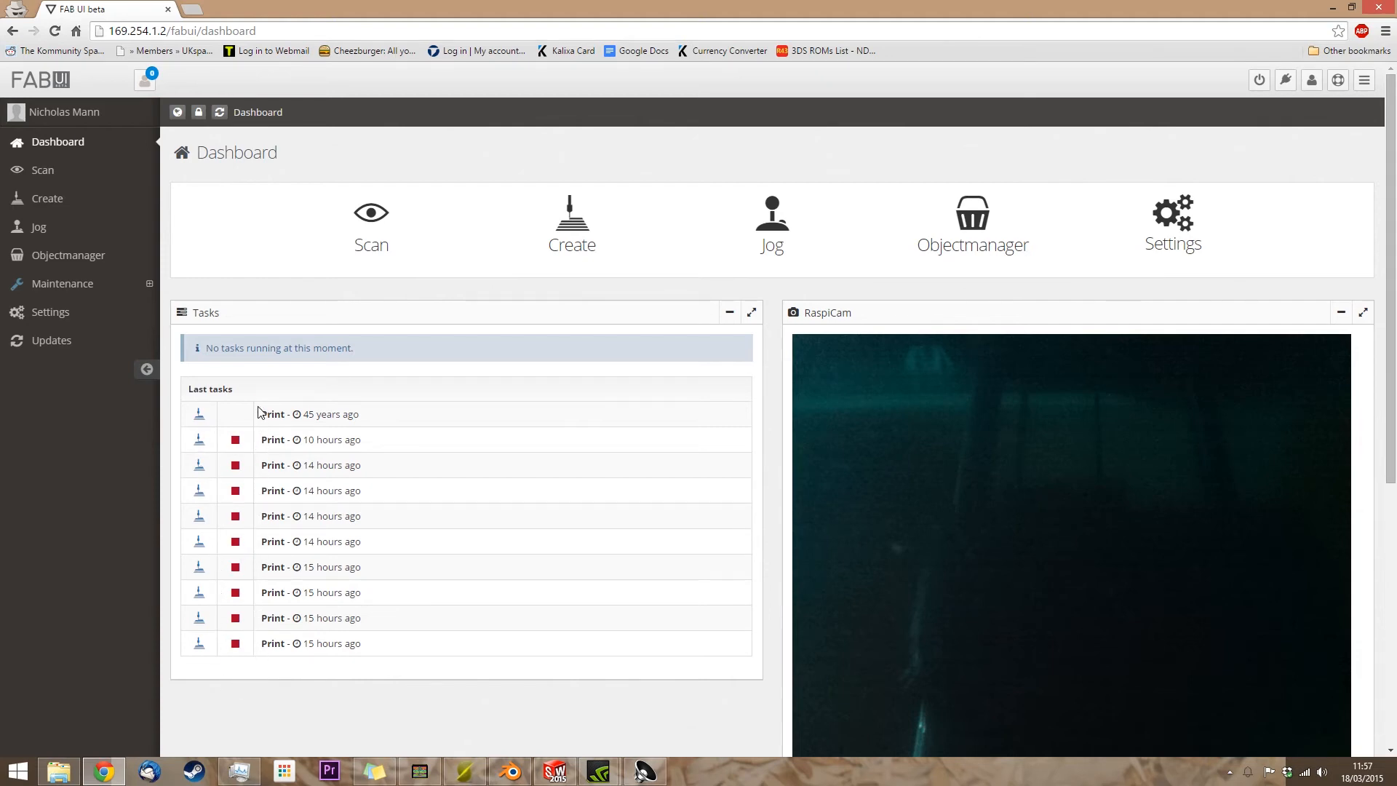
scroll(down, 3)
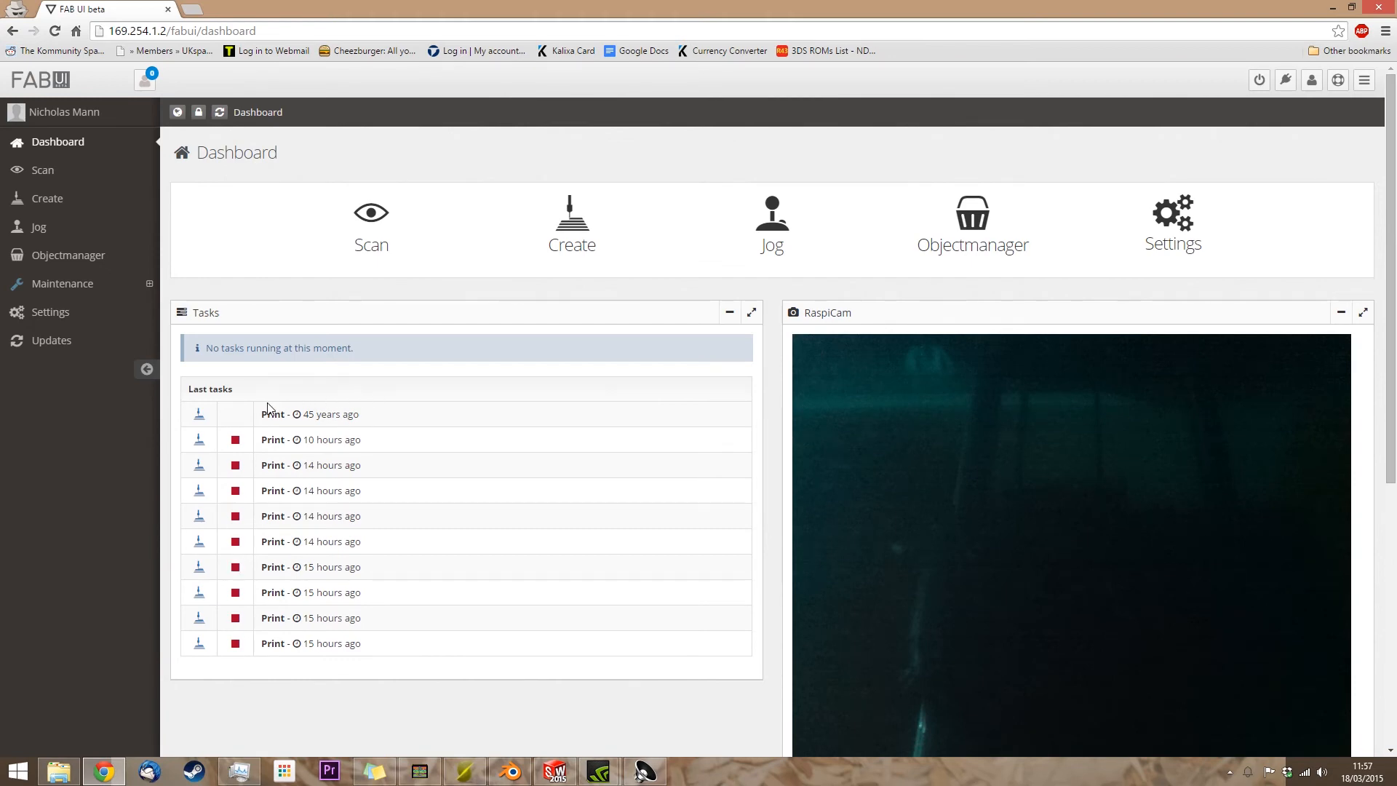
mouse_move(300, 414)
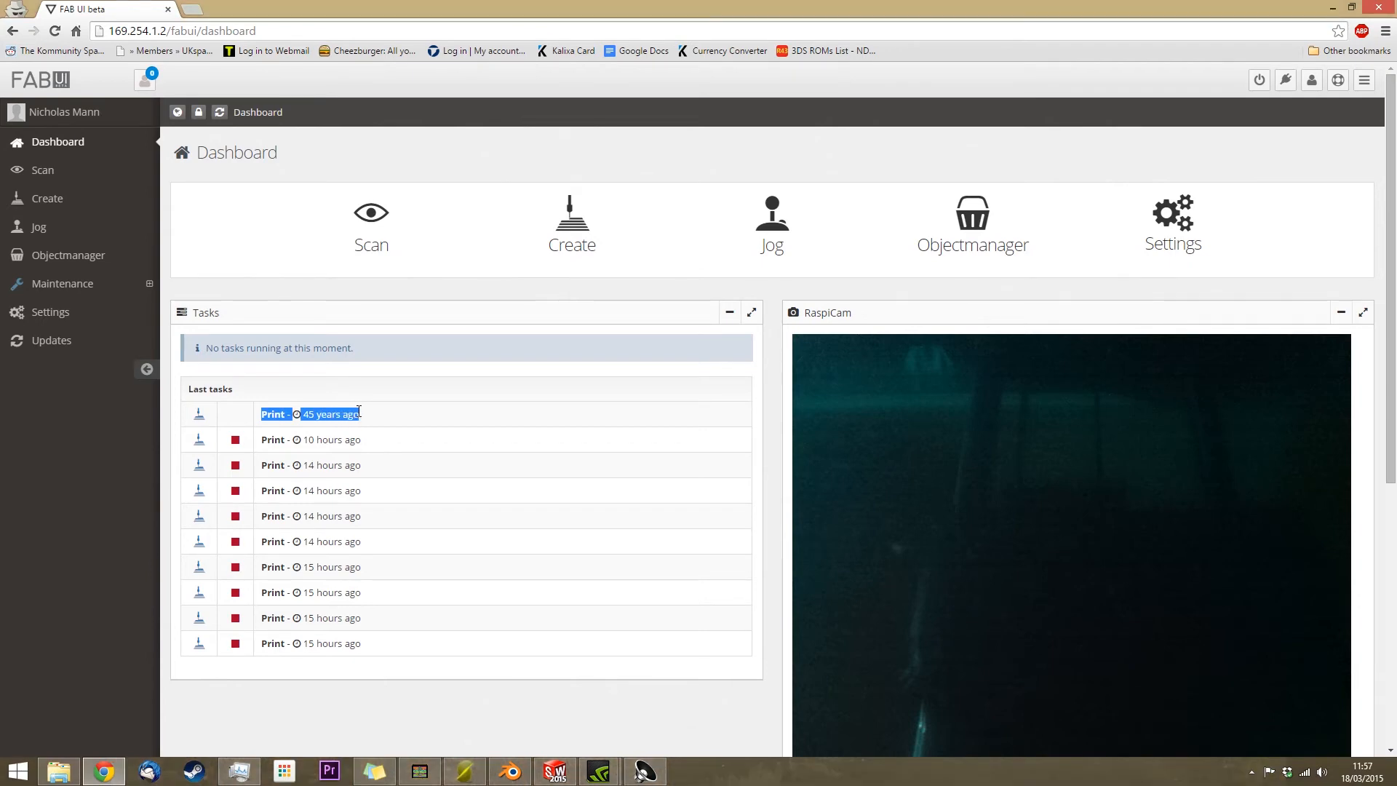
mouse_move(1009, 218)
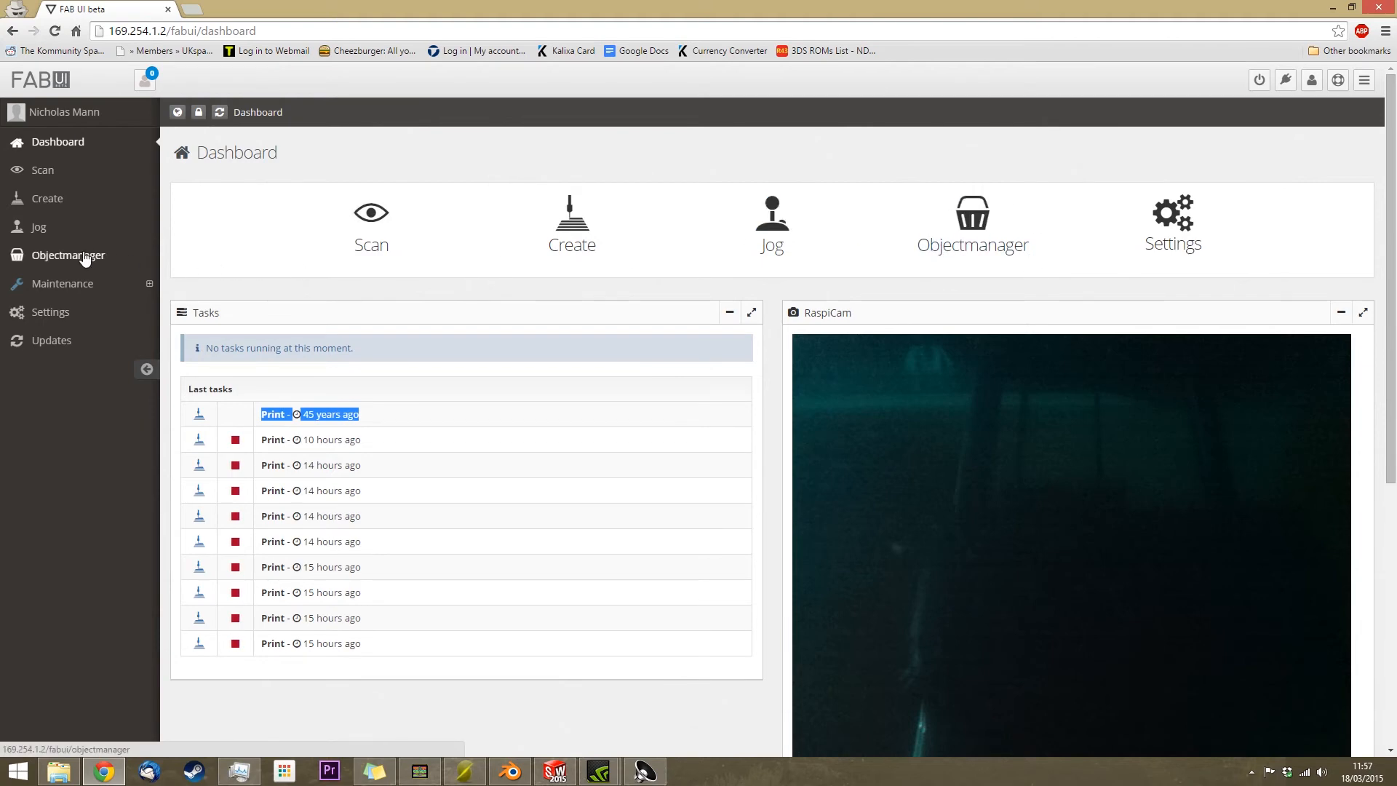
From Objectmanager open the 'stuff' object and go to its Add Files page
click(69, 256)
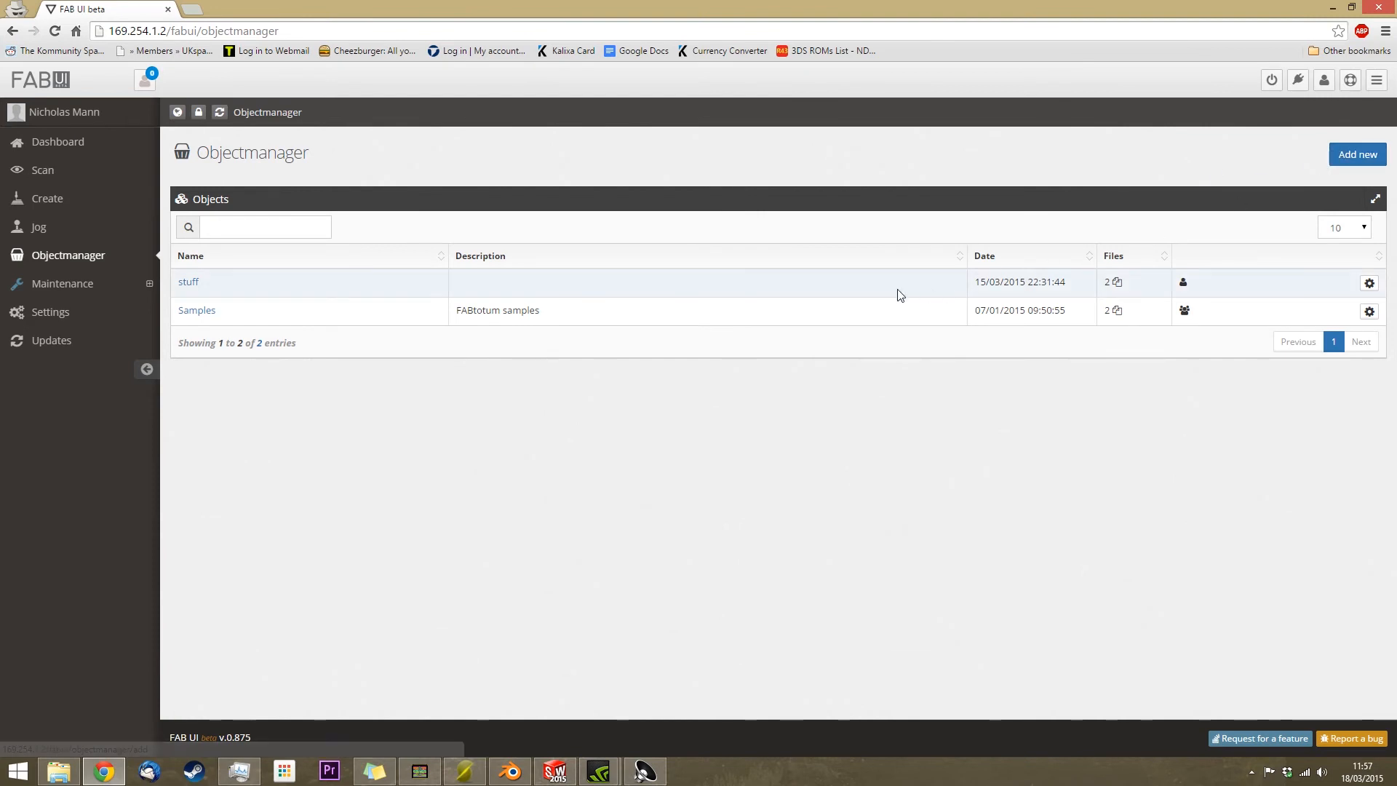
double_click(496, 310)
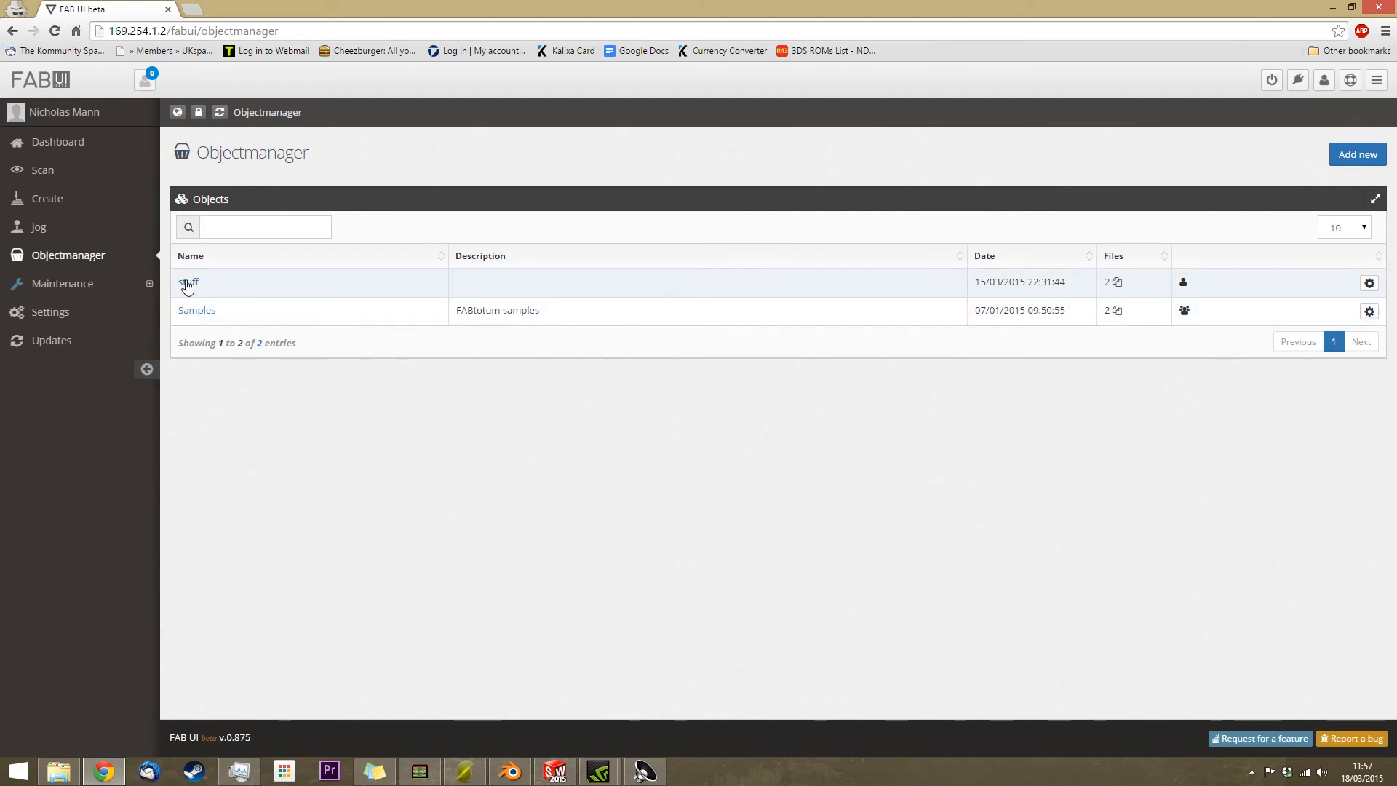
click(188, 282)
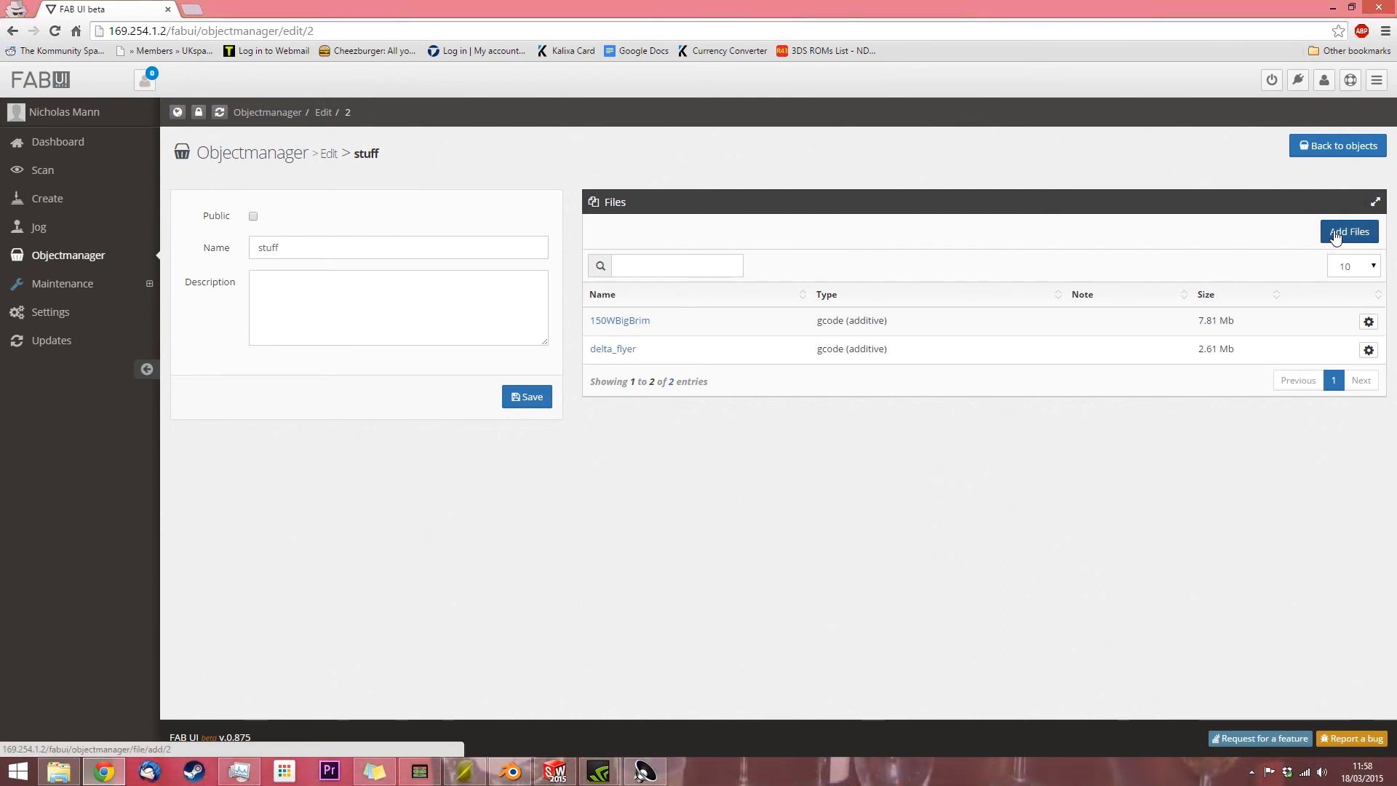
click(1349, 230)
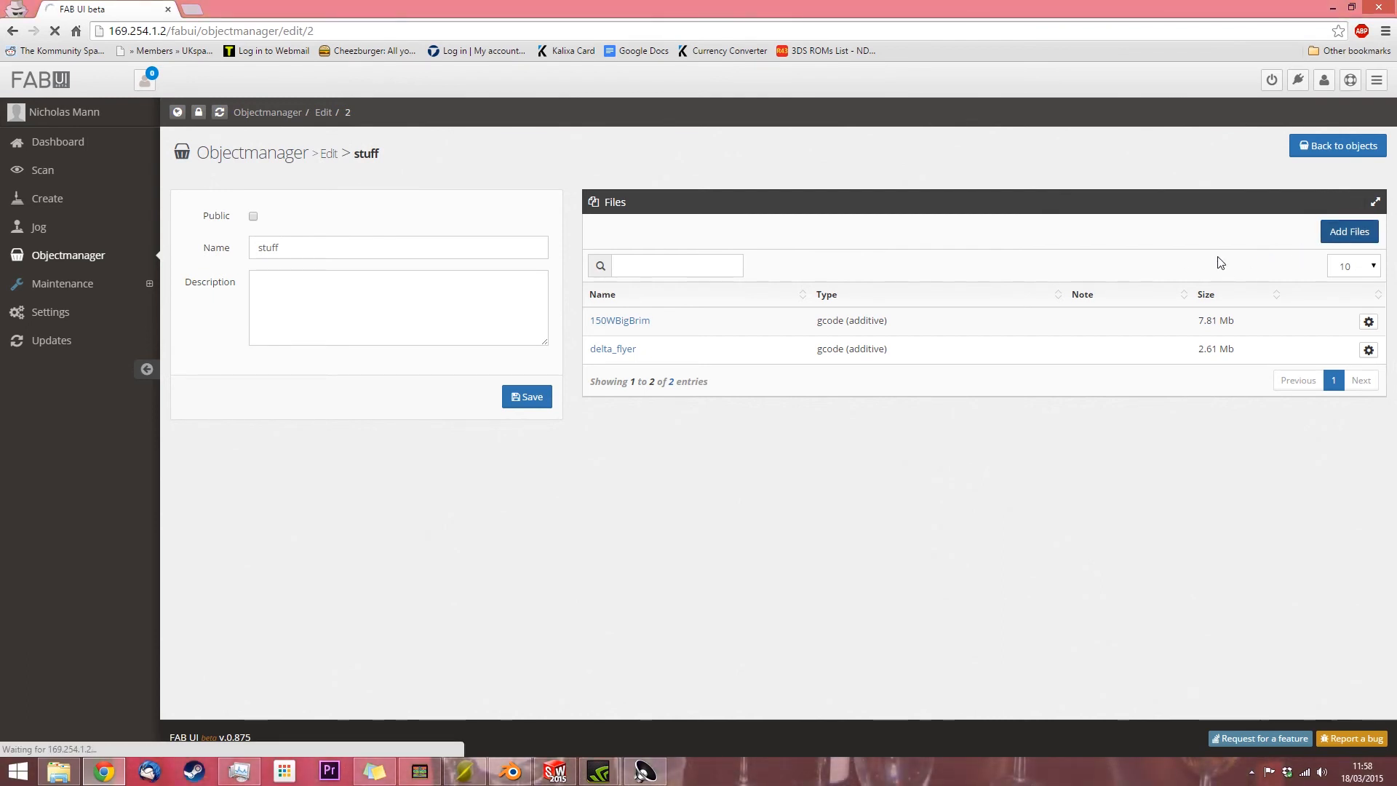
click(1349, 231)
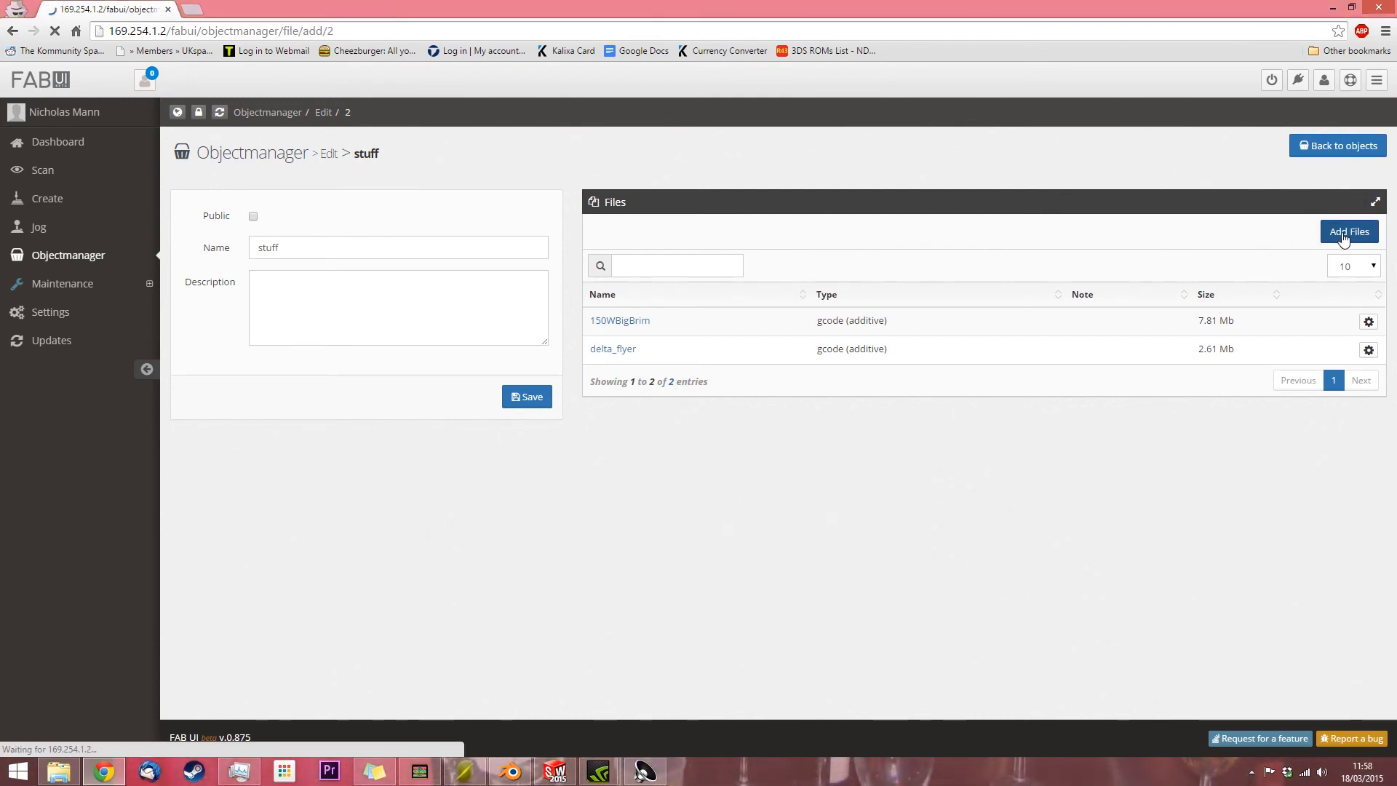
Upload Door Stop.gcode from the local disk and save it into the 'stuff' object
click(1349, 232)
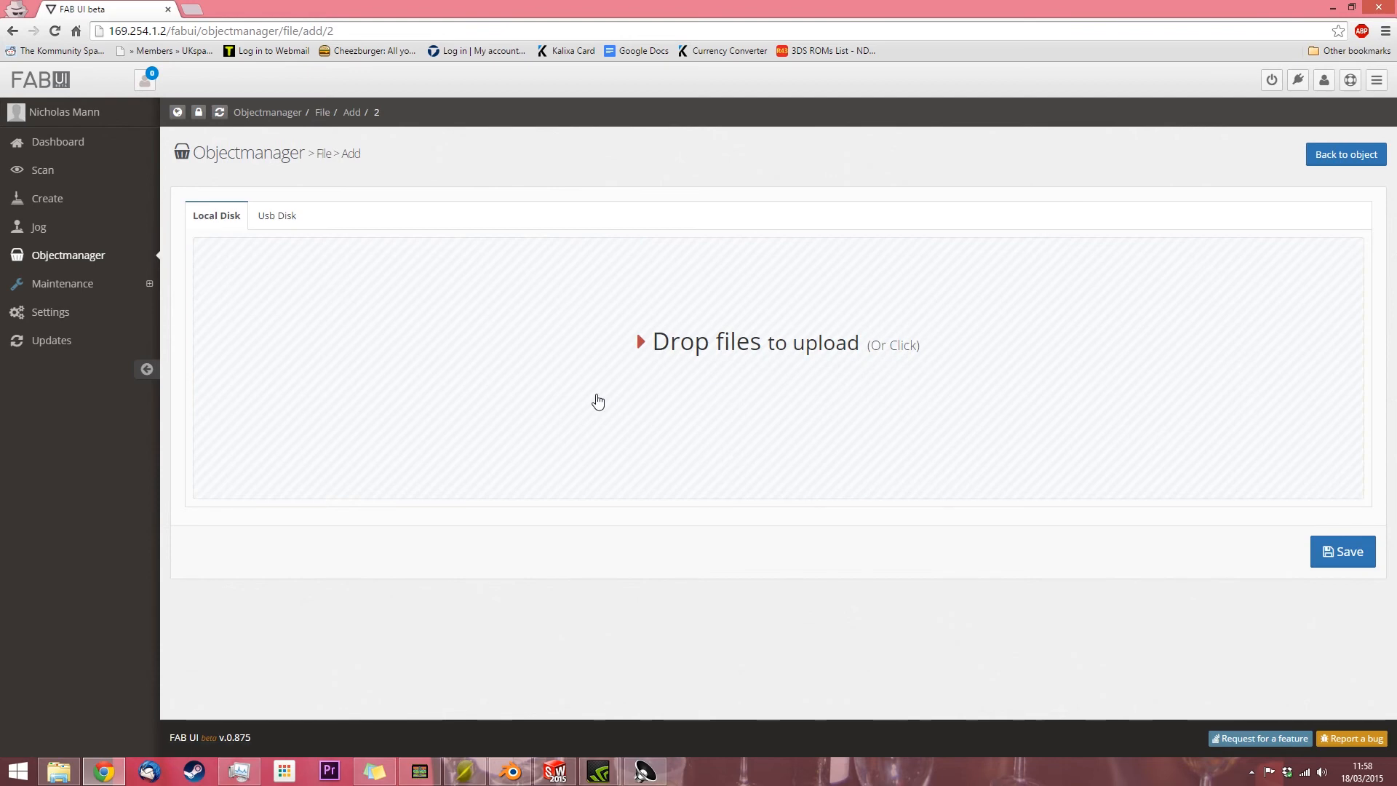
click(598, 401)
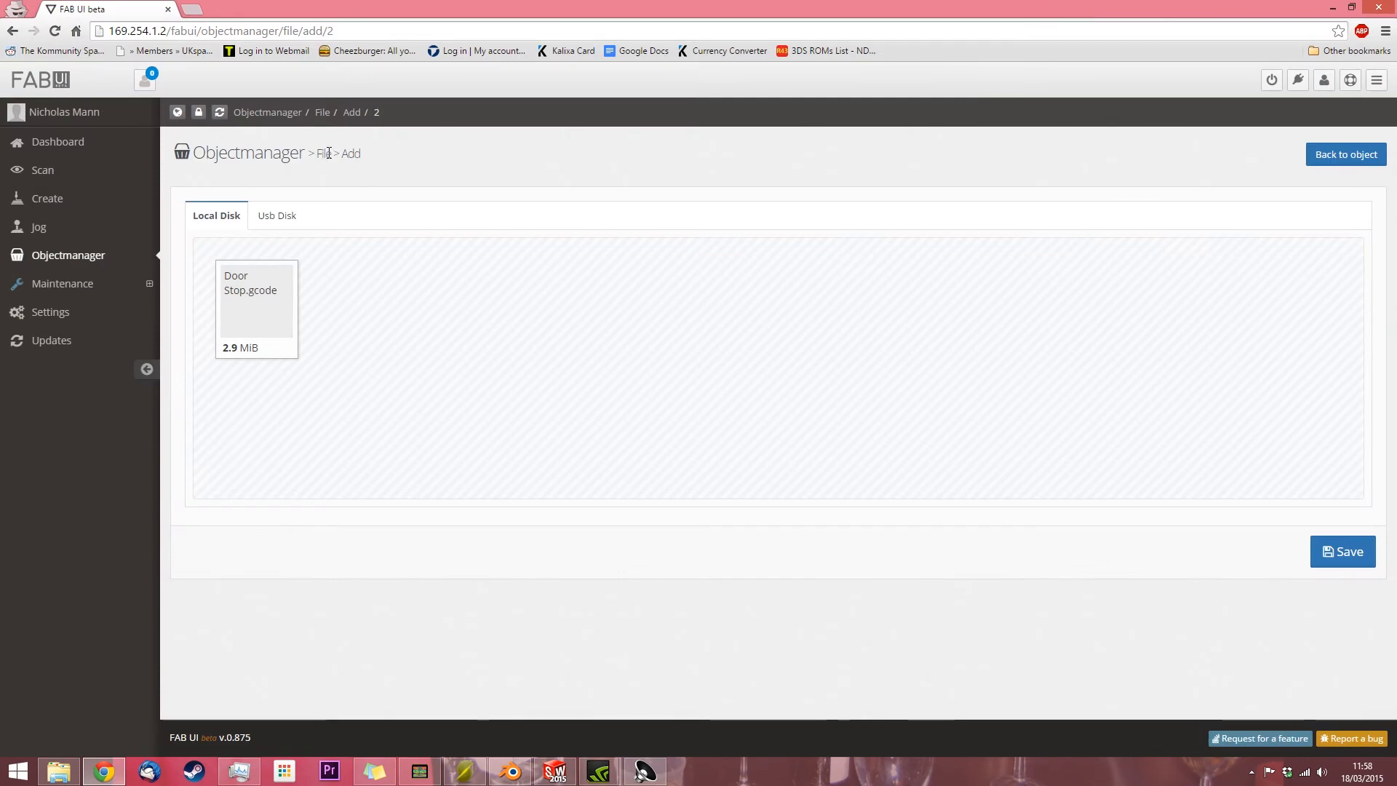
click(1344, 551)
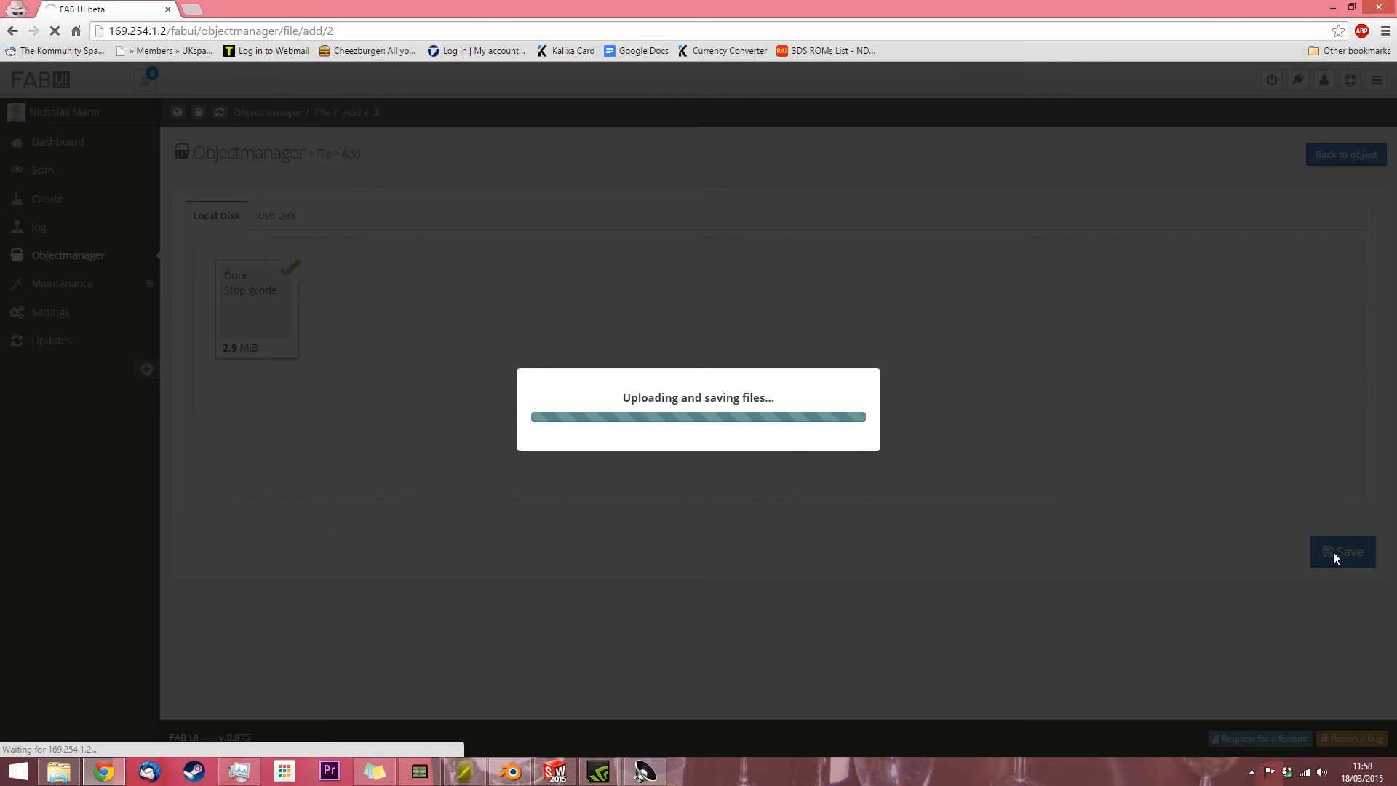
click(1343, 551)
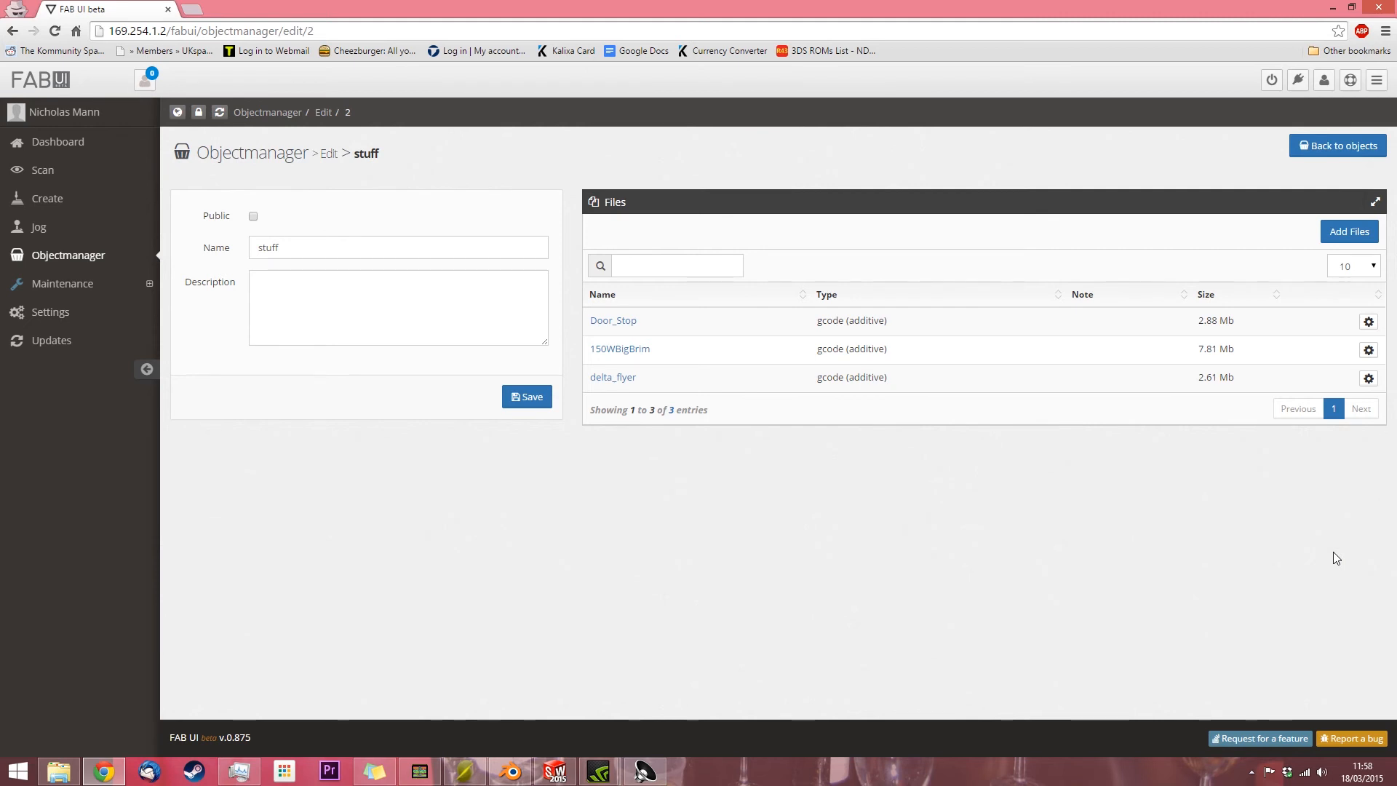
mouse_move(1338, 622)
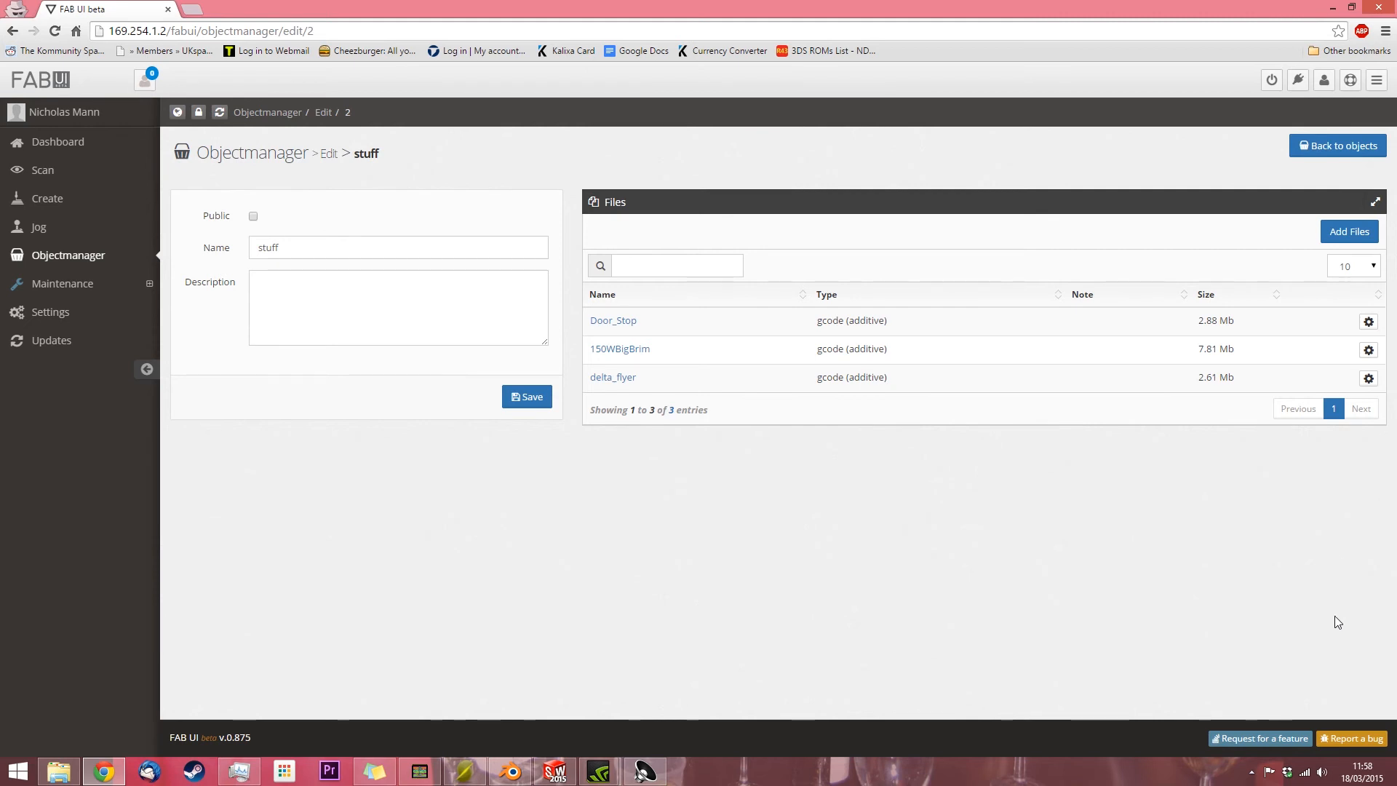
From the file list open Door_Stop's manage page and launch its GCode Viewer
click(613, 320)
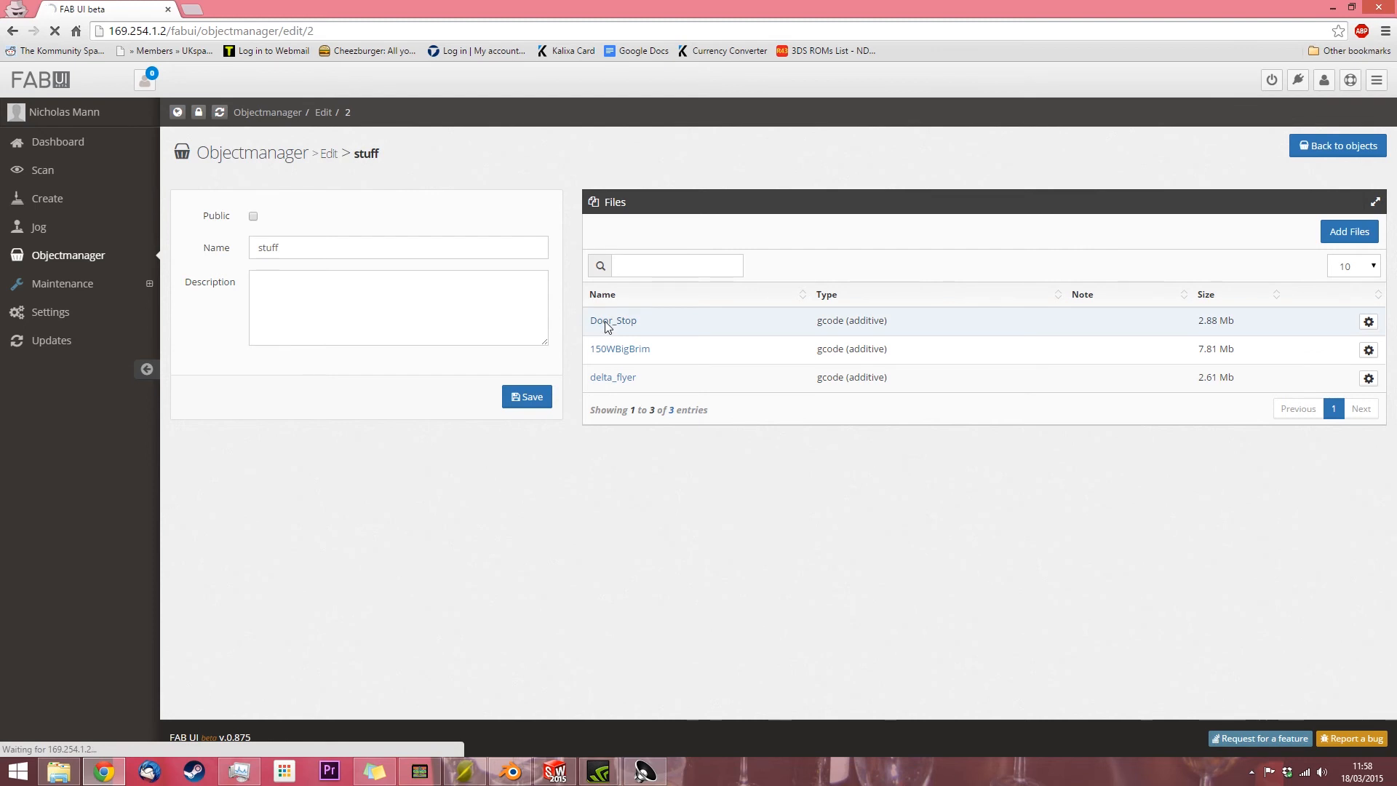
click(612, 320)
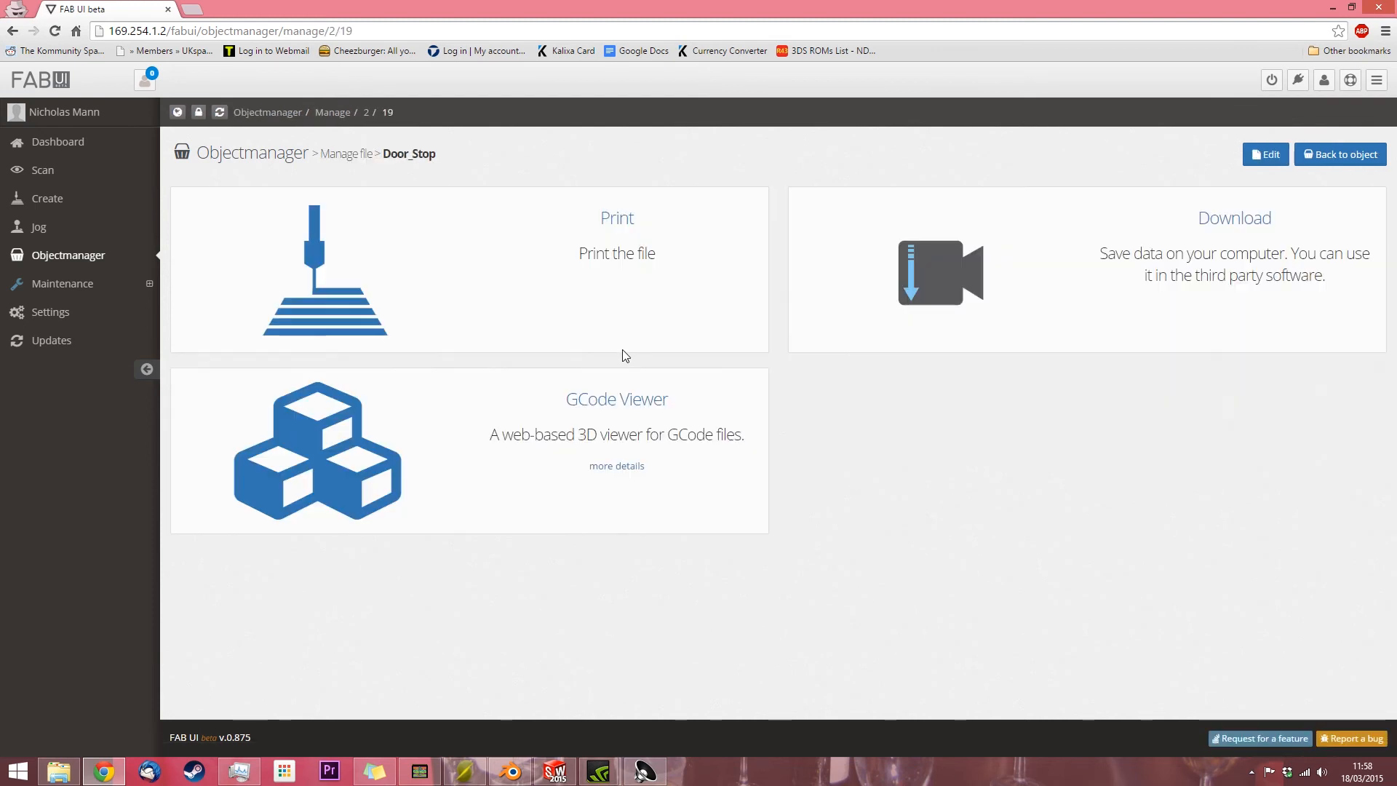
mouse_move(490, 310)
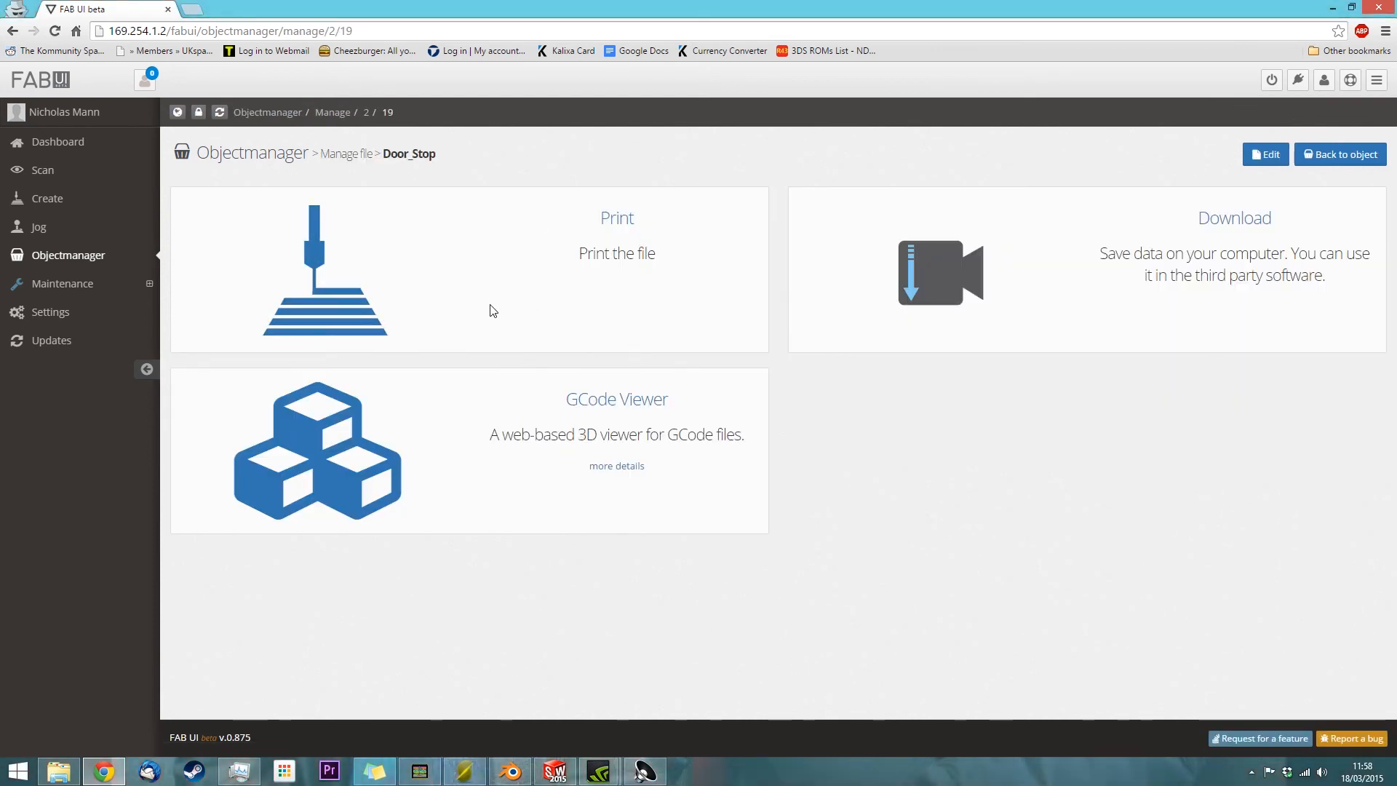
mouse_move(683, 381)
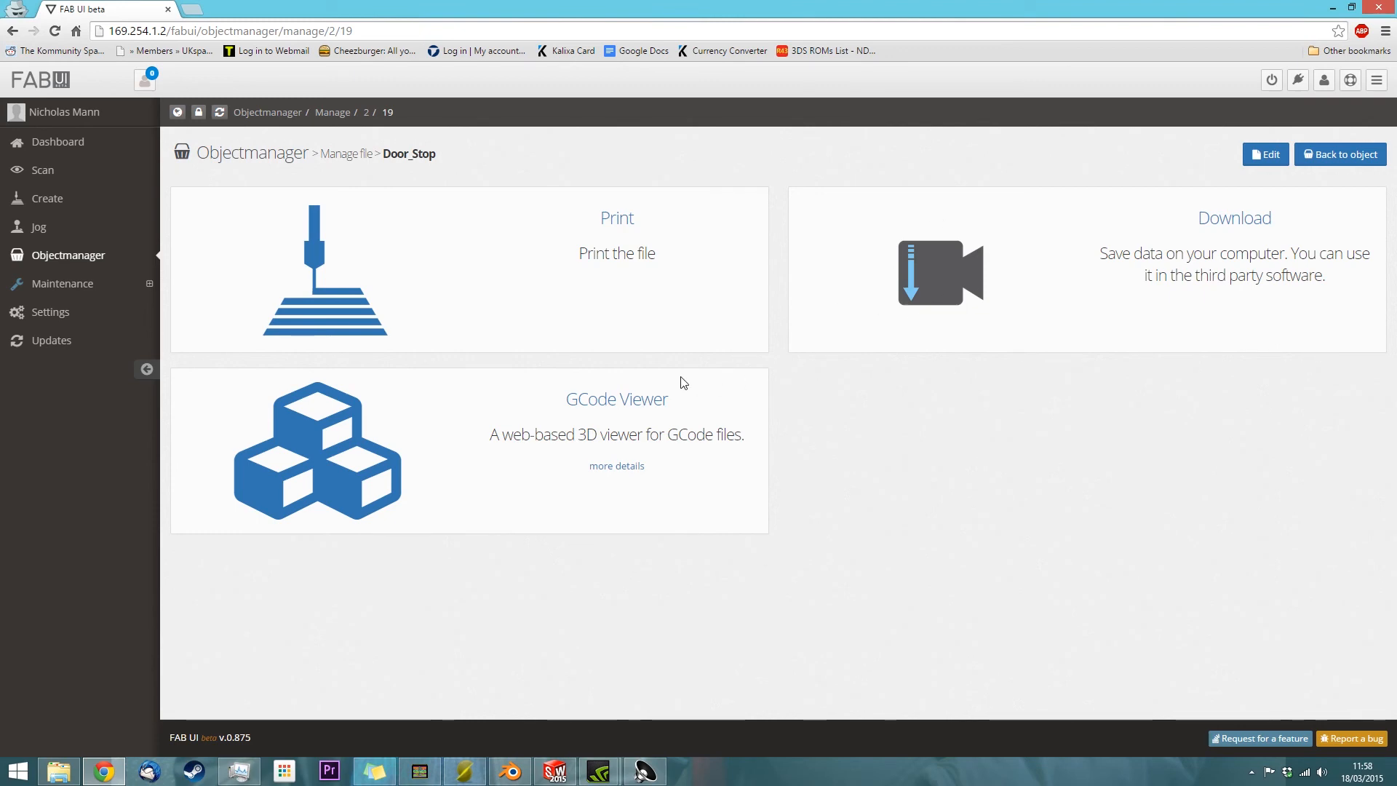
click(617, 399)
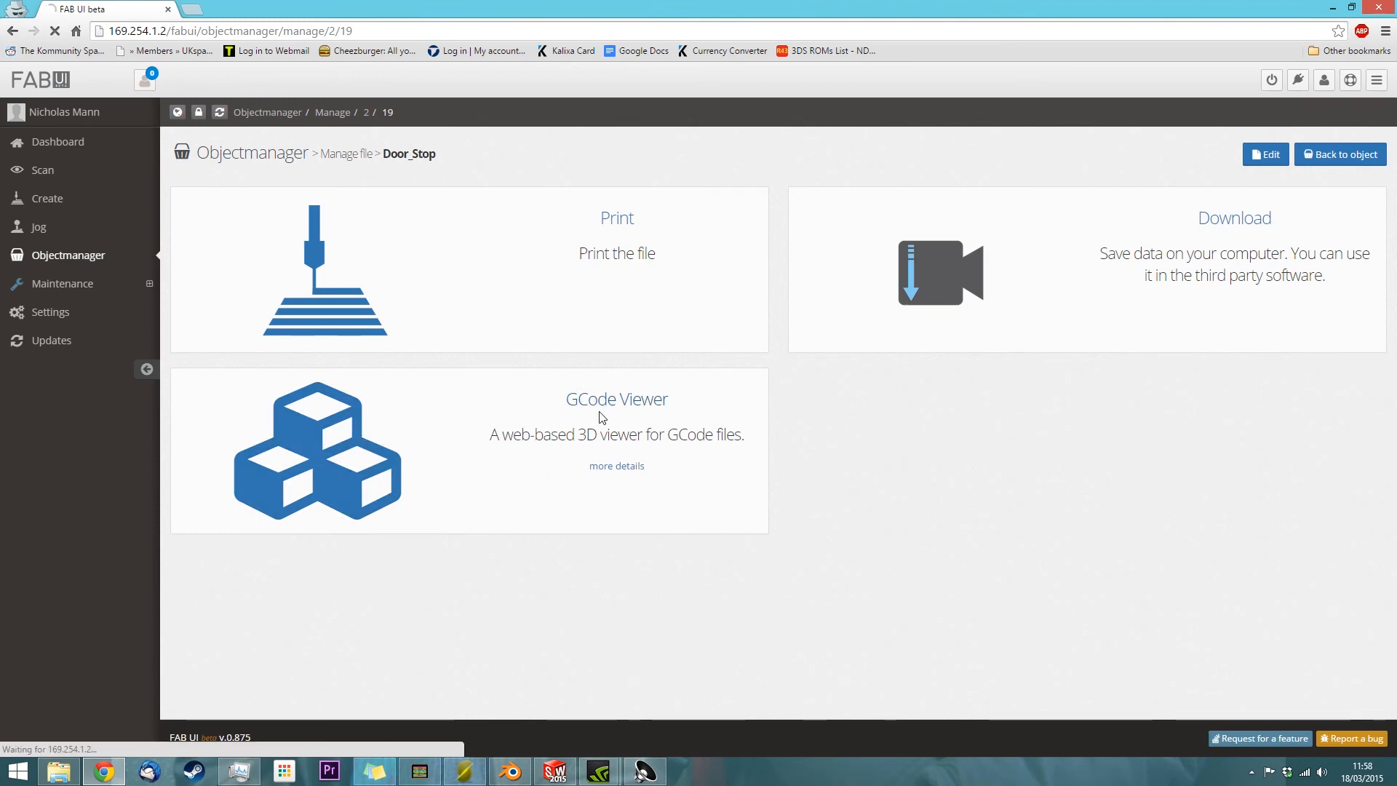
Rotate the Door_Stop 3D toolpath preview flatter, then start setting up its print
click(616, 399)
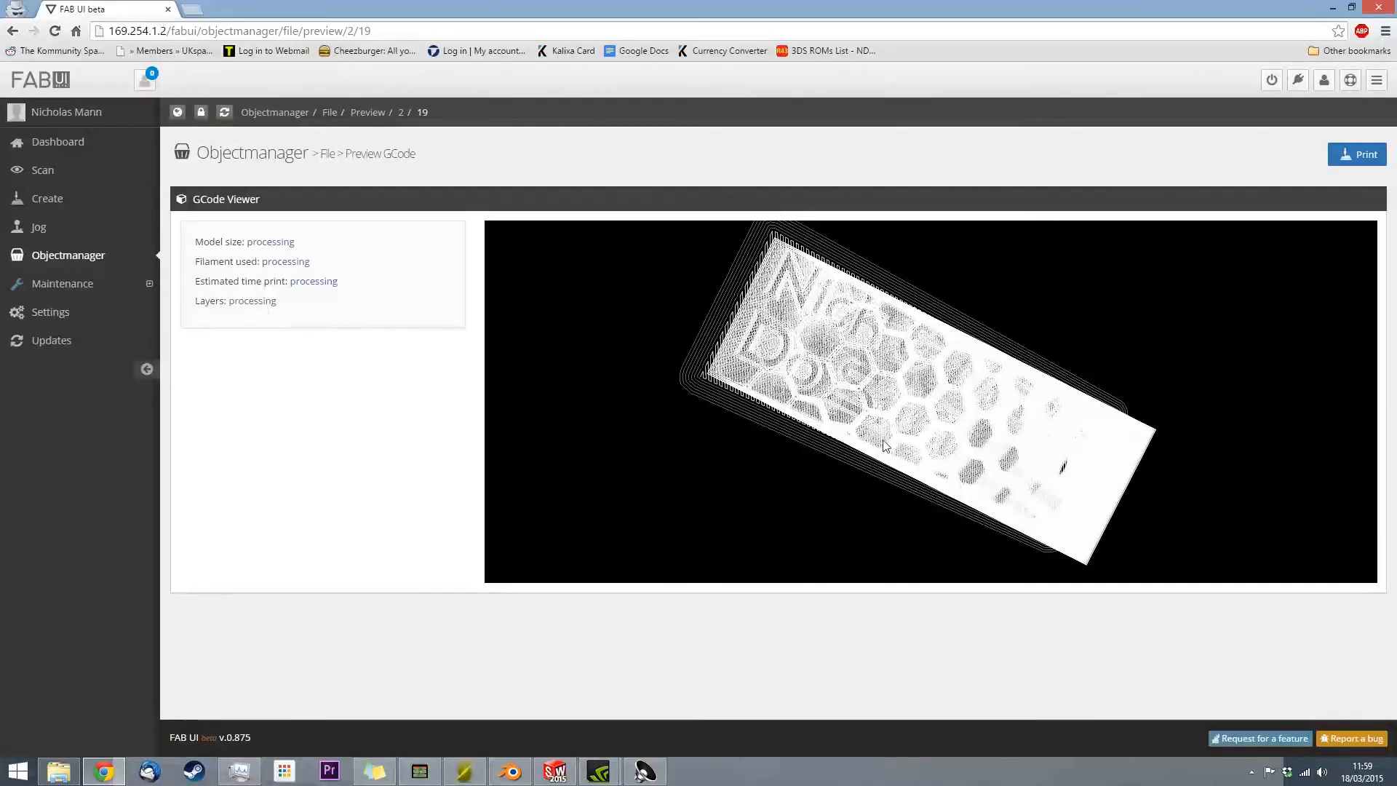
drag(886, 445, 941, 400)
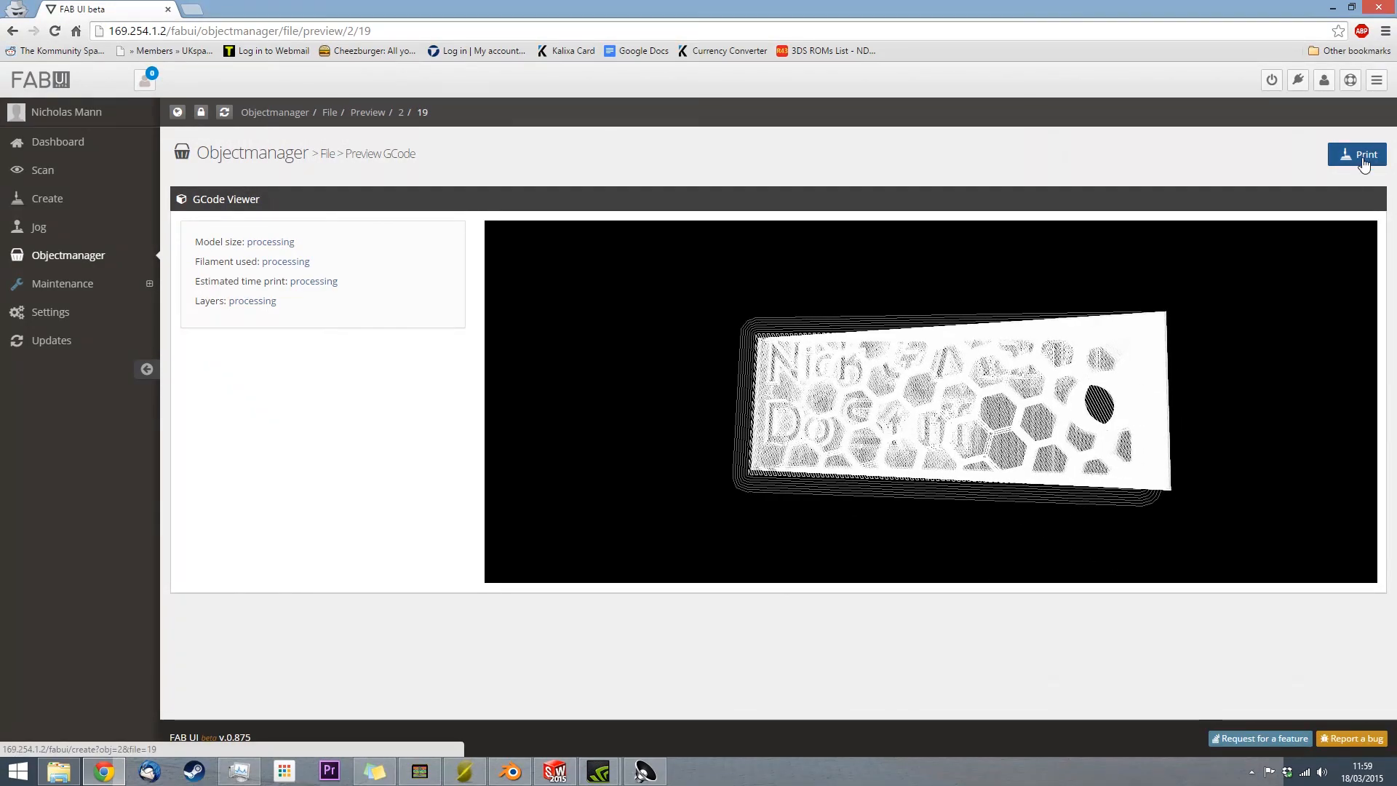
click(1357, 155)
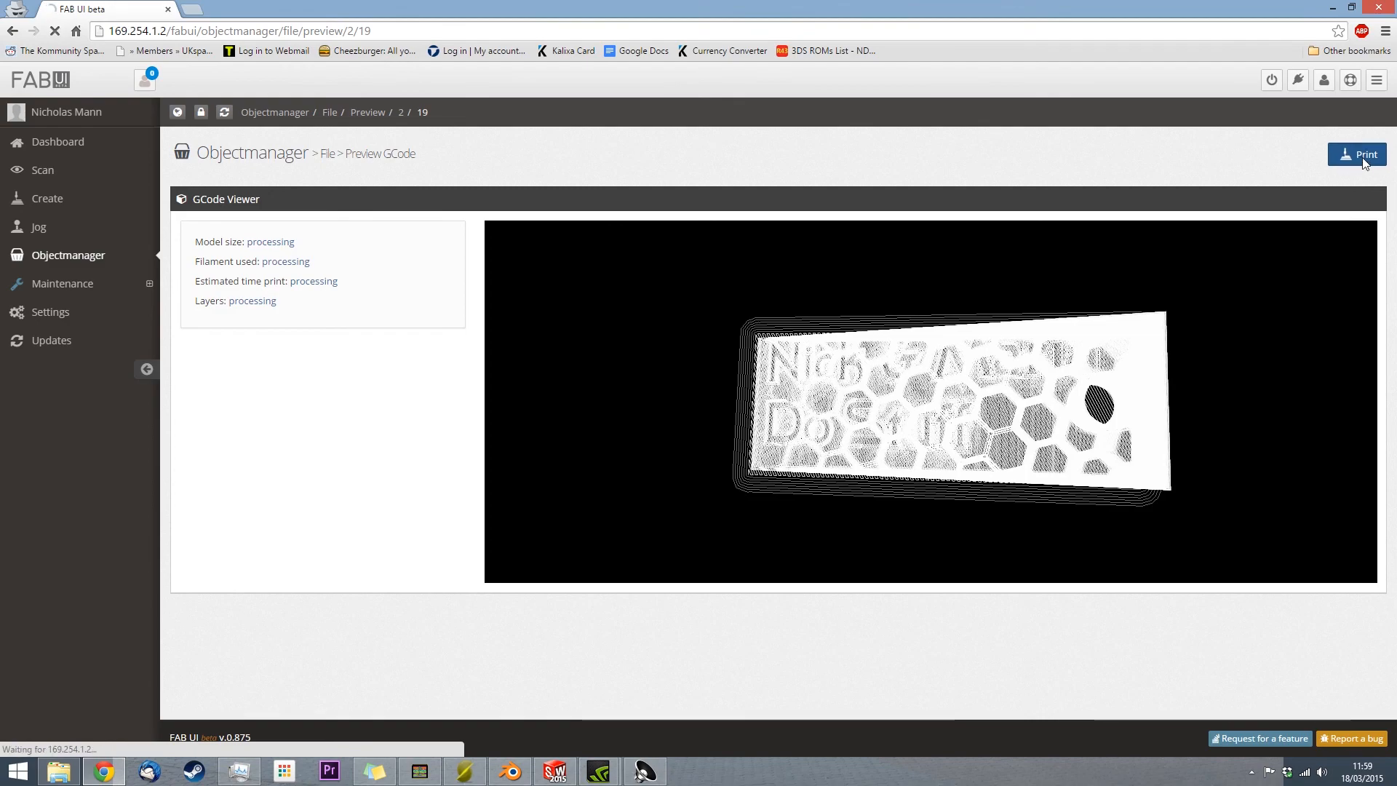